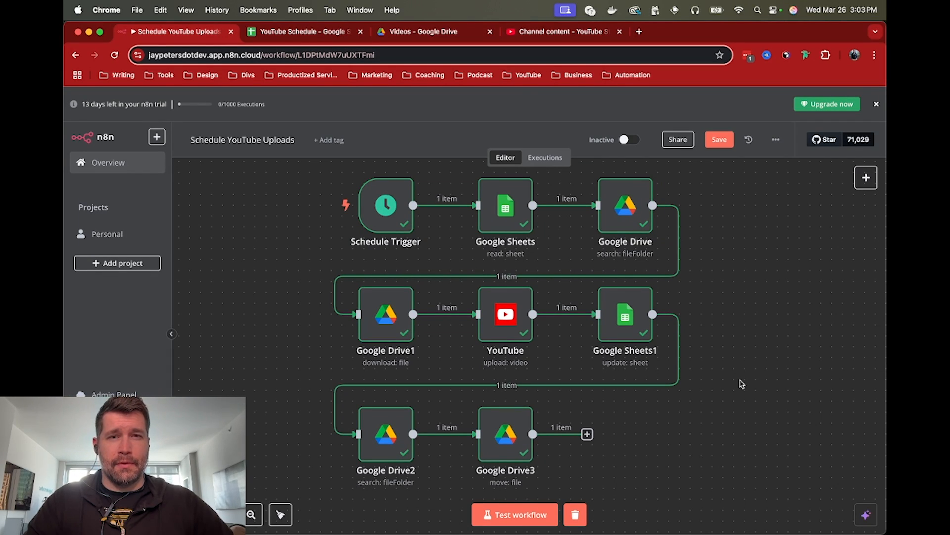
{"action": "mouse_move", "coordinate": [616, 219]}
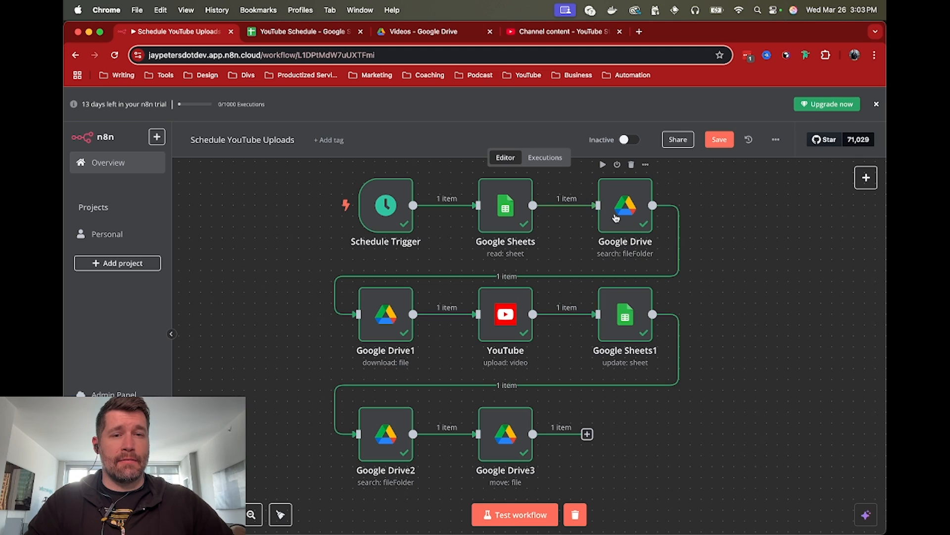
{"action": "mouse_move", "coordinate": [563, 263]}
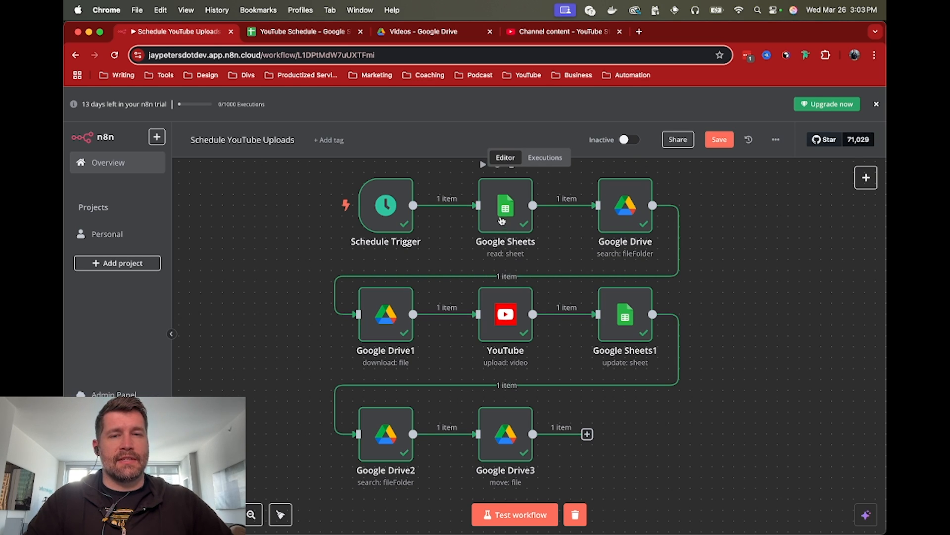
{"action": "mouse_move", "coordinate": [564, 236]}
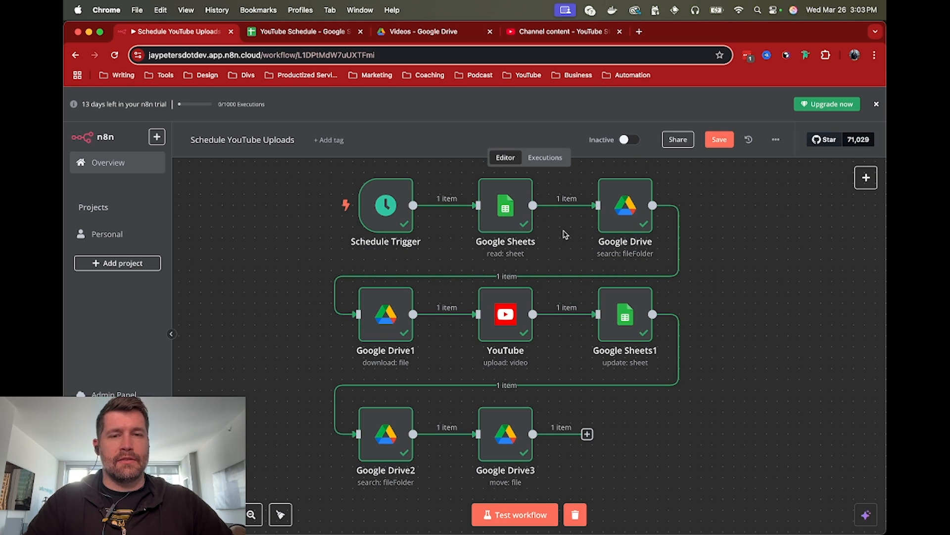
{"action": "mouse_move", "coordinate": [565, 249]}
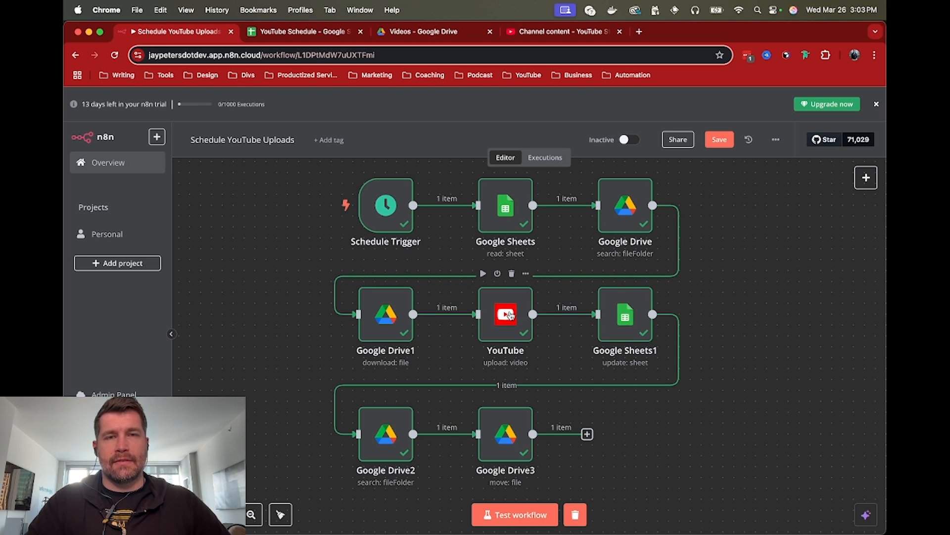
{"action": "mouse_move", "coordinate": [400, 305]}
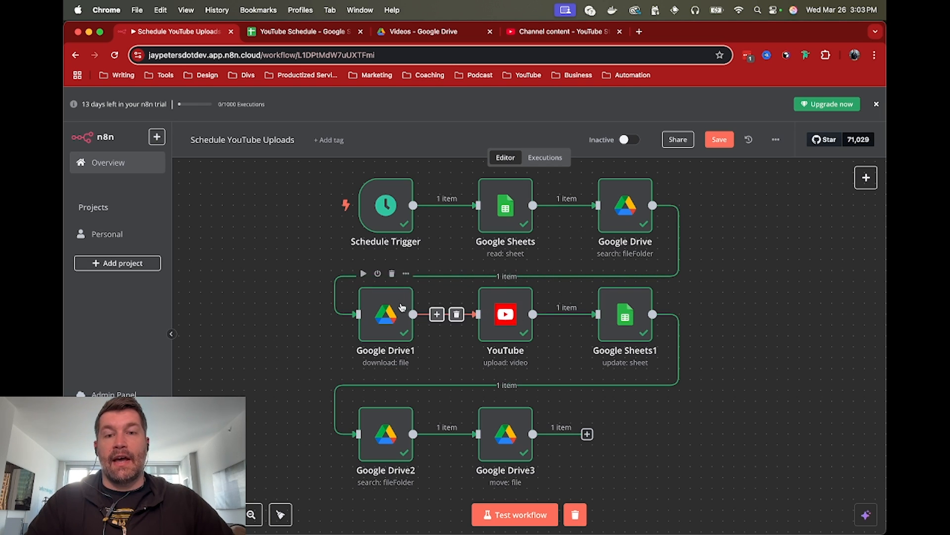
{"action": "mouse_move", "coordinate": [506, 313]}
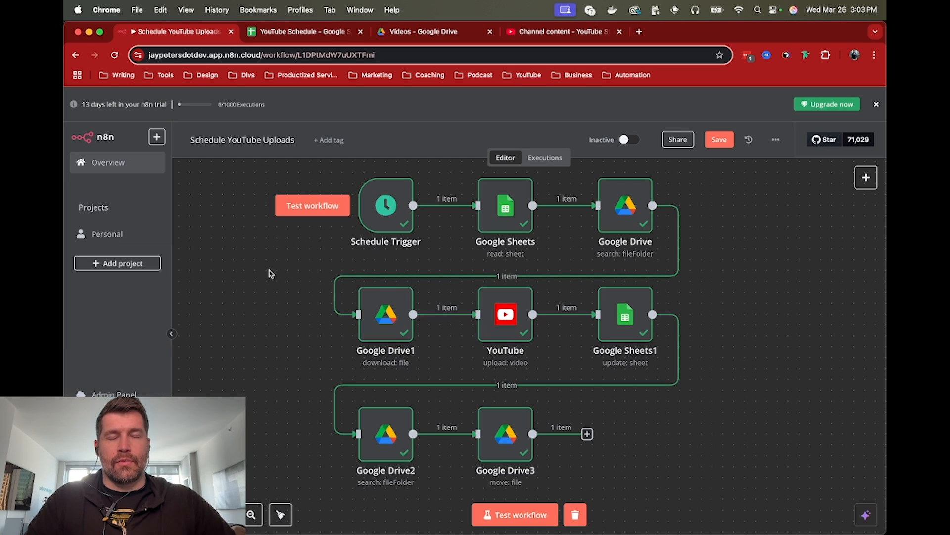
{"action": "mouse_move", "coordinate": [275, 272]}
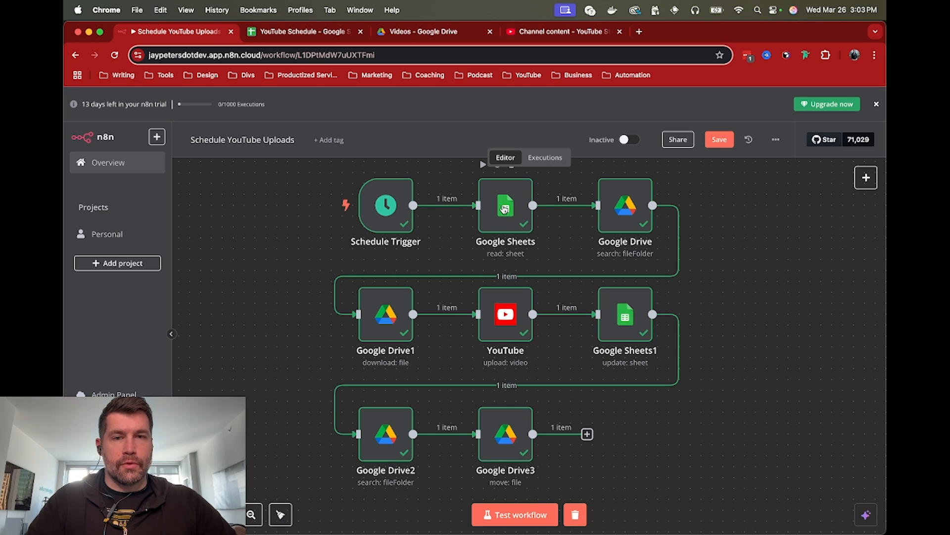
In the YouTube Schedule sheet, change the test video's Status in E2 to Scheduled.
{"action": "left_click", "coordinate": [305, 30]}
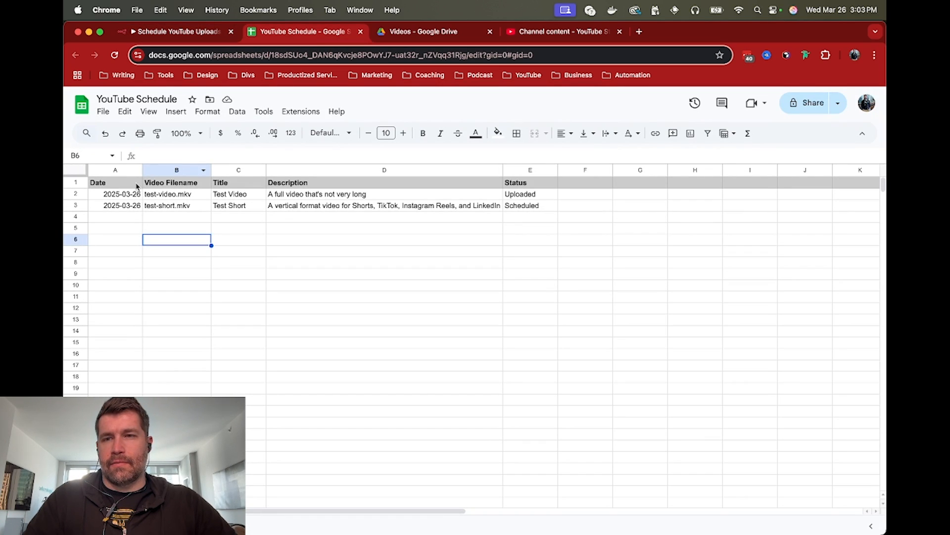
{"action": "left_click", "coordinate": [114, 183]}
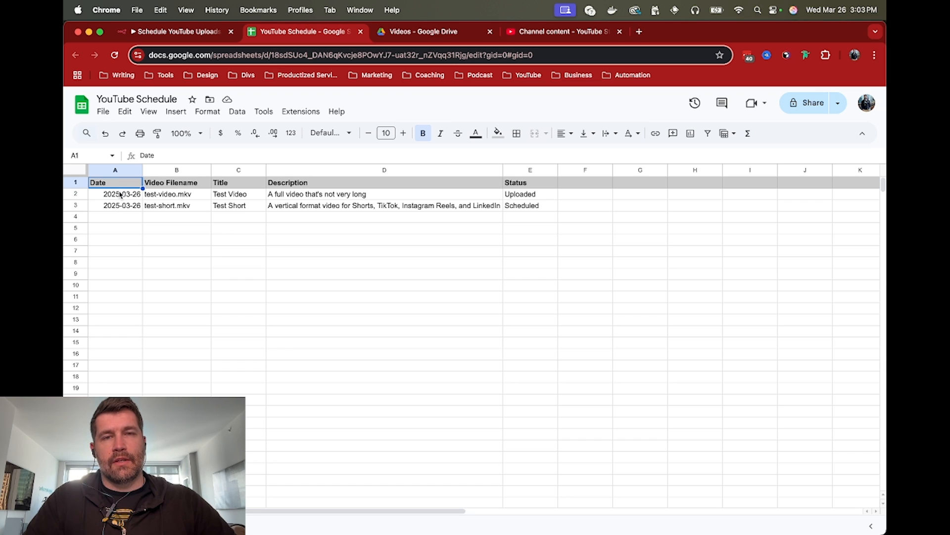
{"action": "left_click", "coordinate": [176, 194]}
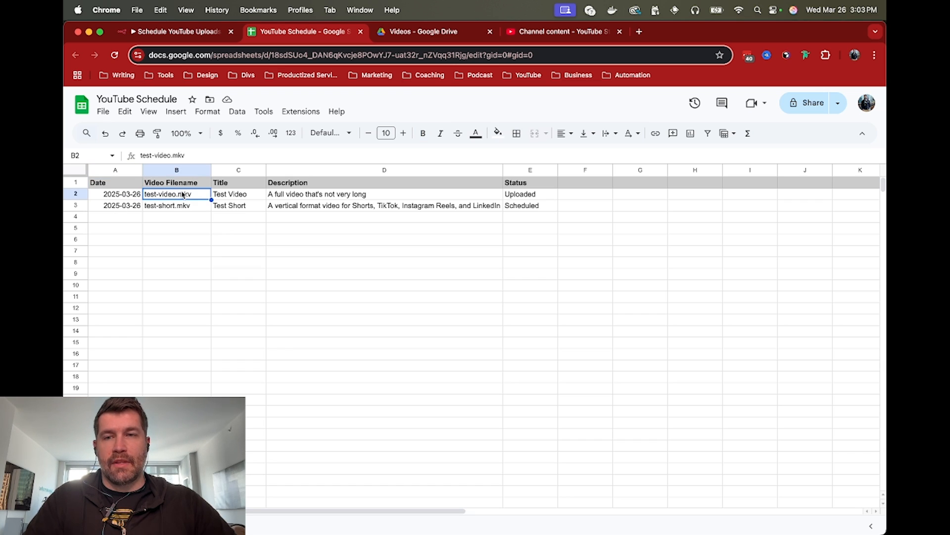
{"action": "left_click", "coordinate": [238, 194]}
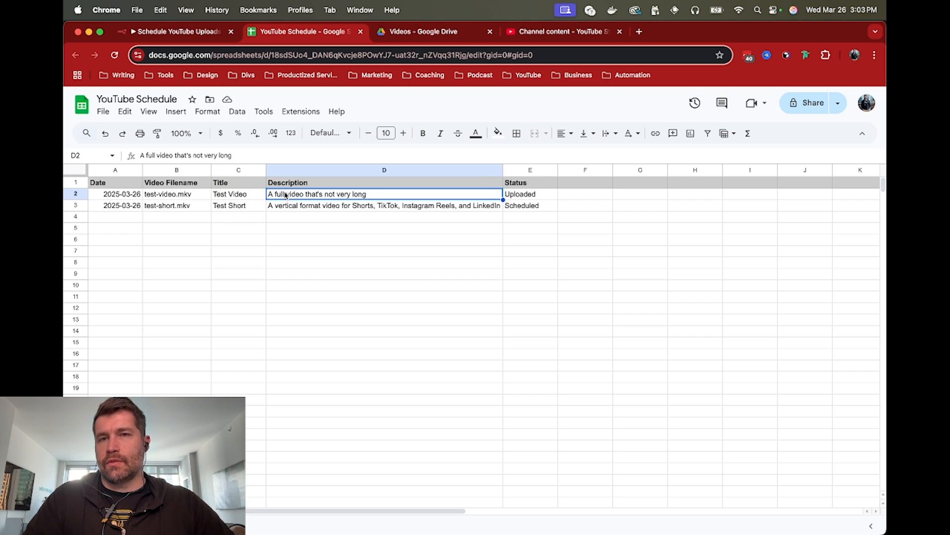
{"action": "left_click", "coordinate": [530, 194]}
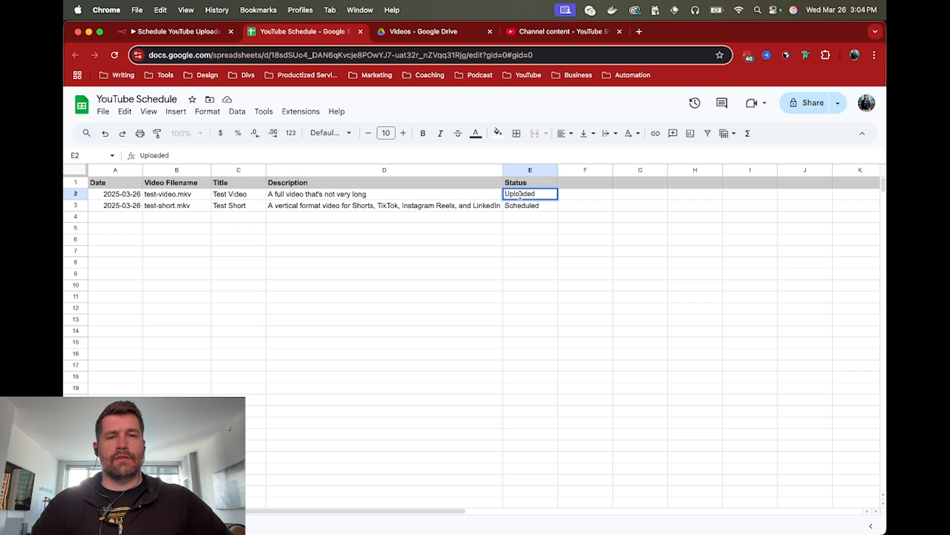
{"action": "type", "text": "Sche"}
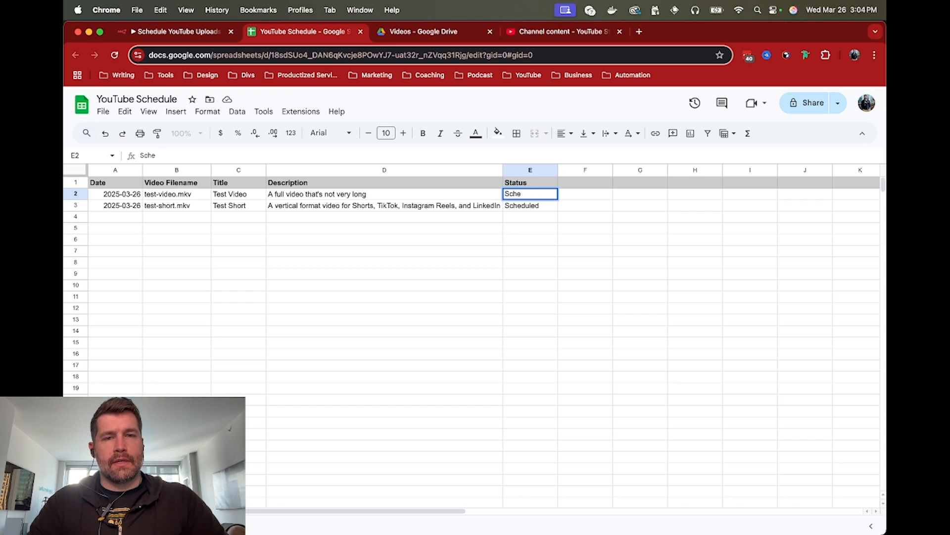
{"action": "key", "text": "Return"}
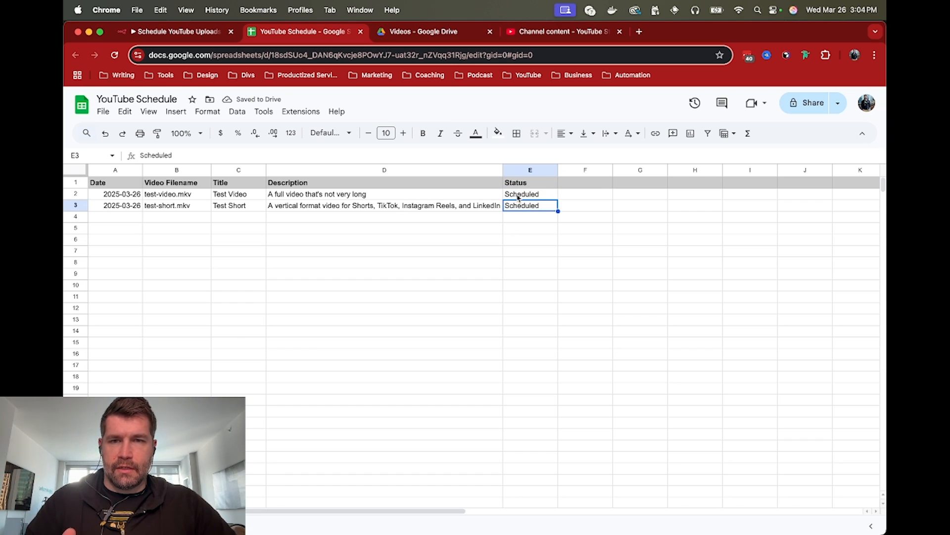
Check both rows' dates and confirm both statuses now read Scheduled.
{"action": "left_click", "coordinate": [530, 194]}
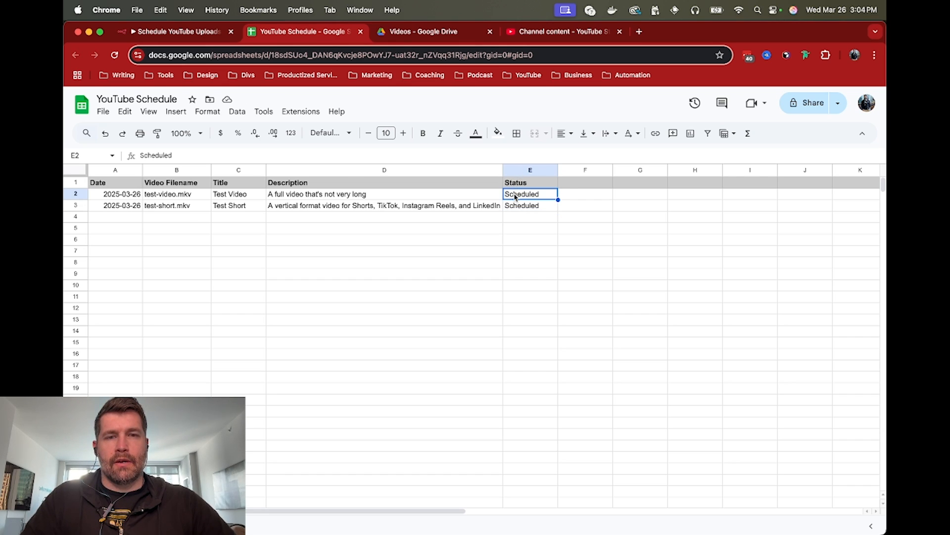
{"action": "left_click", "coordinate": [116, 193]}
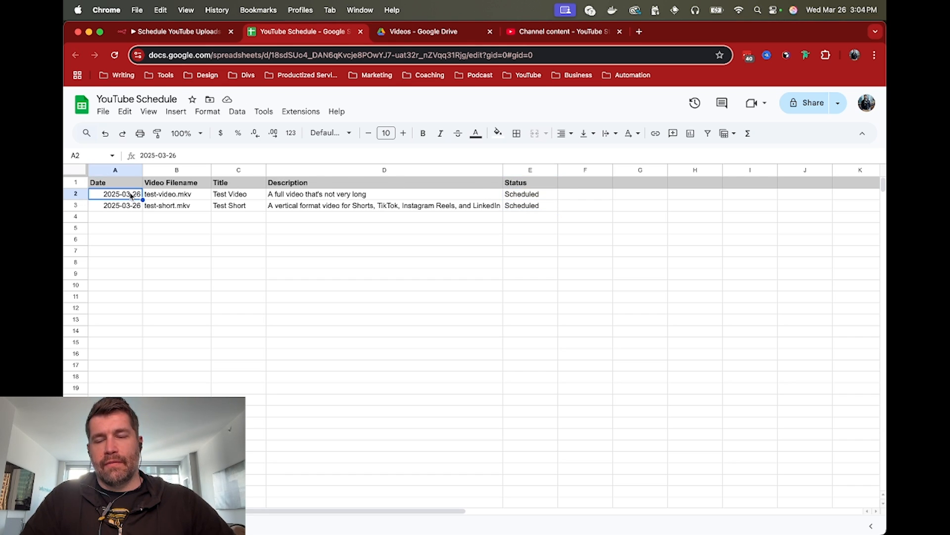
{"action": "left_click", "coordinate": [114, 205]}
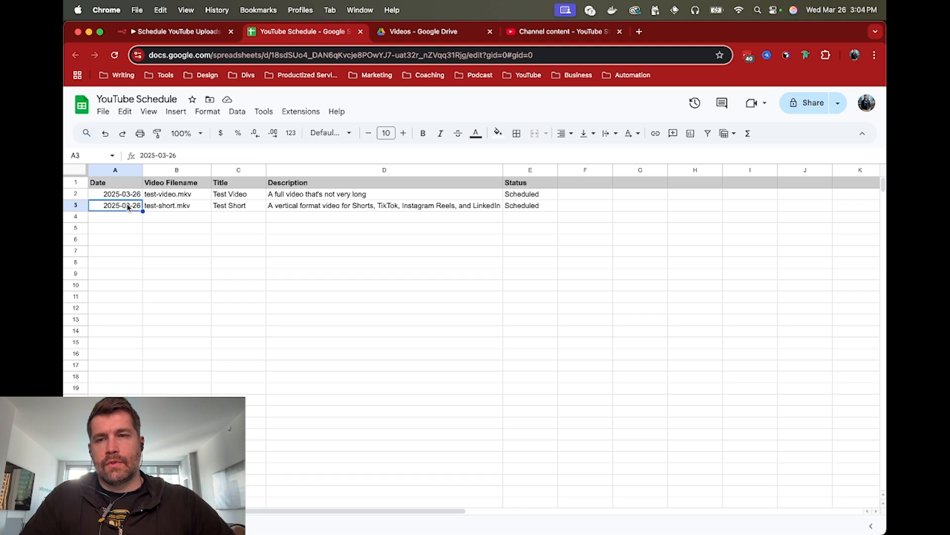
{"action": "left_click", "coordinate": [114, 194]}
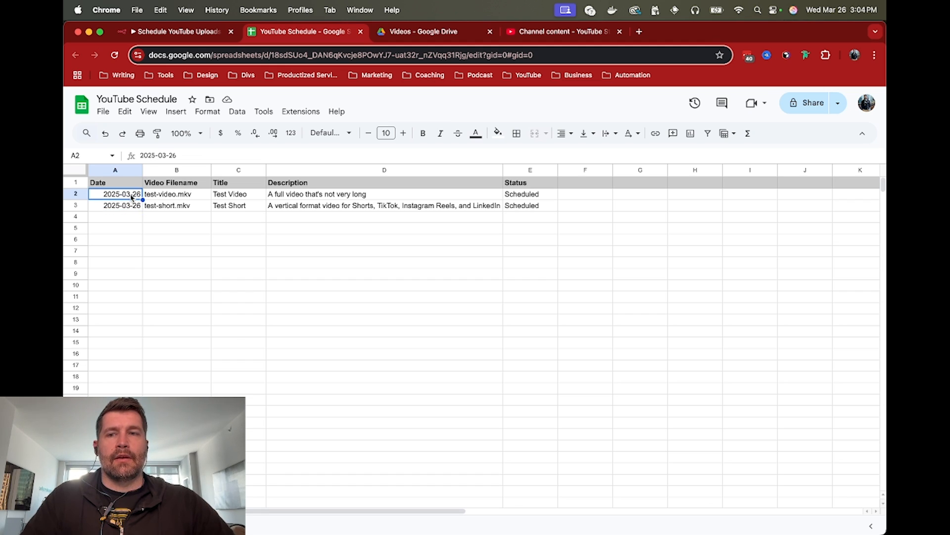
{"action": "left_click", "coordinate": [529, 194]}
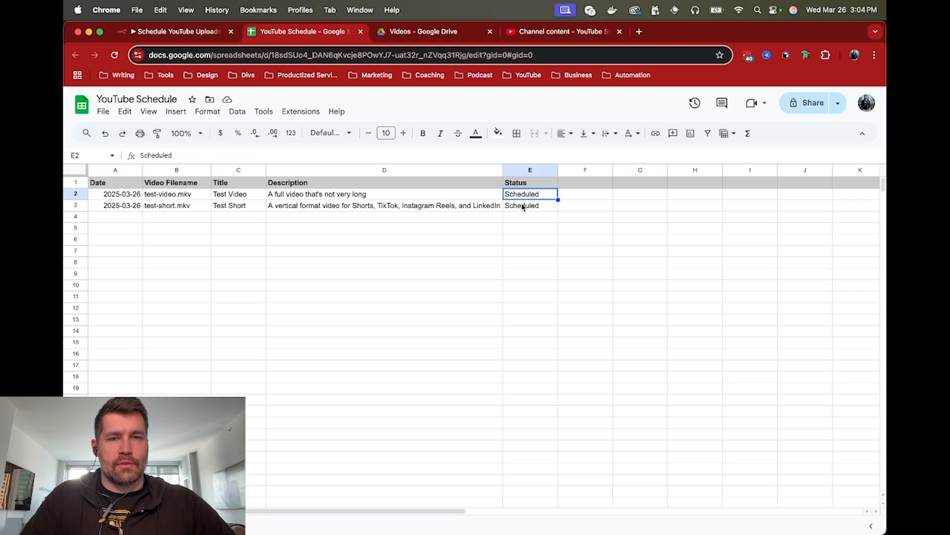
{"action": "left_click", "coordinate": [529, 205]}
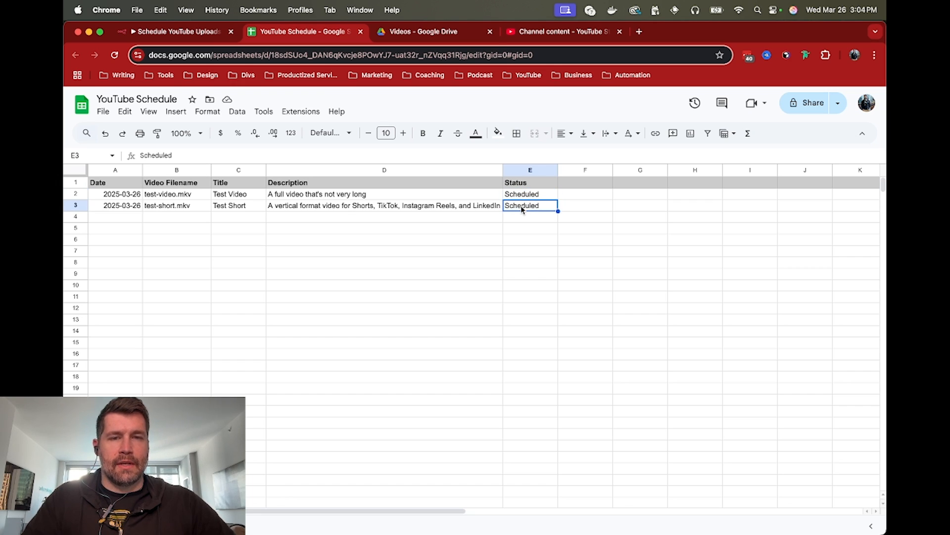
Browse the Drive Videos folder and its Videos - Posted subfolder.
{"action": "left_click", "coordinate": [176, 31]}
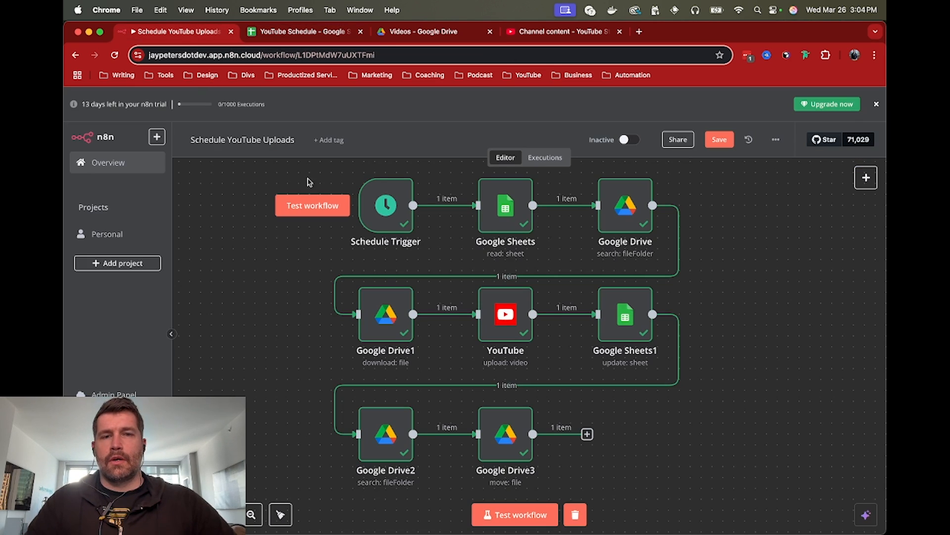
{"action": "mouse_move", "coordinate": [518, 211]}
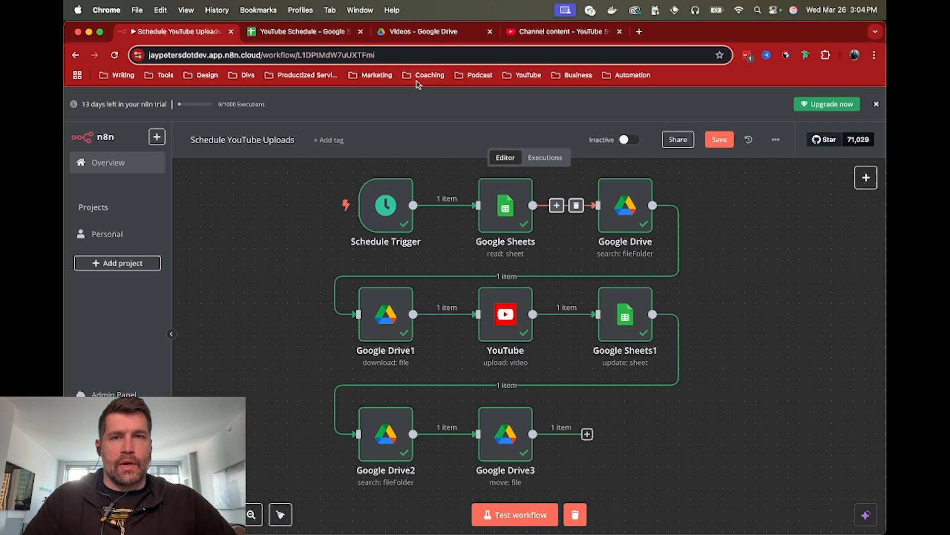
{"action": "left_click", "coordinate": [422, 31]}
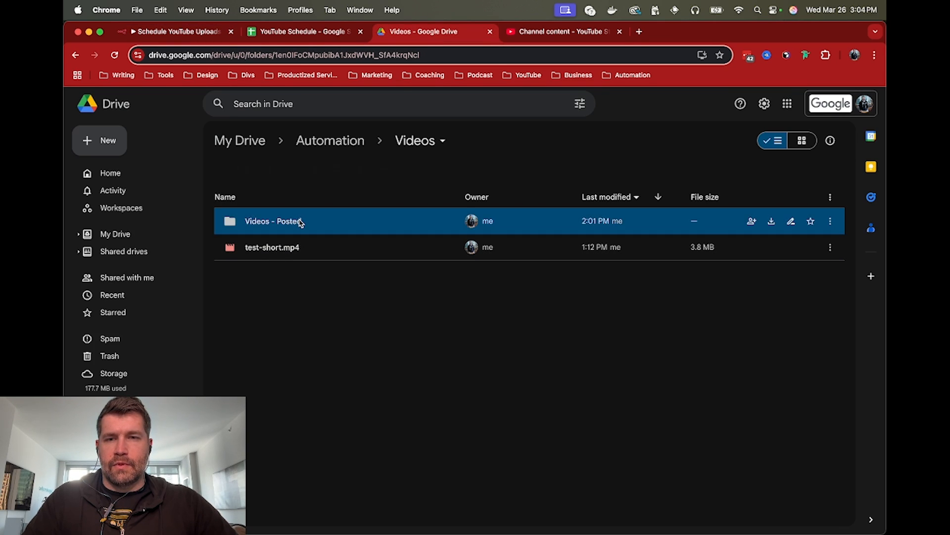
{"action": "double_click", "coordinate": [272, 221]}
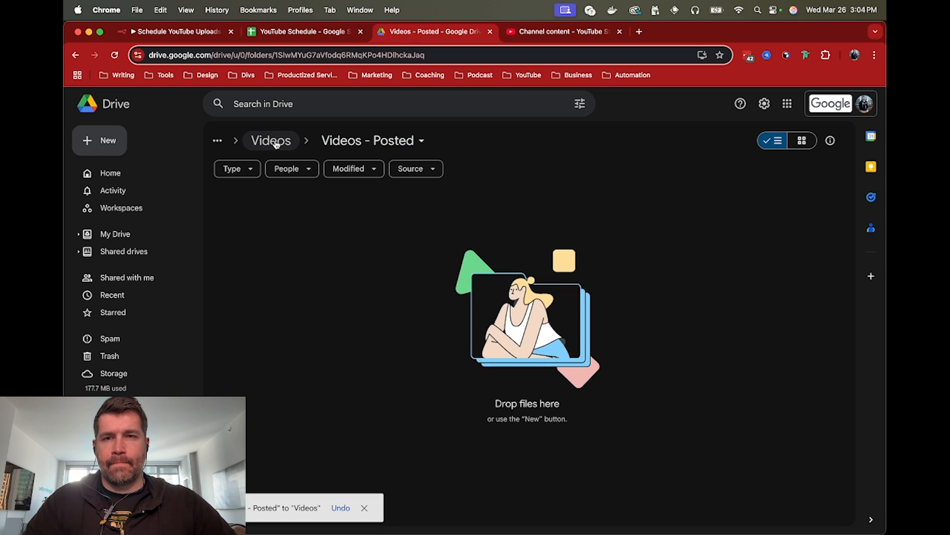
{"action": "left_click", "coordinate": [271, 140]}
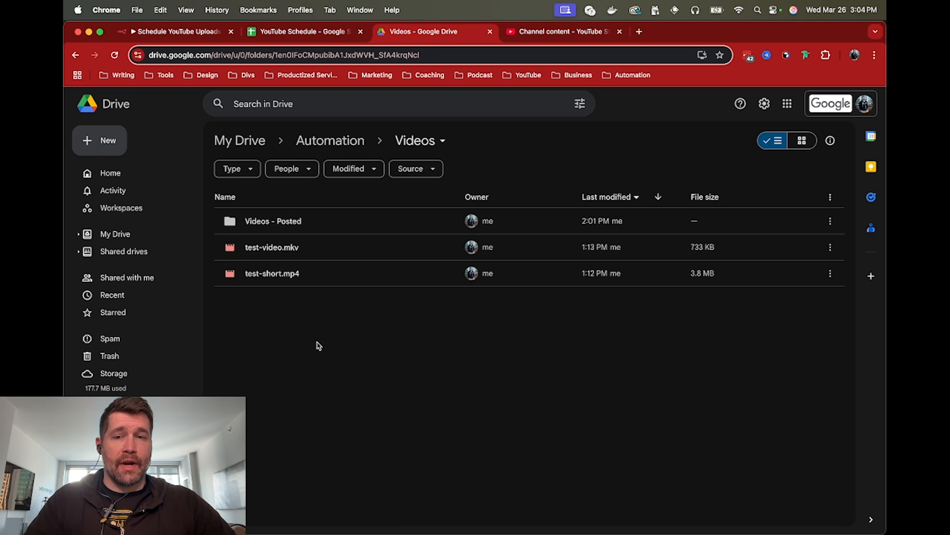
{"action": "mouse_move", "coordinate": [272, 89]}
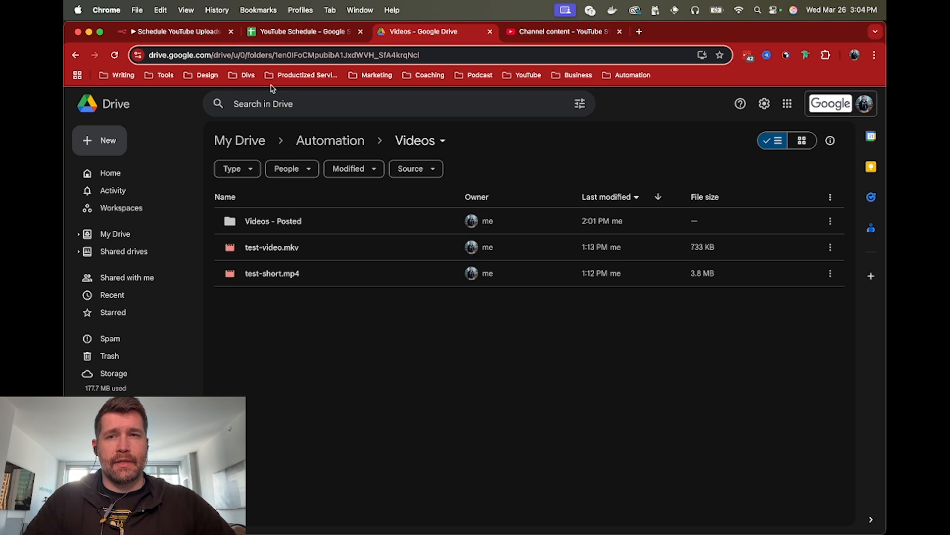
Switch between the Drive Videos folder and the blank n8n workflow, ending in n8n.
{"action": "left_click", "coordinate": [175, 31]}
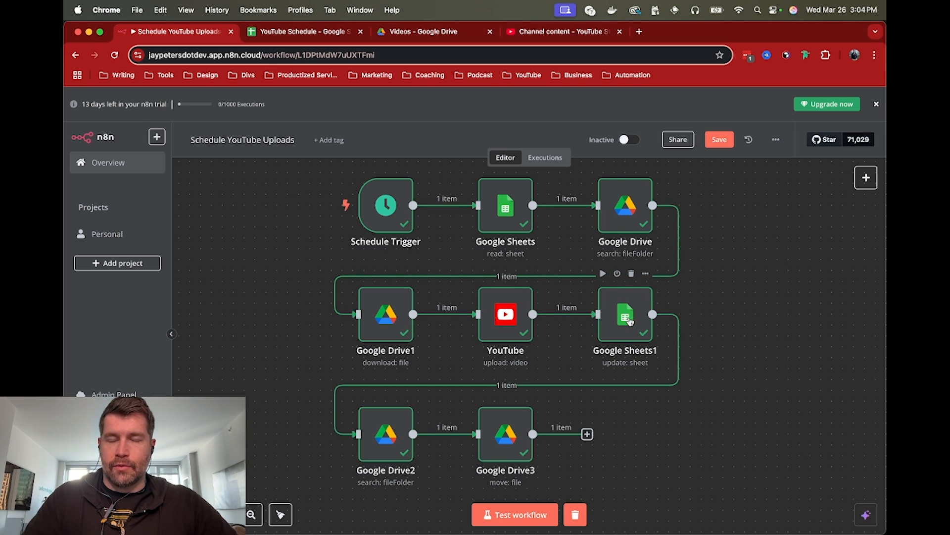
{"action": "mouse_move", "coordinate": [502, 324]}
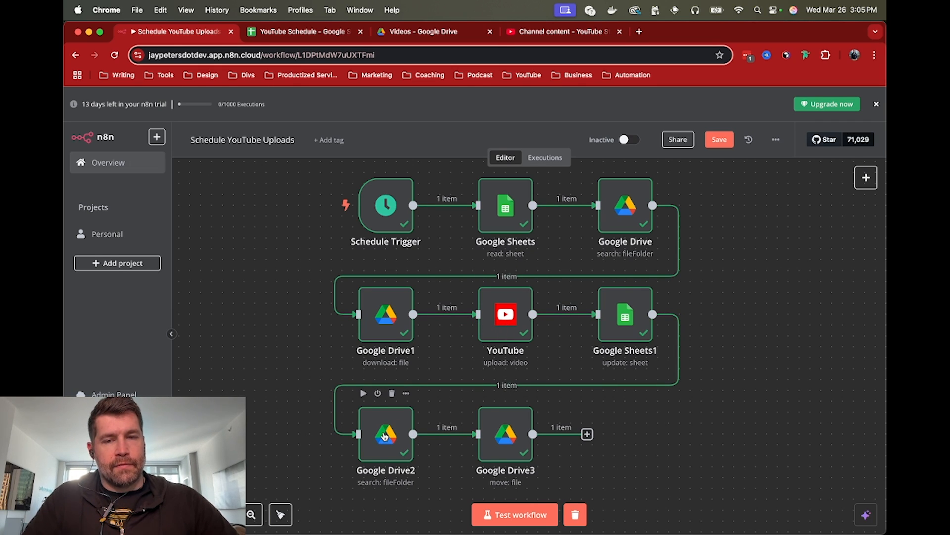
{"action": "left_click", "coordinate": [426, 30]}
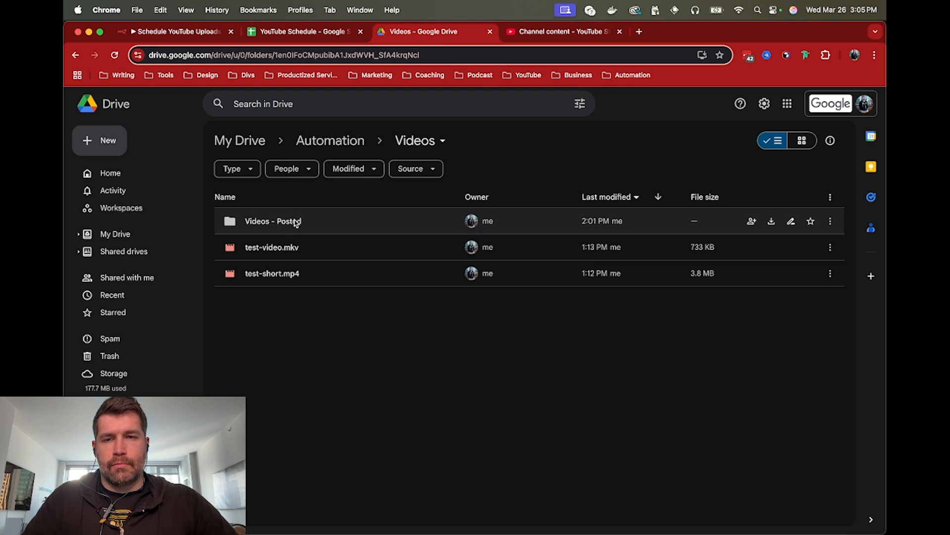
{"action": "left_click", "coordinate": [176, 31]}
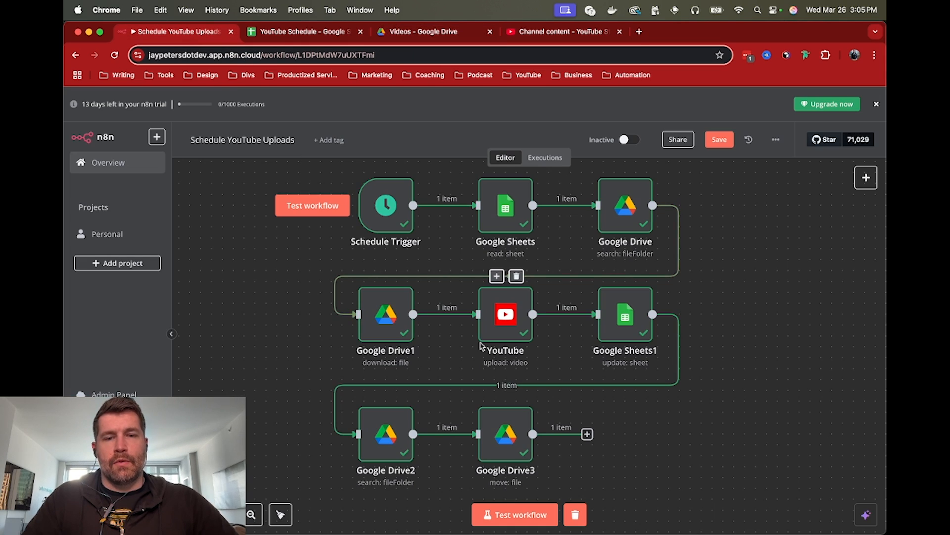
{"action": "mouse_move", "coordinate": [505, 434]}
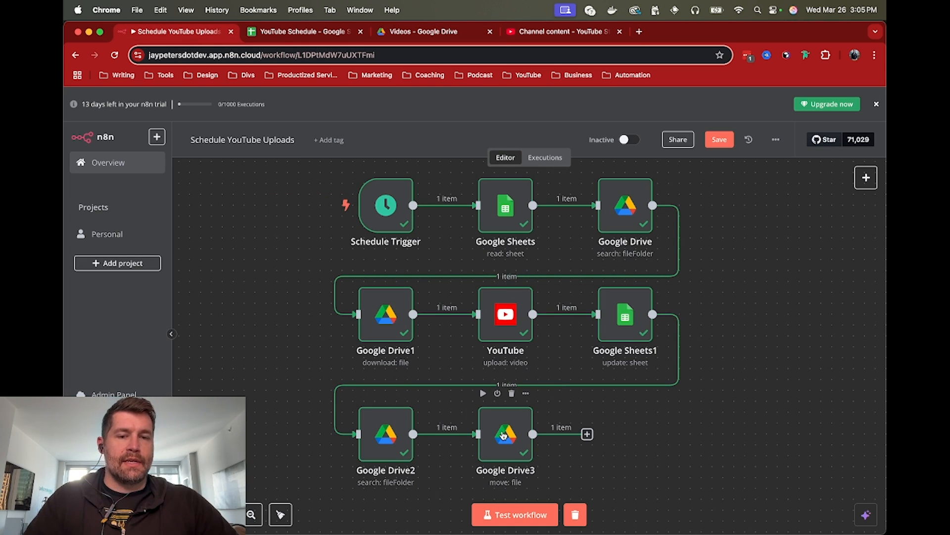
{"action": "left_click", "coordinate": [418, 31]}
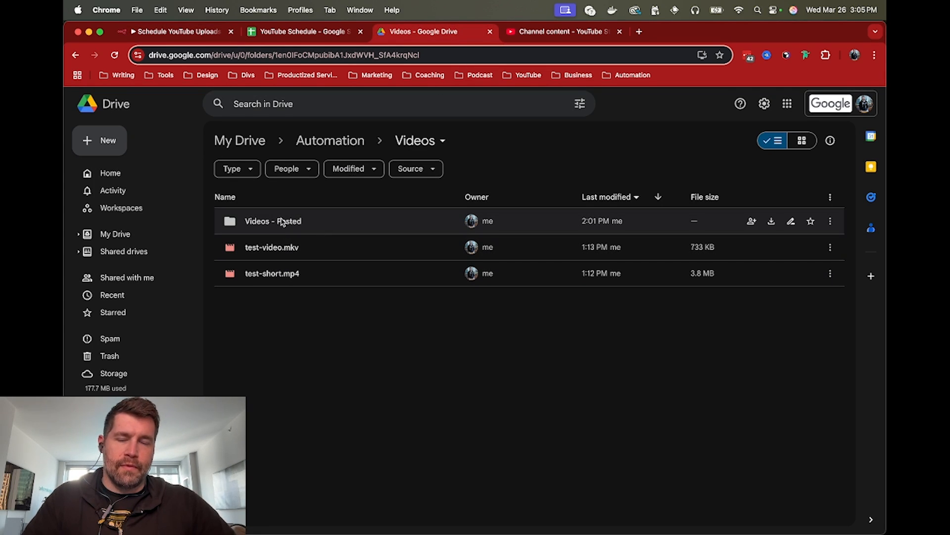
{"action": "left_click", "coordinate": [176, 31]}
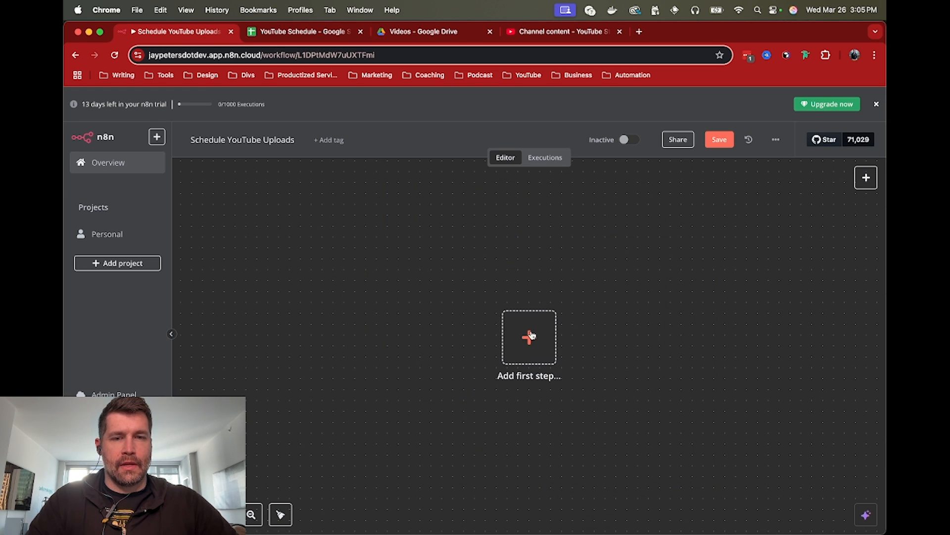
Start the workflow with an On a schedule trigger at 2pm.
{"action": "left_click", "coordinate": [529, 337]}
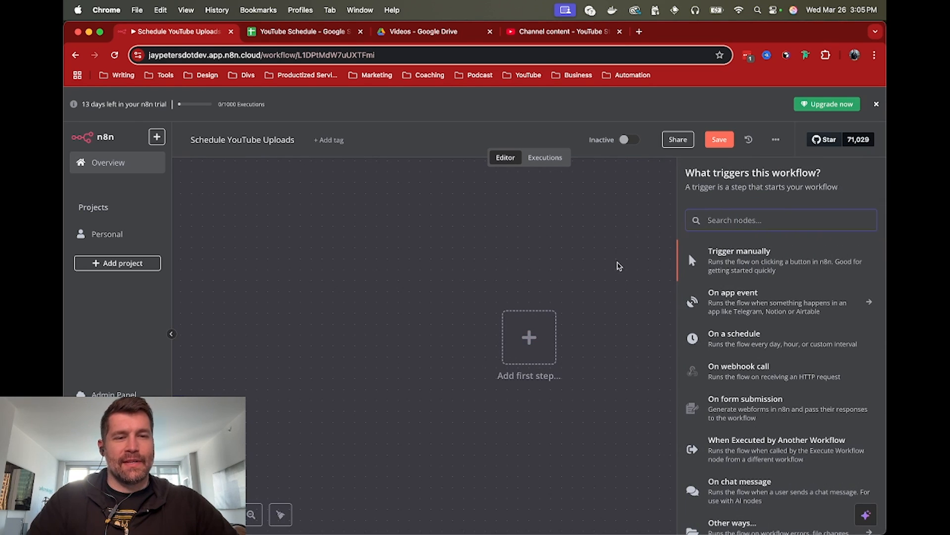
{"action": "left_click", "coordinate": [735, 337]}
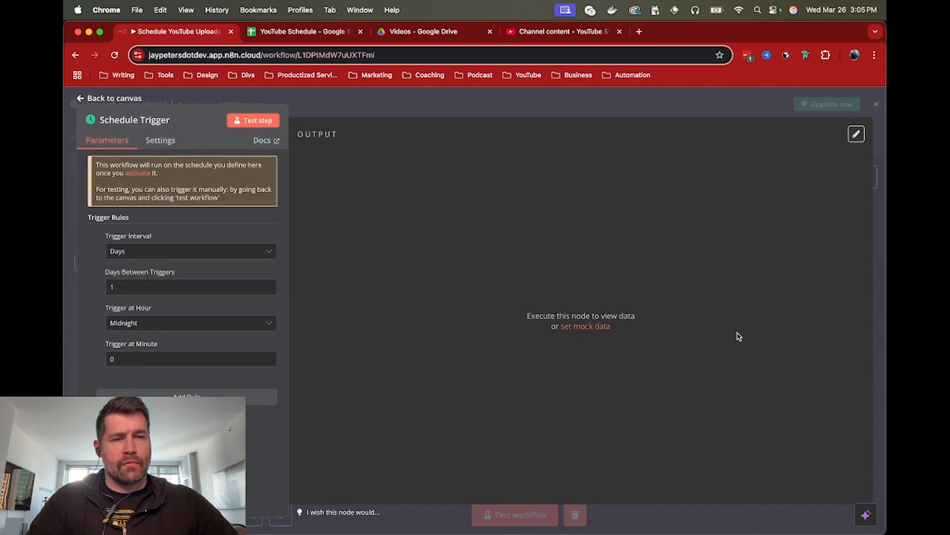
{"action": "mouse_move", "coordinate": [173, 307]}
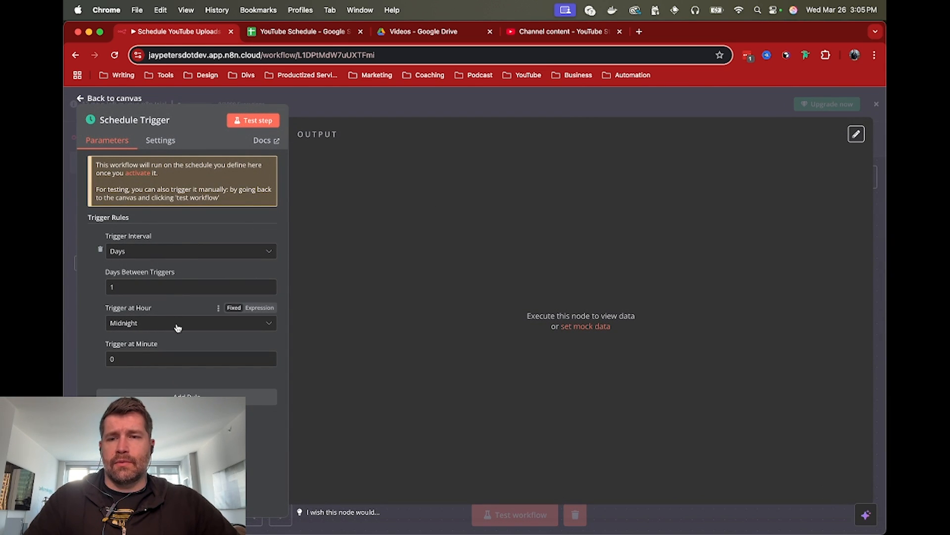
{"action": "left_click", "coordinate": [189, 322]}
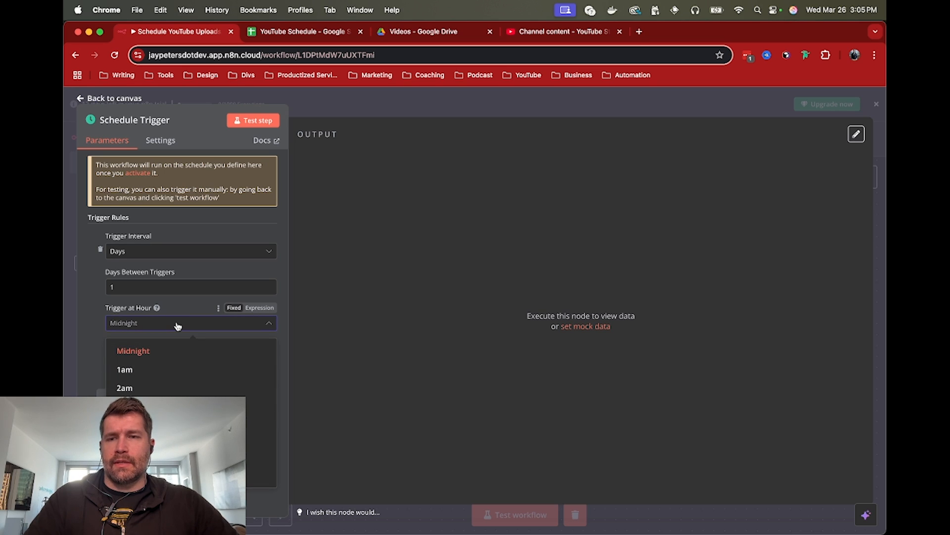
{"action": "scroll", "scroll_direction": "down", "scroll_amount": 3}
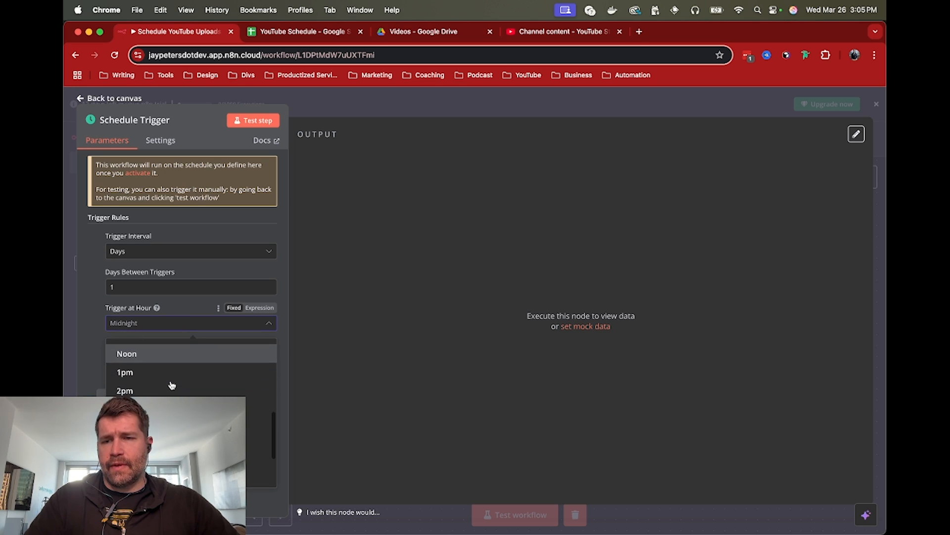
{"action": "left_click", "coordinate": [124, 391]}
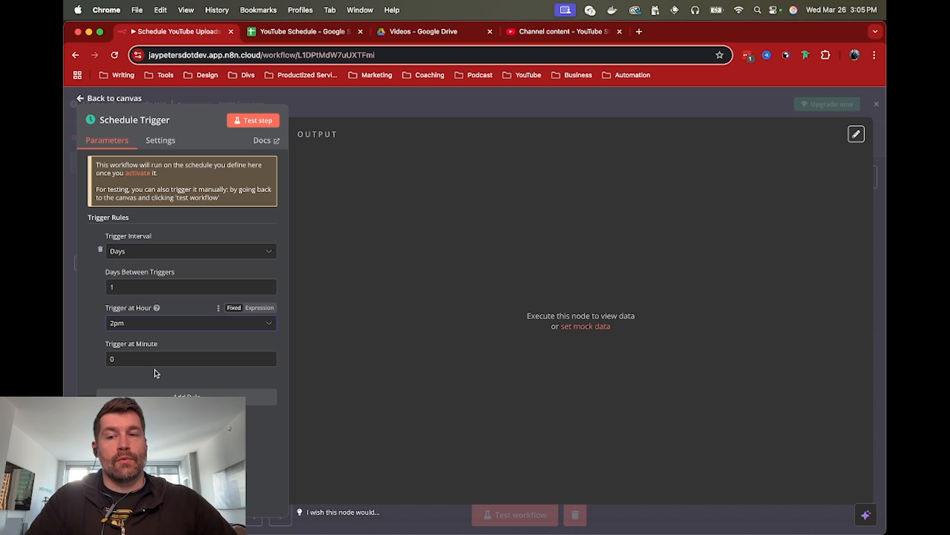
Set the Trigger Interval to Custom (Cron) and open the cron examples site.
{"action": "left_click", "coordinate": [189, 251]}
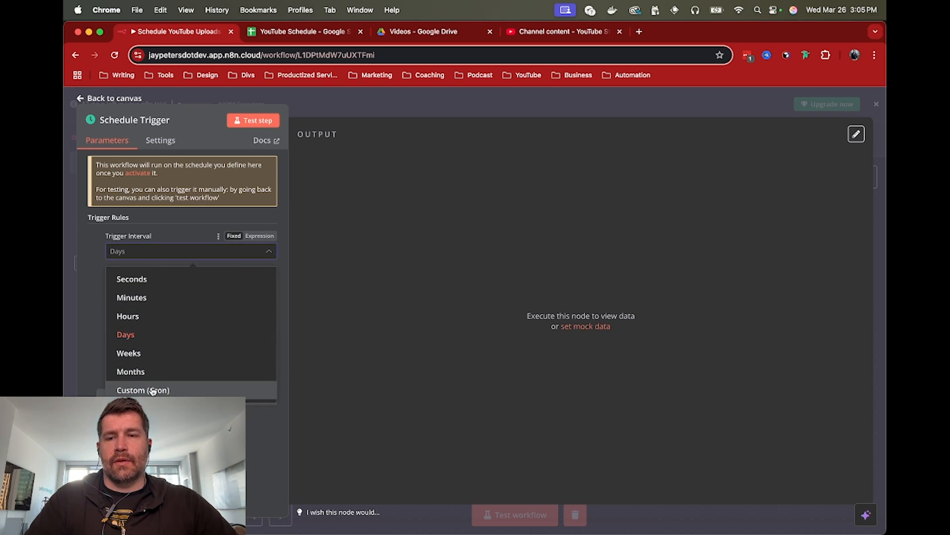
{"action": "left_click", "coordinate": [143, 390]}
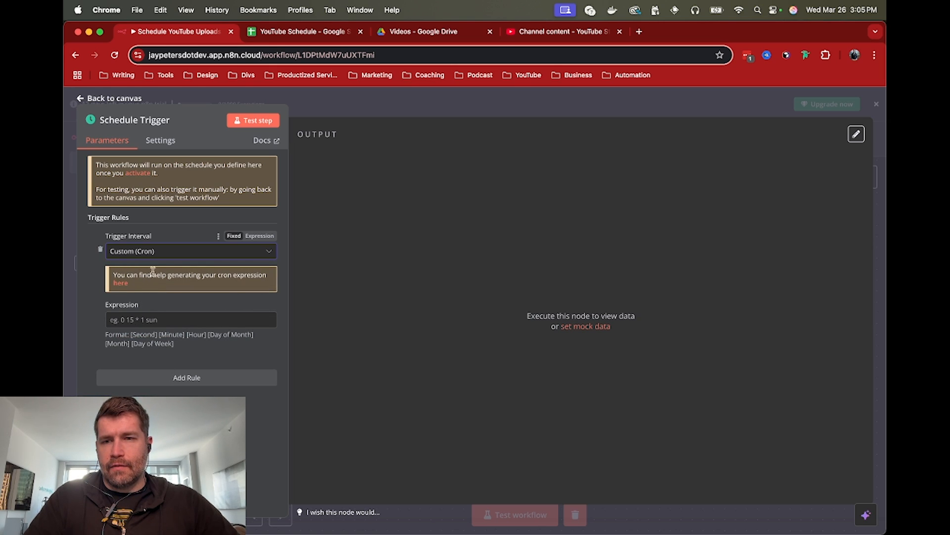
{"action": "left_click", "coordinate": [120, 283]}
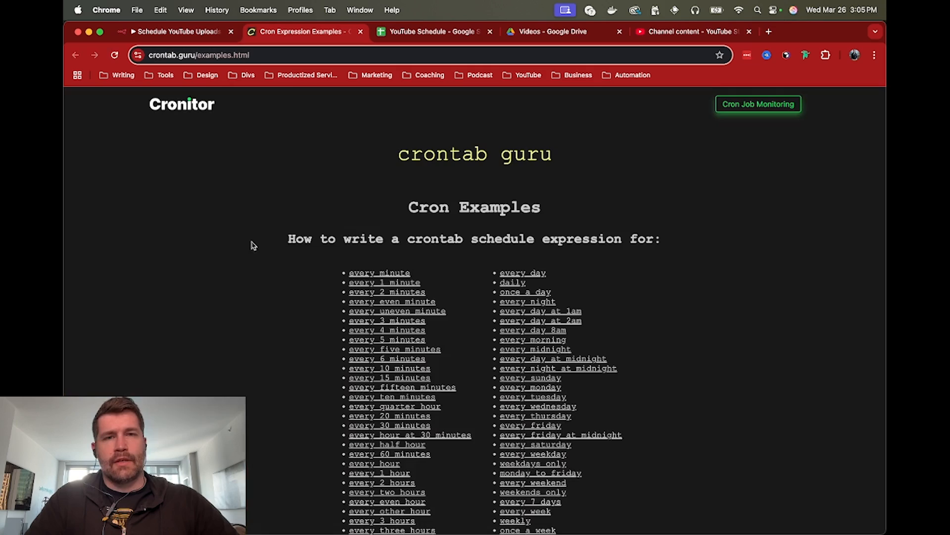
Use crontab.guru's Monday-to-Friday example to build 0 9,12,15 * * 1-5.
{"action": "scroll", "scroll_direction": "down", "scroll_amount": 3}
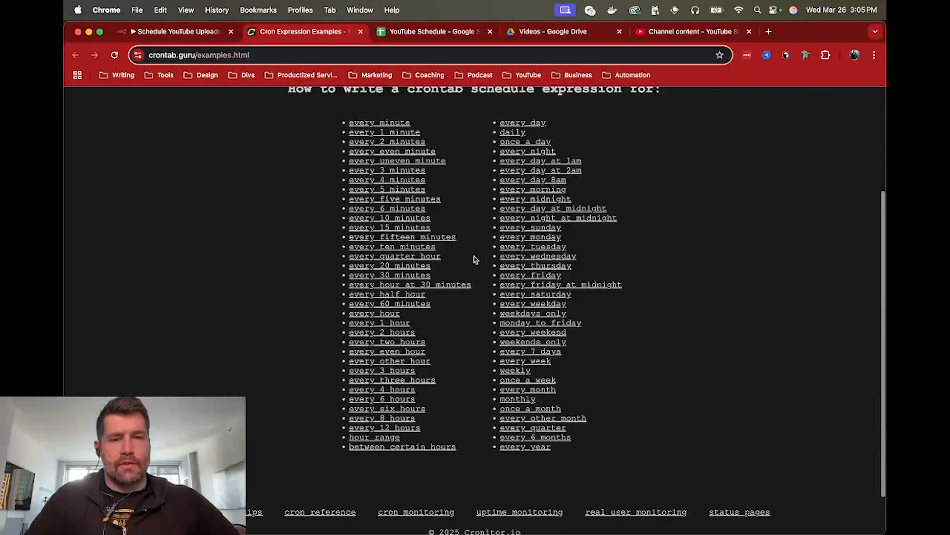
{"action": "mouse_move", "coordinate": [570, 322]}
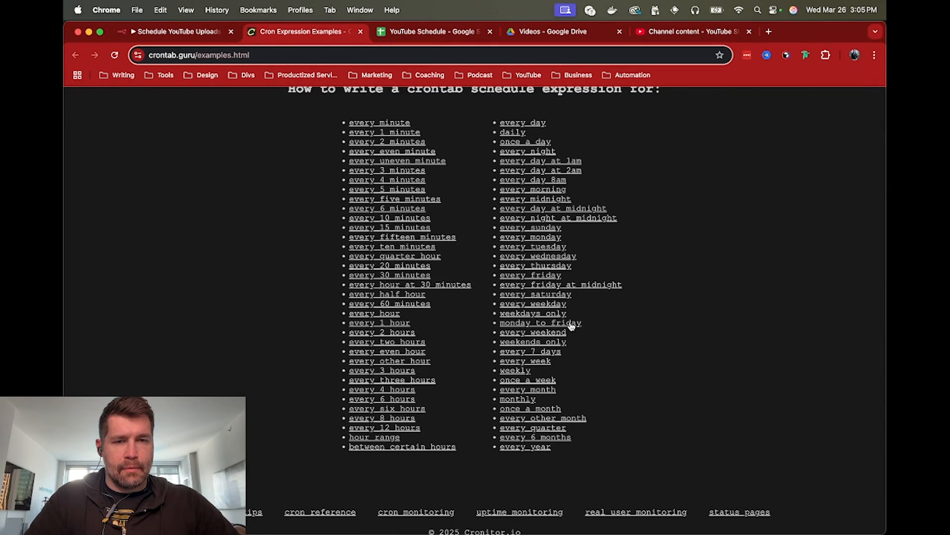
{"action": "left_click", "coordinate": [540, 322]}
{"action": "type", "text": "0 9,12,15 * * 1-5"}
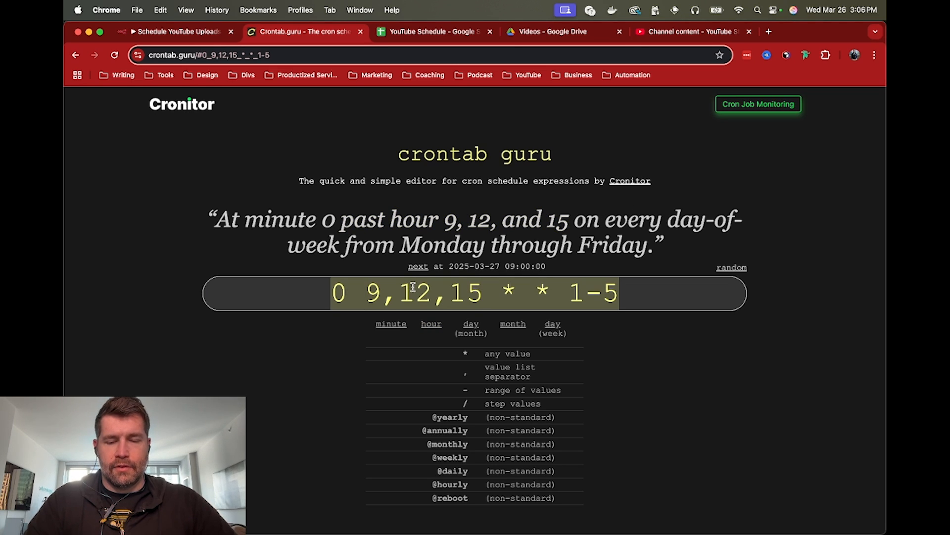
Enter the cron expression 0 9,12,15 * * 1-5 into the n8n Schedule Trigger.
{"action": "left_click", "coordinate": [175, 31]}
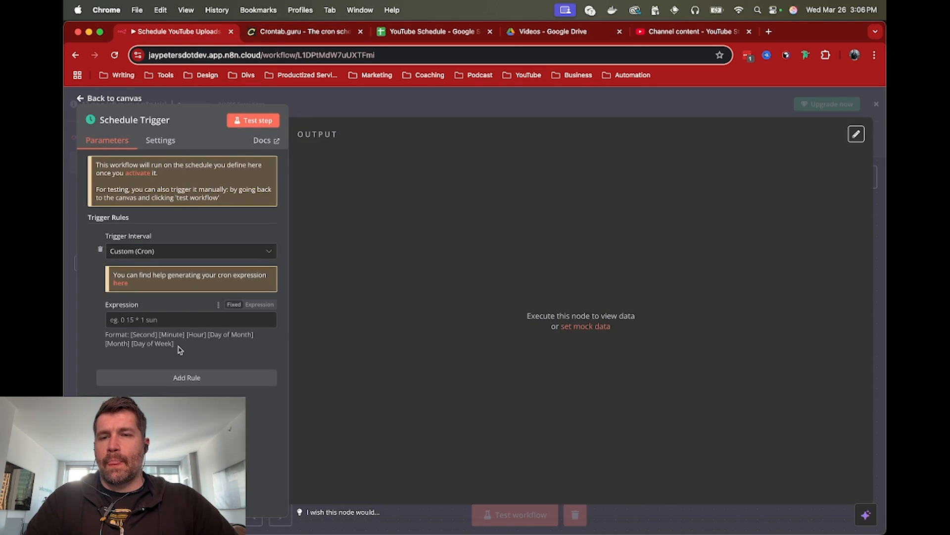
{"action": "type", "text": "0 9,12,15 * * 1-5"}
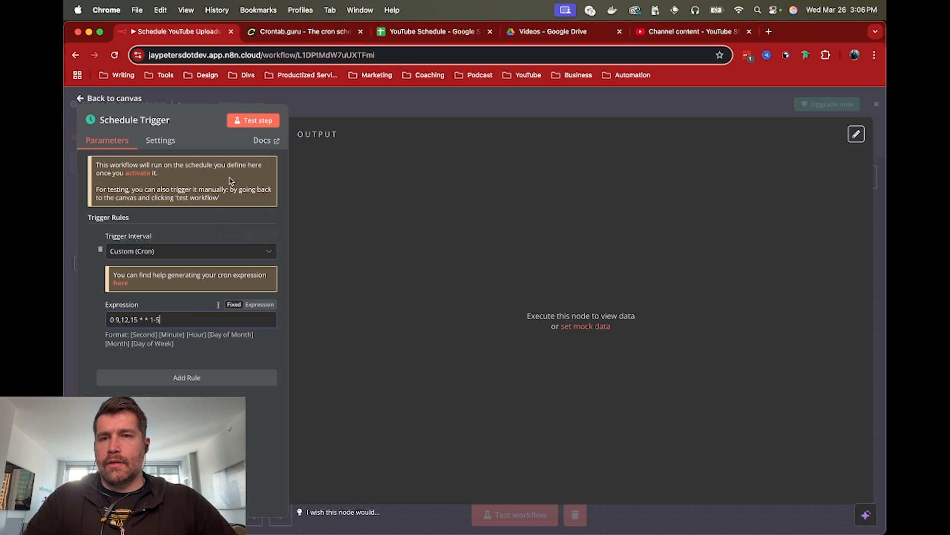
{"action": "left_click", "coordinate": [254, 120]}
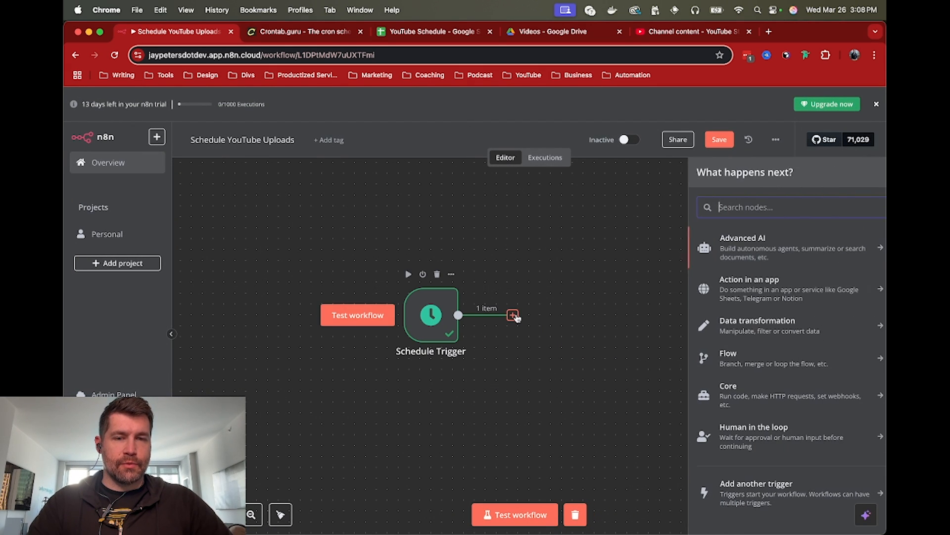
Add a Google Sheets 'Get row(s) in sheet' node after the trigger.
{"action": "type", "text": "shee"}
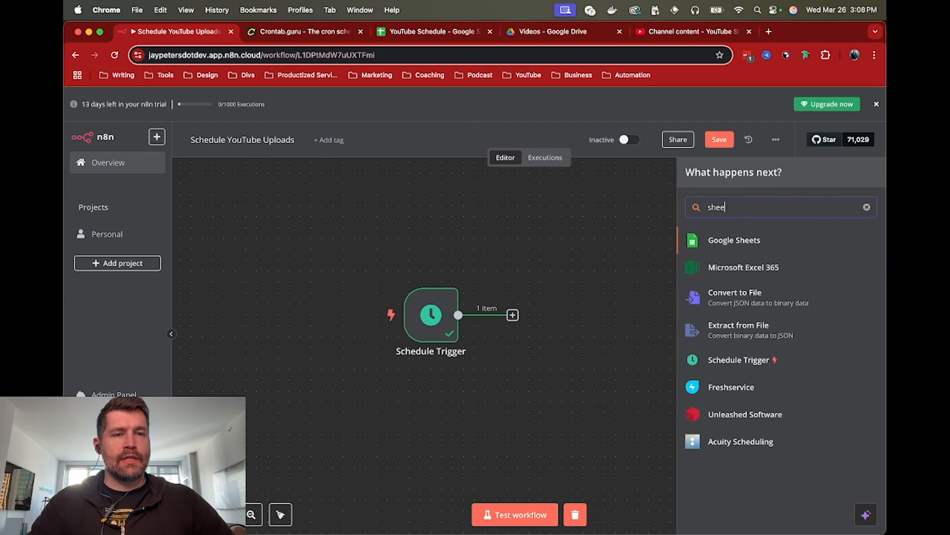
{"action": "left_click", "coordinate": [734, 240]}
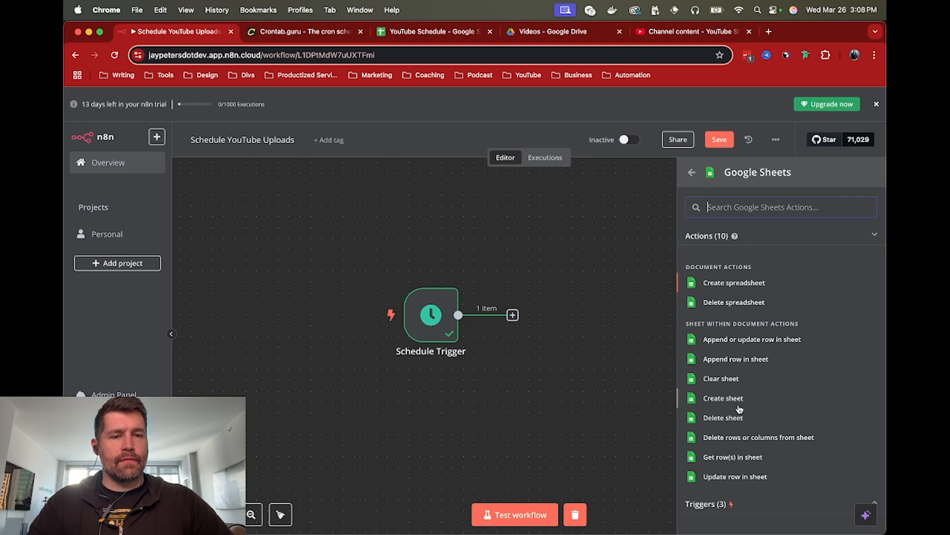
{"action": "left_click", "coordinate": [732, 456]}
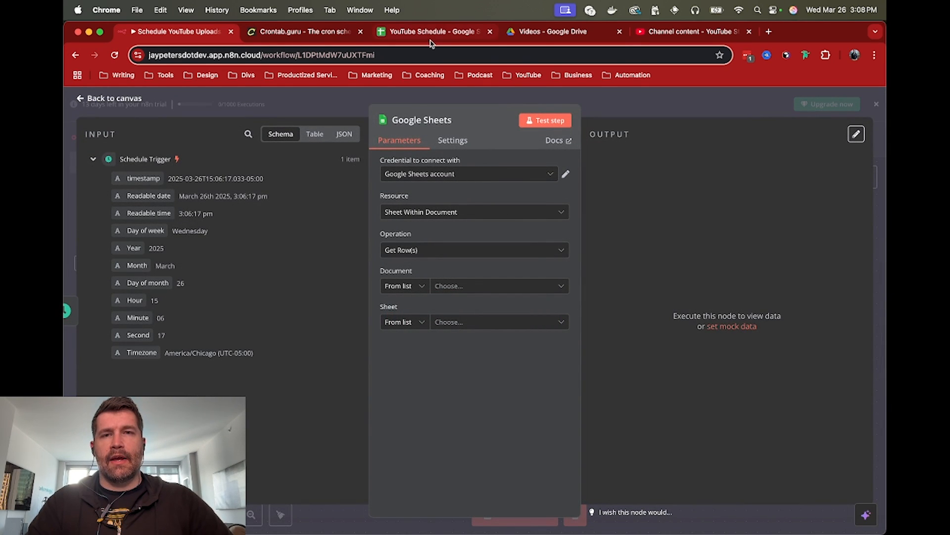
{"action": "left_click", "coordinate": [433, 32]}
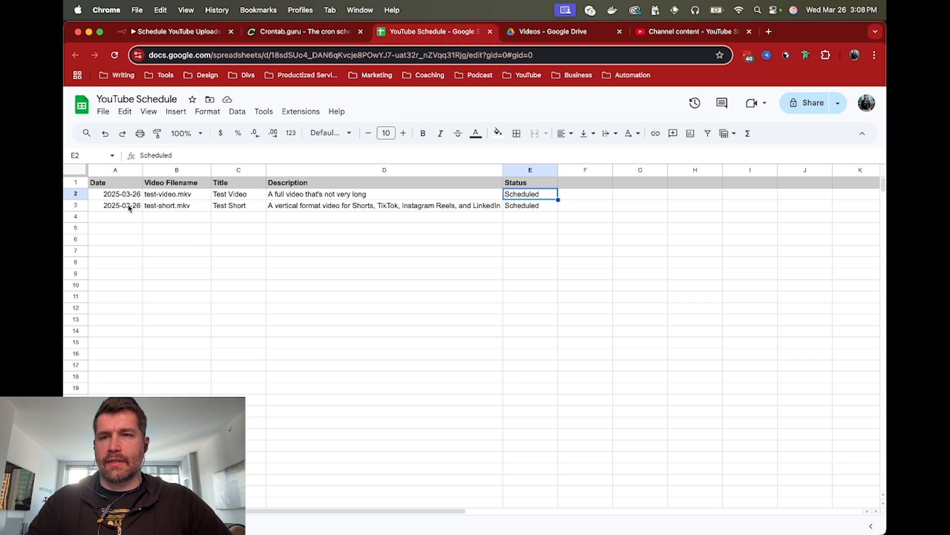
{"action": "mouse_move", "coordinate": [125, 229]}
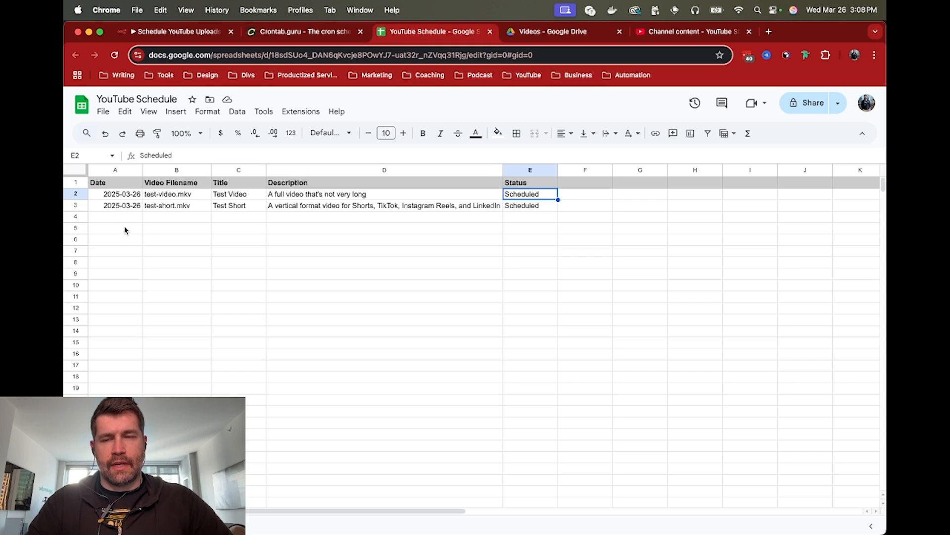
{"action": "left_click", "coordinate": [120, 193]}
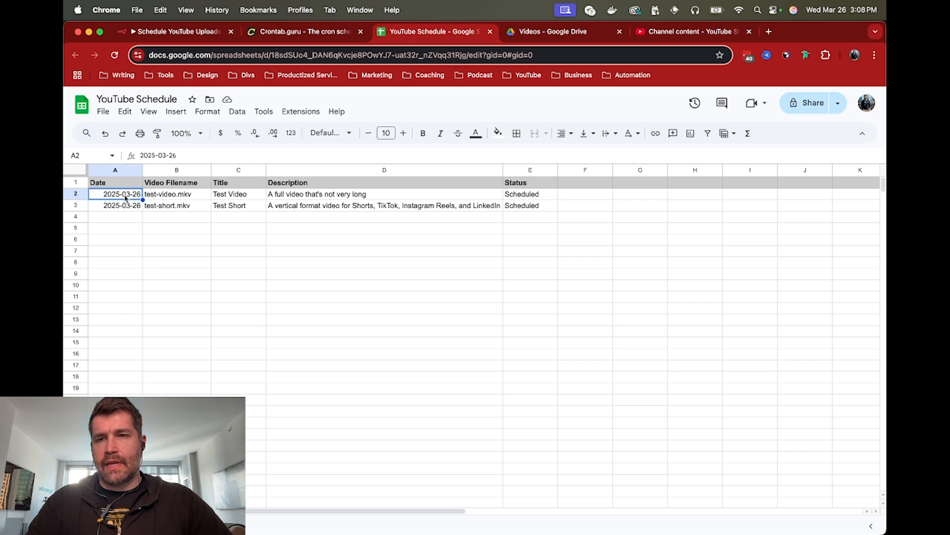
{"action": "left_click", "coordinate": [530, 195]}
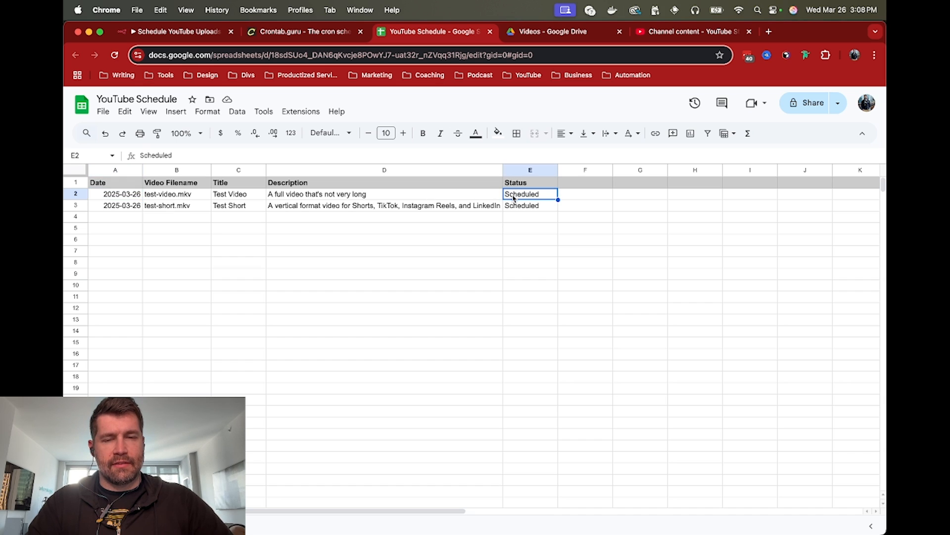
{"action": "left_click", "coordinate": [75, 194]}
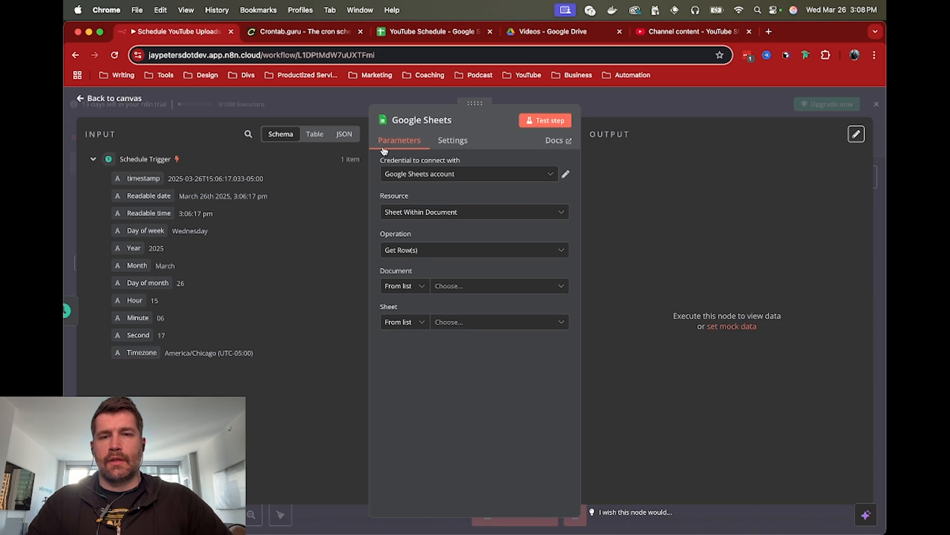
Read from the YouTube Schedule spreadsheet and add a filter on the Date column.
{"action": "left_click", "coordinate": [497, 286]}
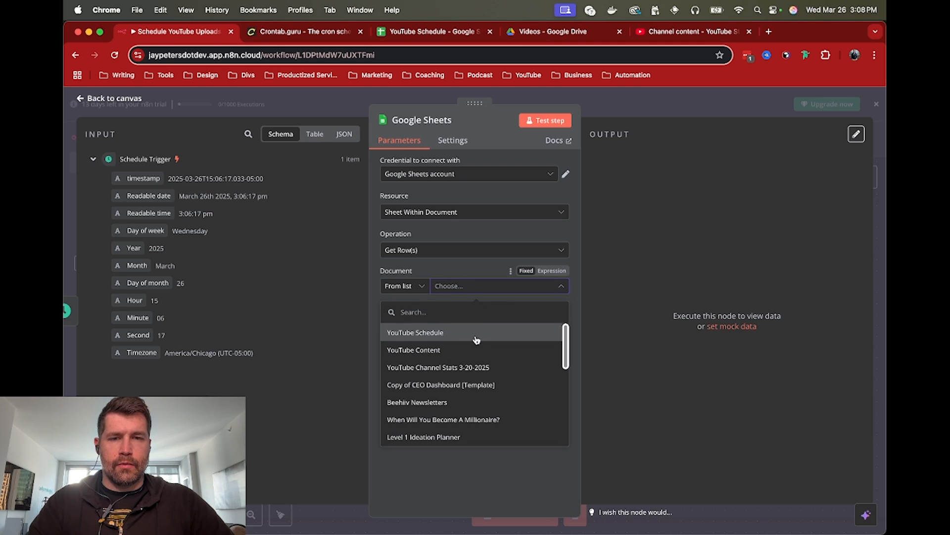
{"action": "left_click", "coordinate": [416, 332]}
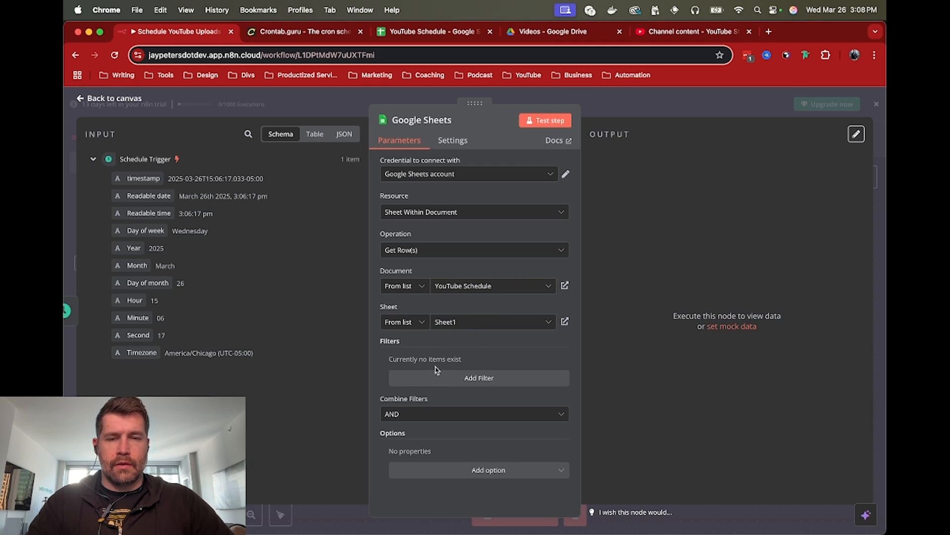
{"action": "left_click", "coordinate": [478, 377]}
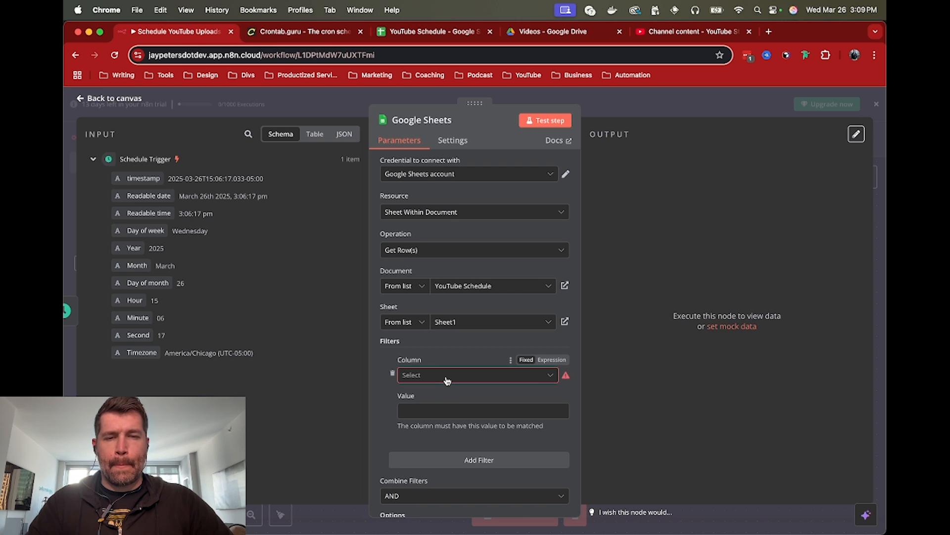
{"action": "left_click", "coordinate": [477, 375]}
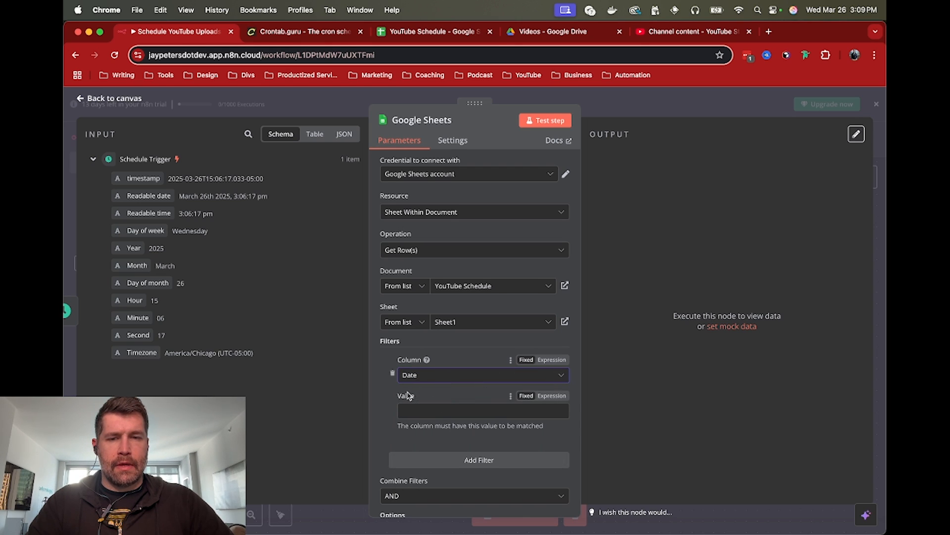
Set the Date filter value to DateTime.now().format('yyyy-MM-dd'), previewing 2025-03-26.
{"action": "type", "text": "{{"}
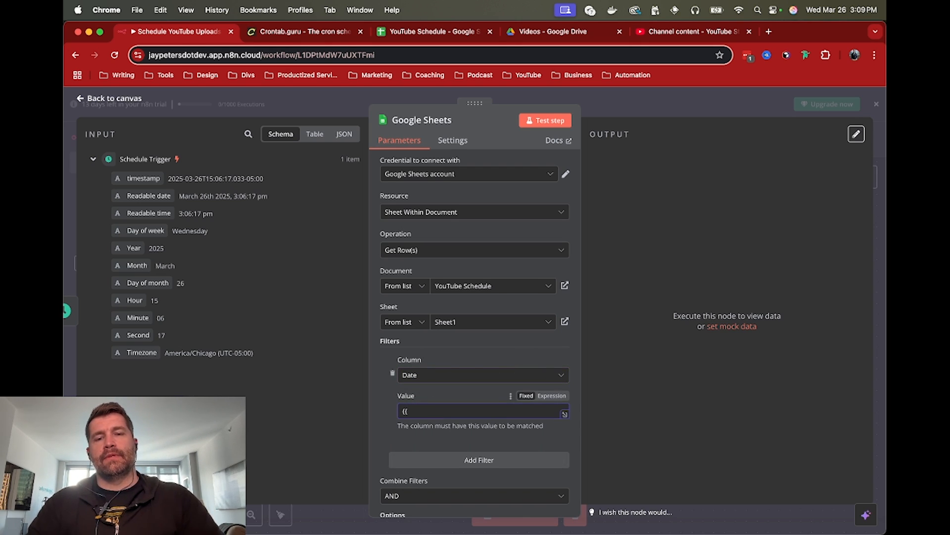
{"action": "type", "text": "DateTime.now()"}
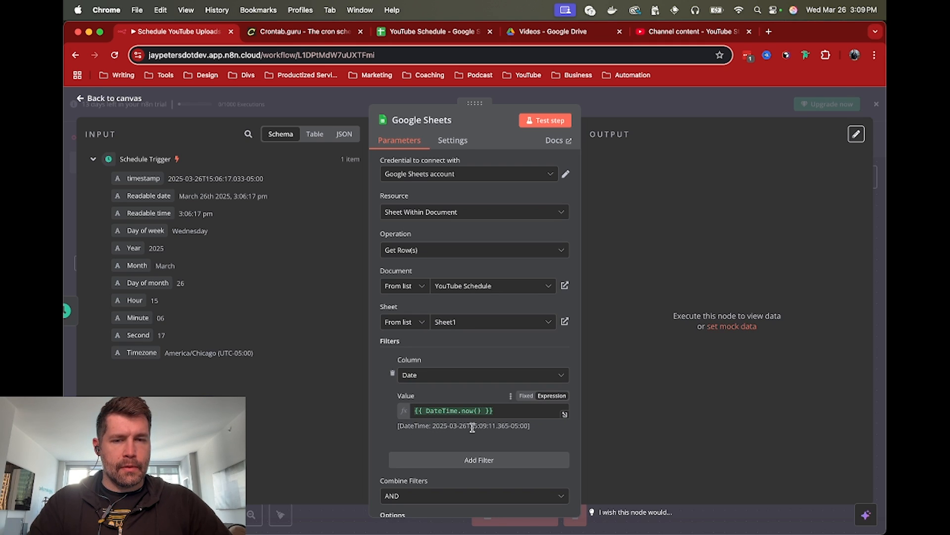
{"action": "mouse_move", "coordinate": [481, 424]}
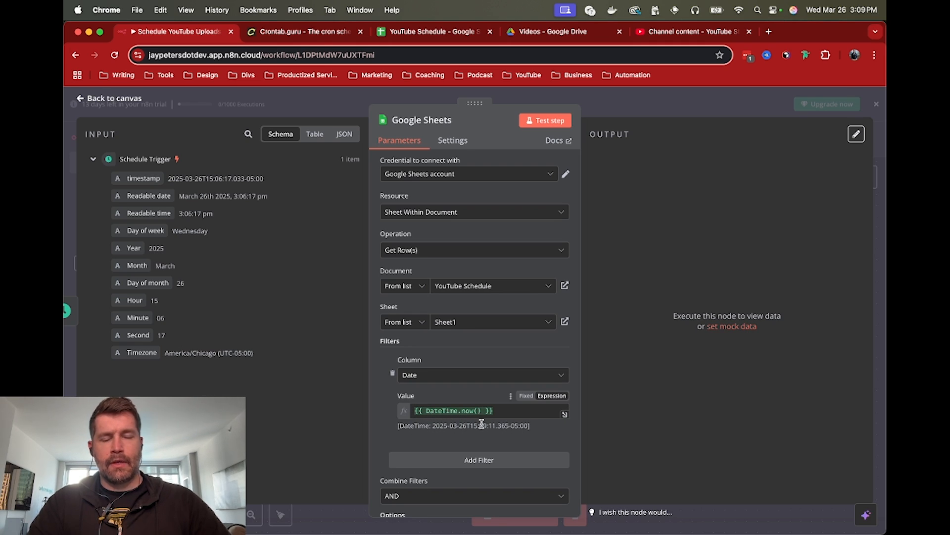
{"action": "type", "text": ".format("}
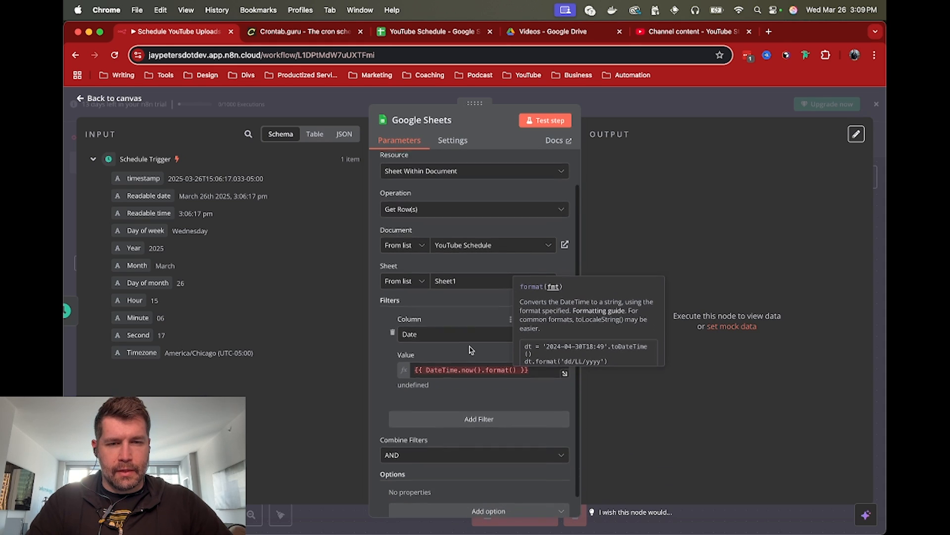
{"action": "type", "text": "'"}
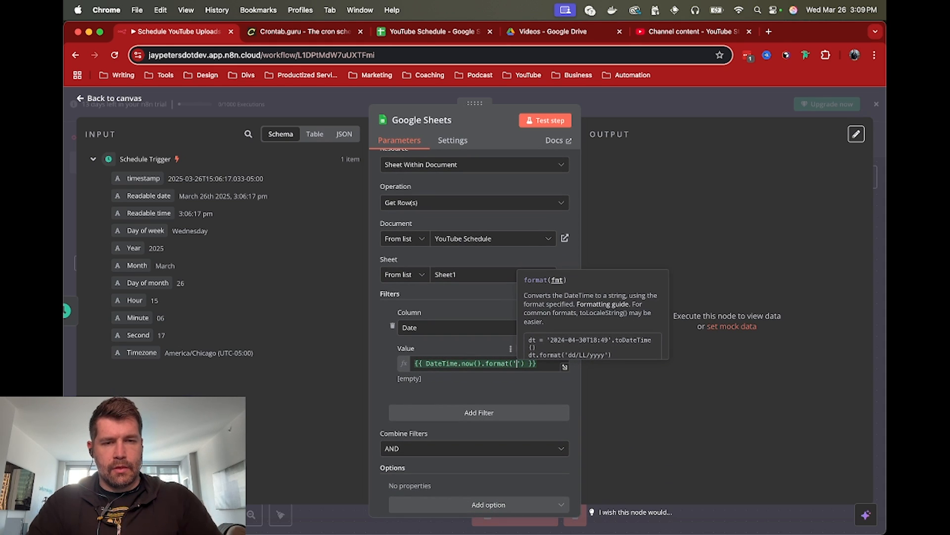
{"action": "type", "text": "yyyy"}
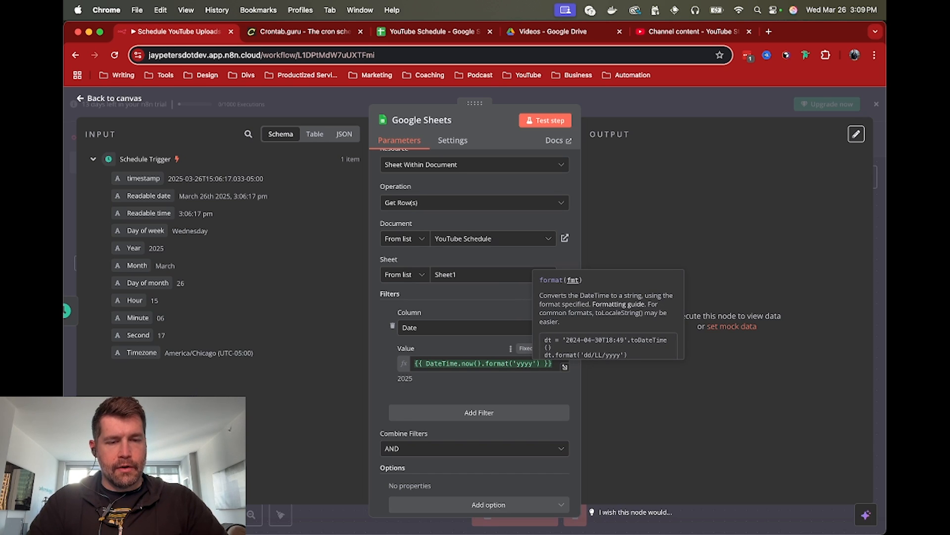
{"action": "type", "text": "-MM-dd"}
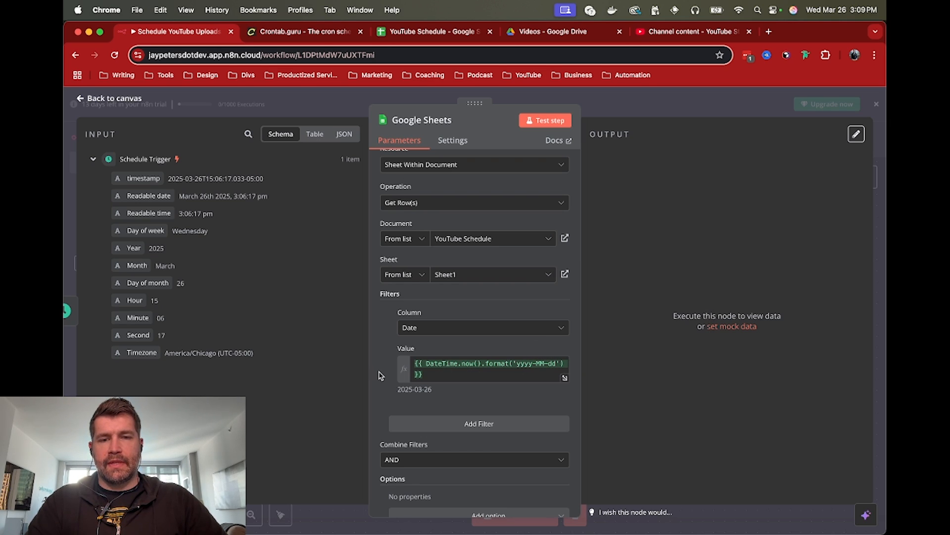
{"action": "mouse_move", "coordinate": [446, 18]}
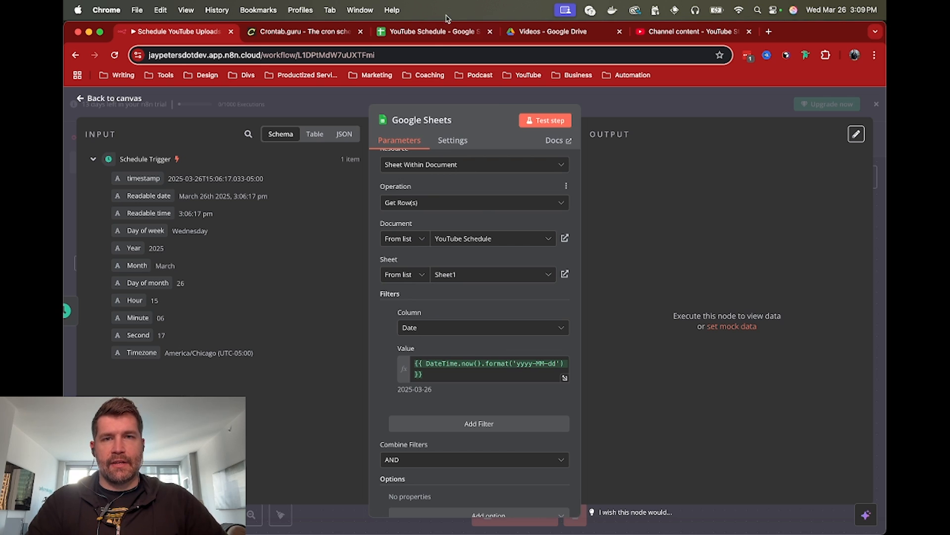
{"action": "left_click", "coordinate": [434, 31]}
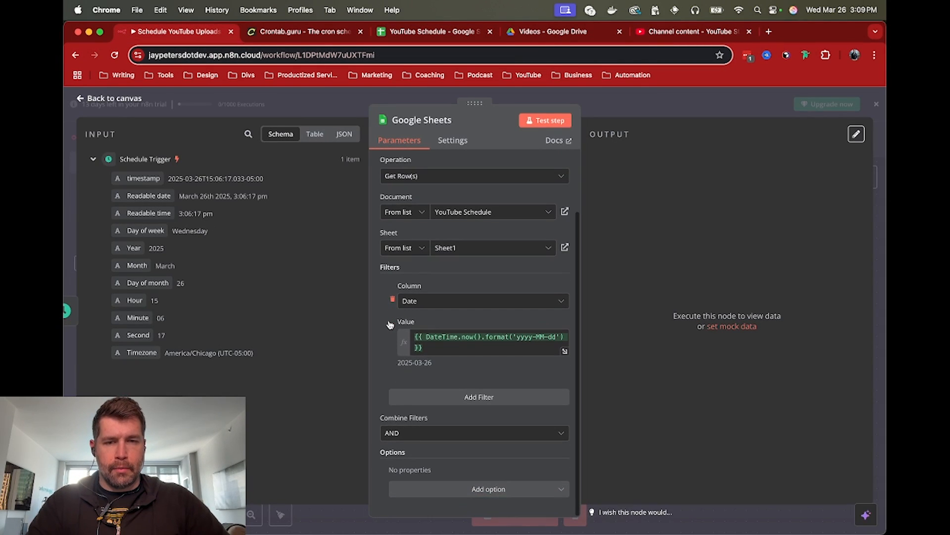
{"action": "left_click", "coordinate": [478, 397]}
{"action": "type", "text": "Sched"}
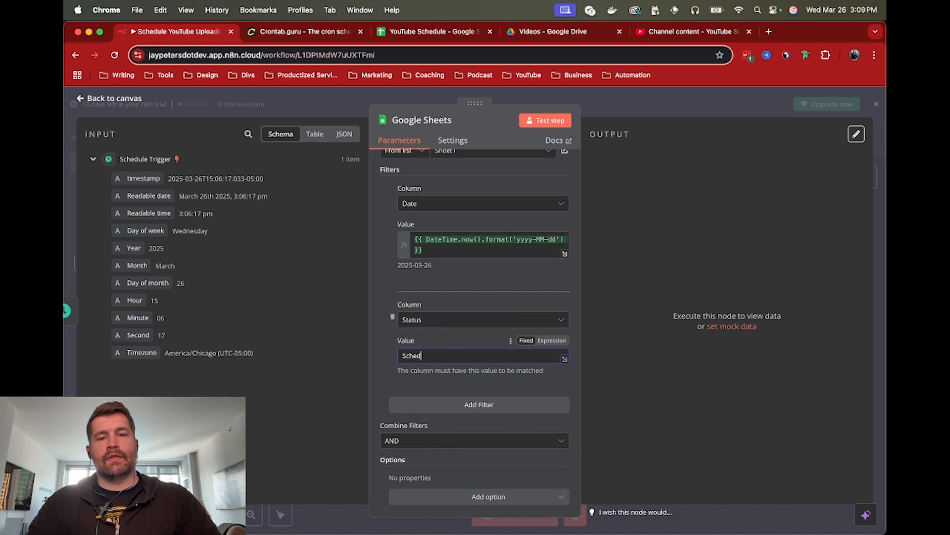
Set the Status filter value to Scheduled after checking the sheet's Status values.
{"action": "type", "text": "uled"}
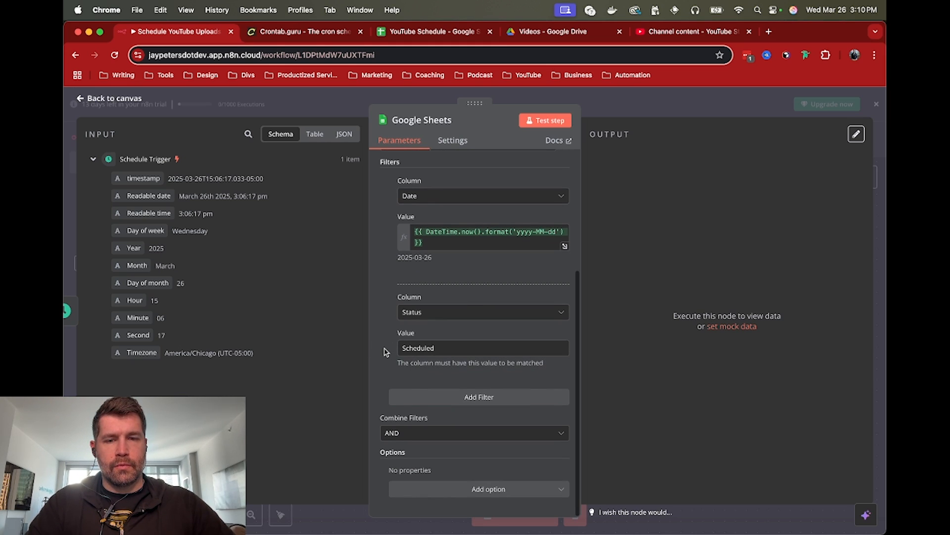
{"action": "left_click", "coordinate": [434, 31]}
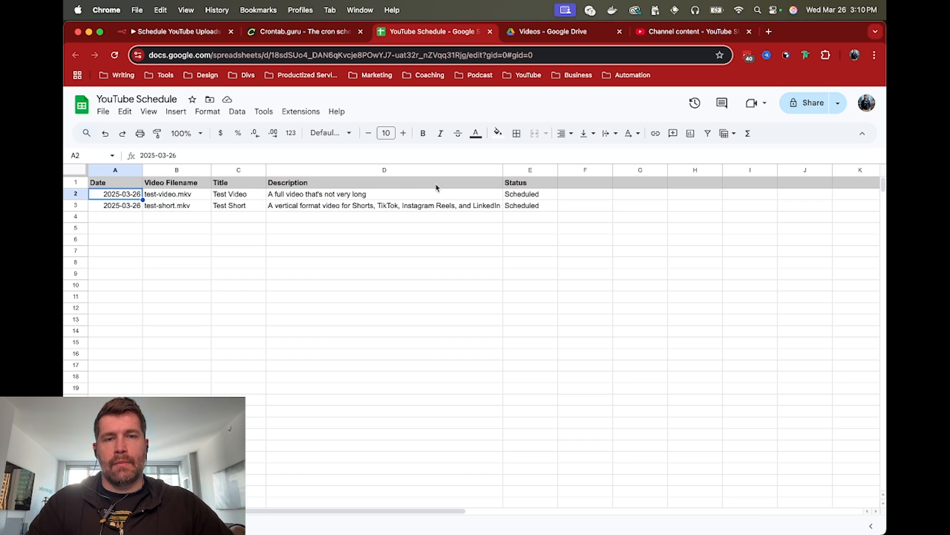
{"action": "left_click", "coordinate": [176, 31]}
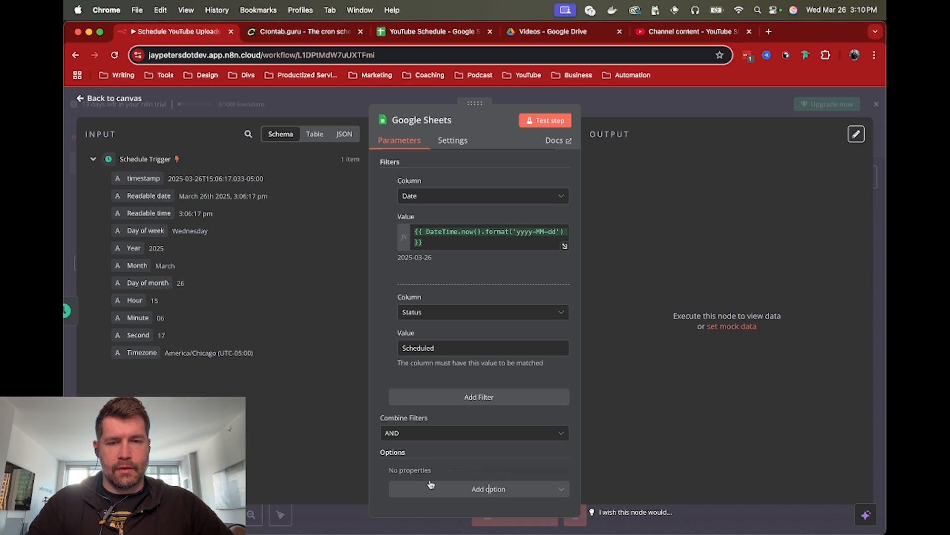
Enable Return only First Matching Row, test to get the Test Video row, and return.
{"action": "left_click", "coordinate": [489, 488]}
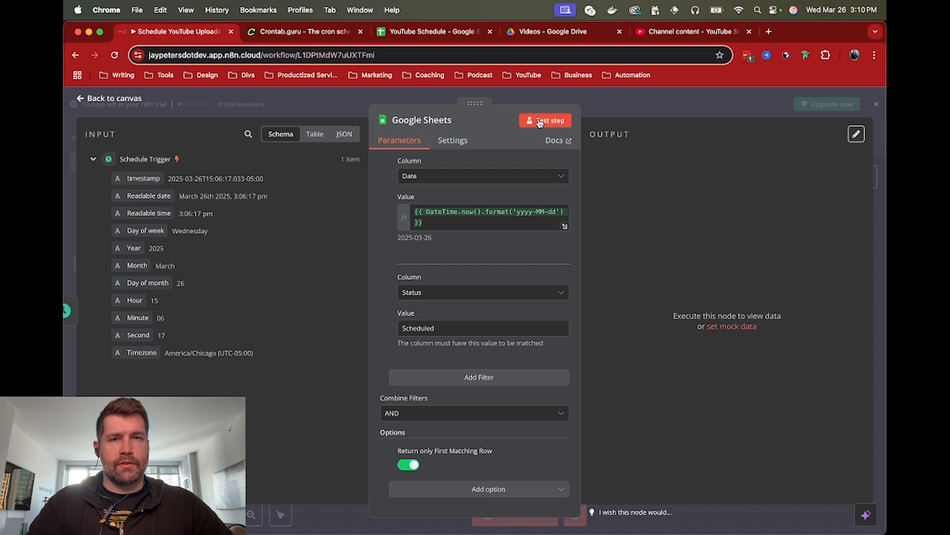
{"action": "left_click", "coordinate": [544, 120]}
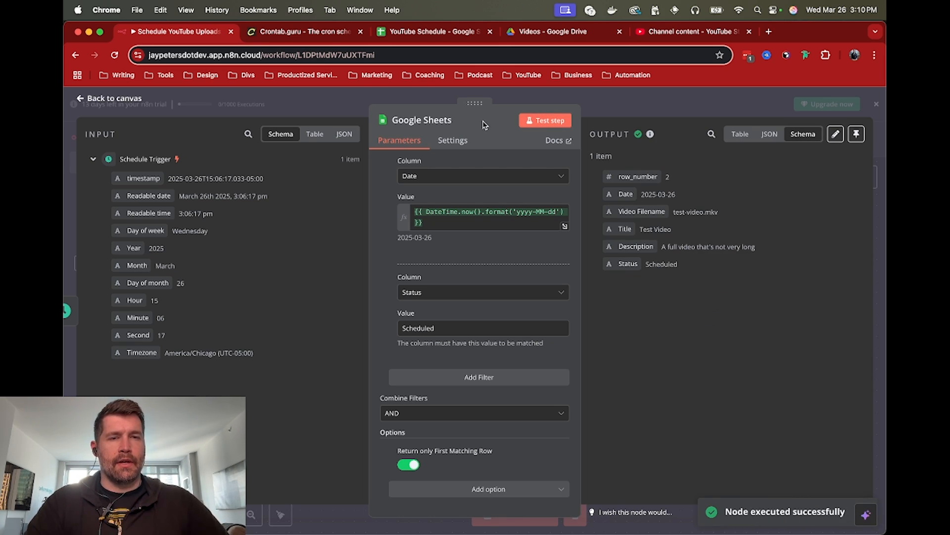
{"action": "left_click", "coordinate": [434, 31]}
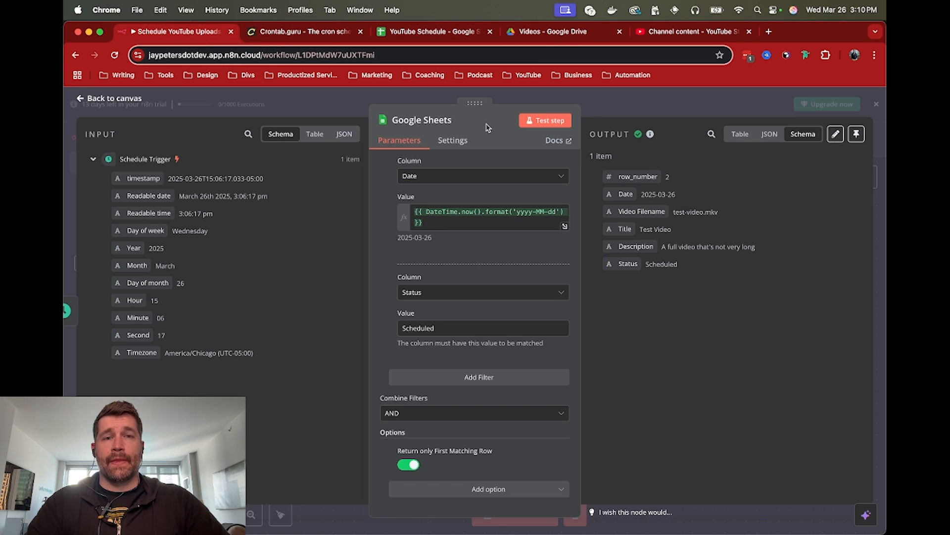
{"action": "mouse_move", "coordinate": [694, 124]}
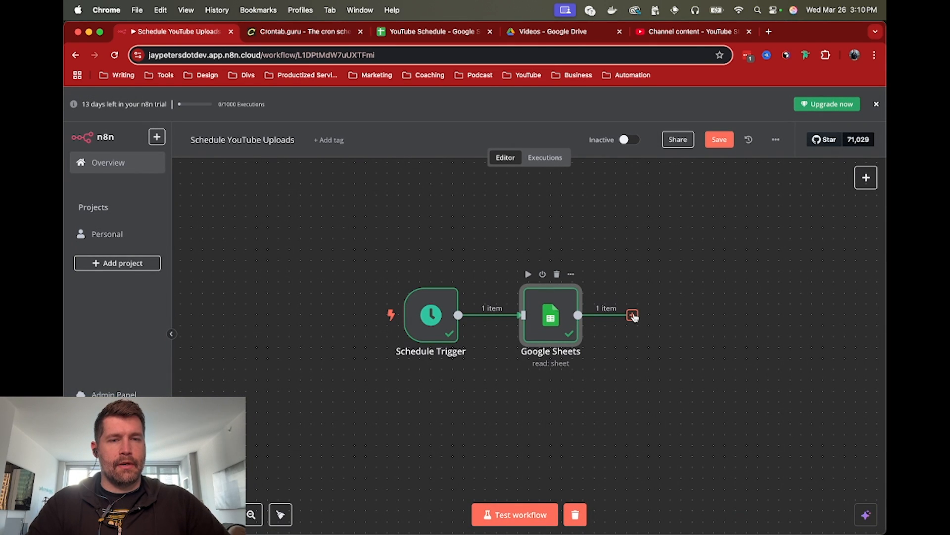
Add a Google Drive 'Search files and folders' step using the Google Drive account credential.
{"action": "left_click", "coordinate": [632, 315]}
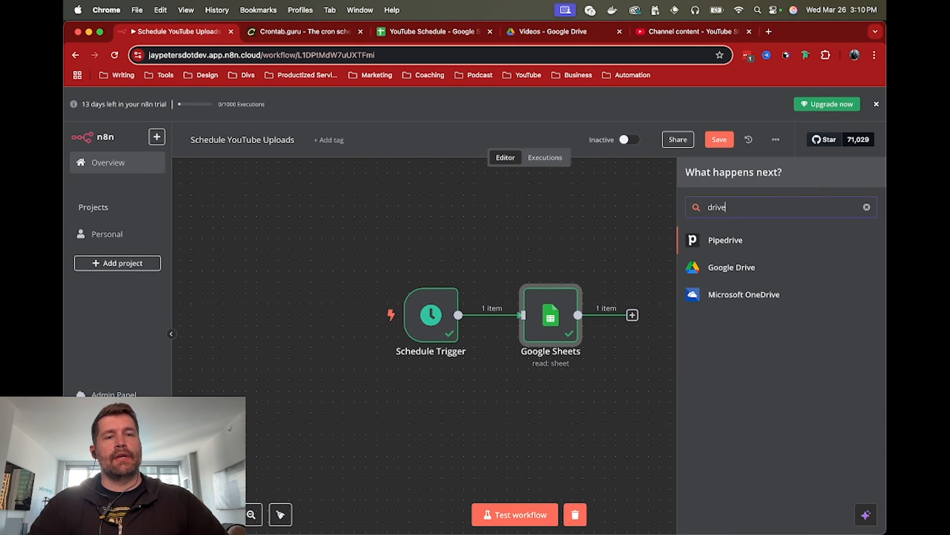
{"action": "left_click", "coordinate": [731, 268]}
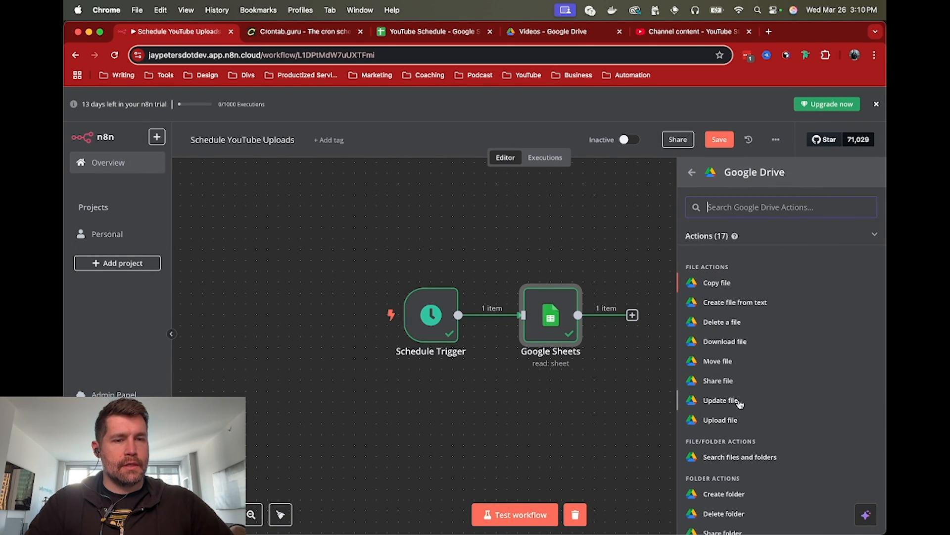
{"action": "left_click", "coordinate": [739, 456]}
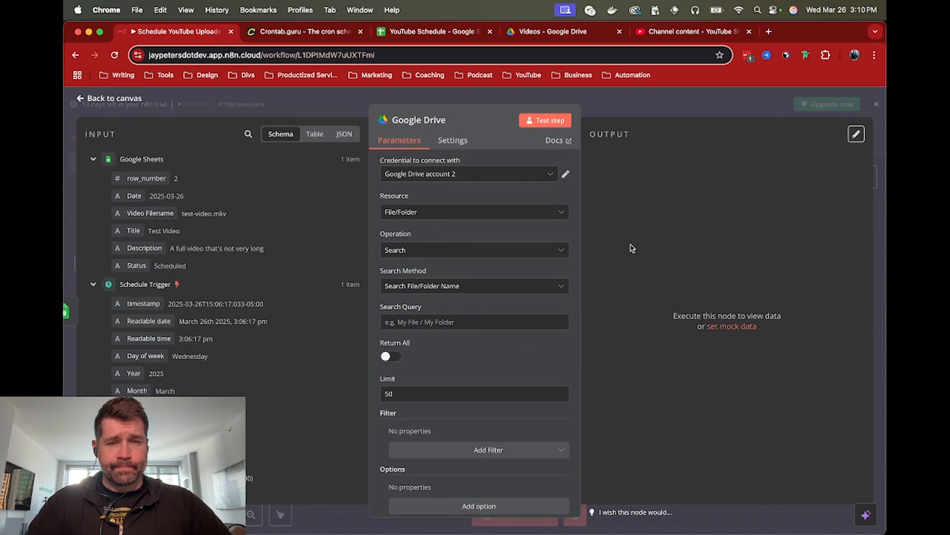
{"action": "left_click", "coordinate": [468, 174]}
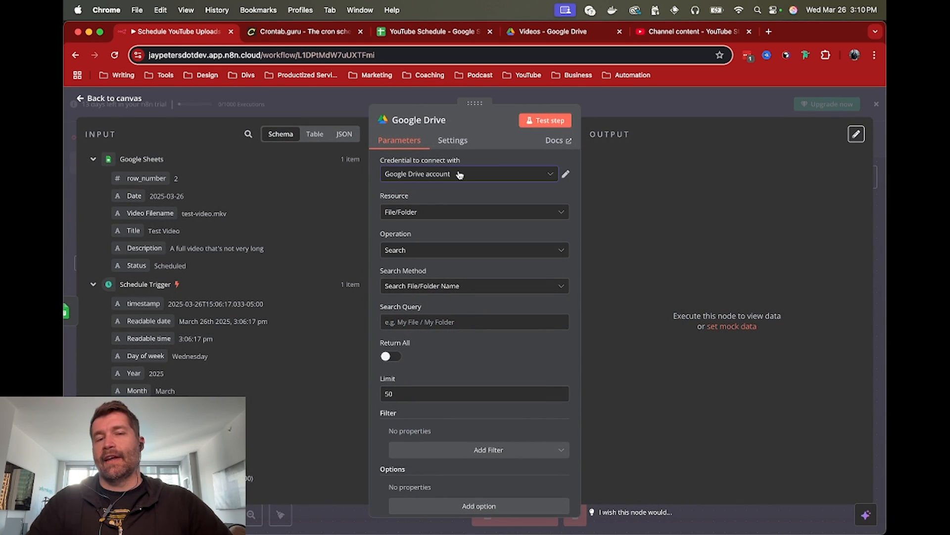
{"action": "left_click", "coordinate": [565, 174]}
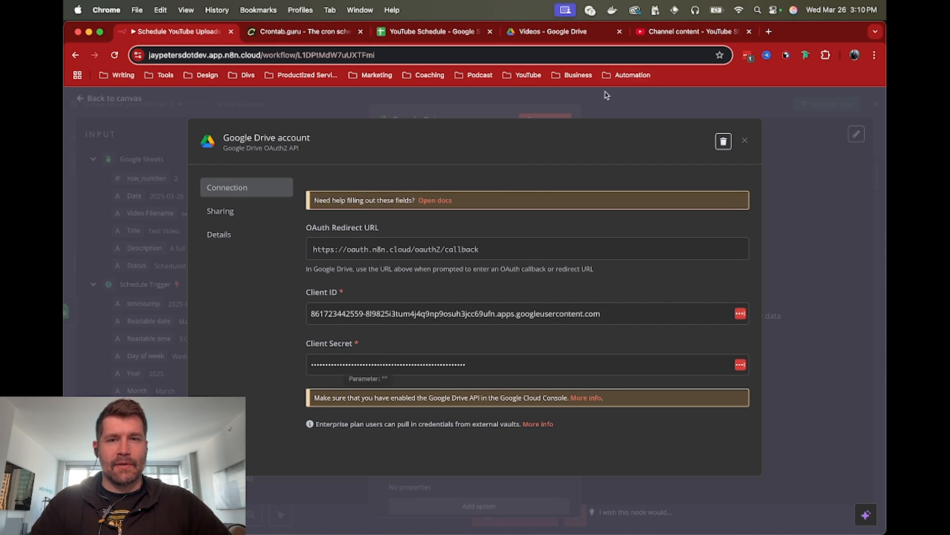
{"action": "left_click", "coordinate": [745, 141]}
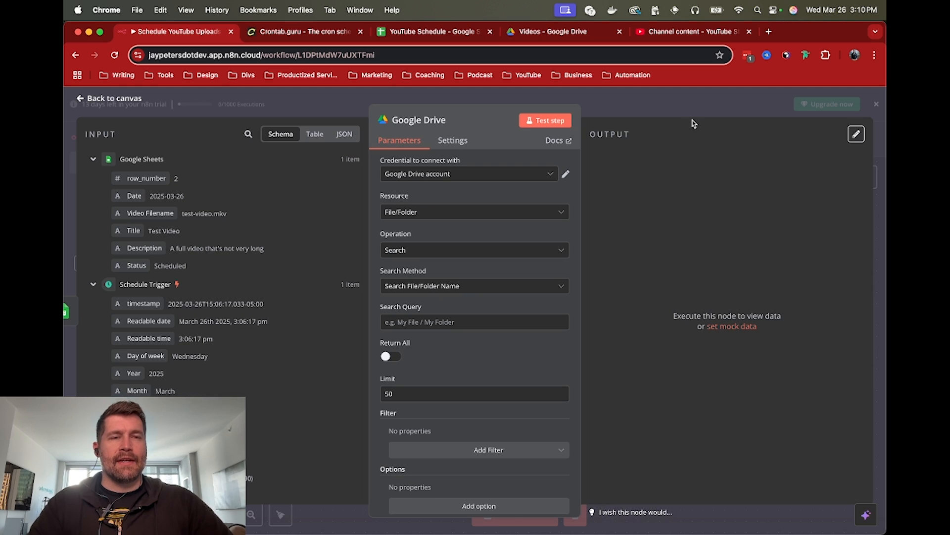
Search the web for 'google cloud' and open the Google Cloud website.
{"action": "left_click", "coordinate": [829, 31]}
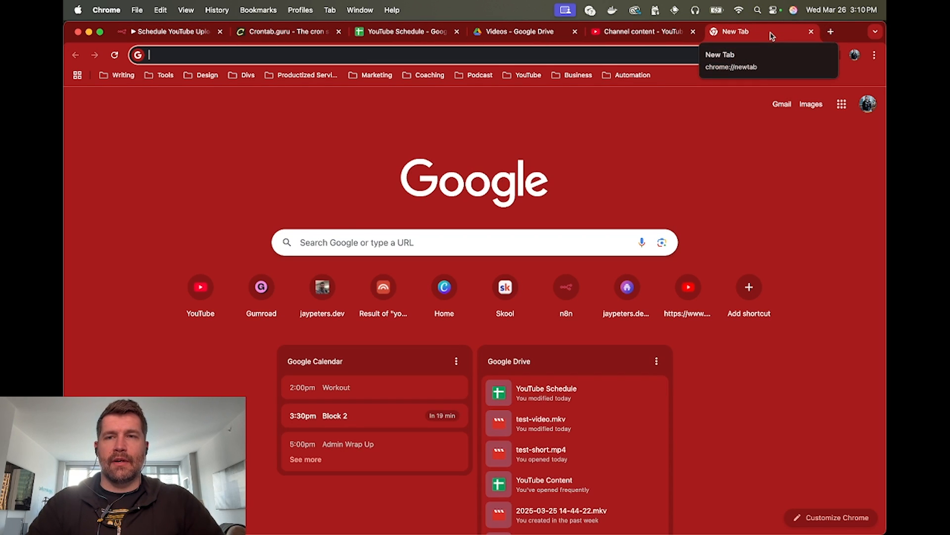
{"action": "type", "text": "google cloud"}
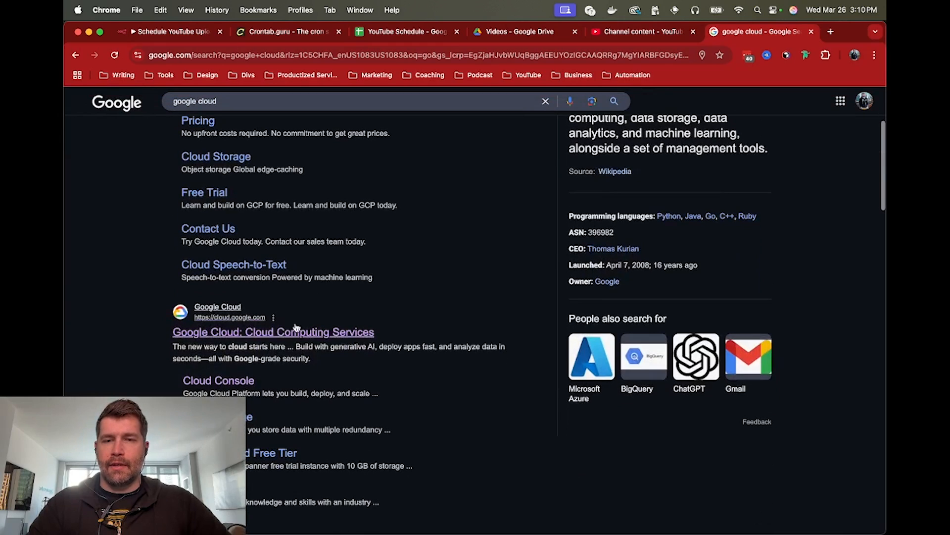
{"action": "left_click", "coordinate": [272, 332]}
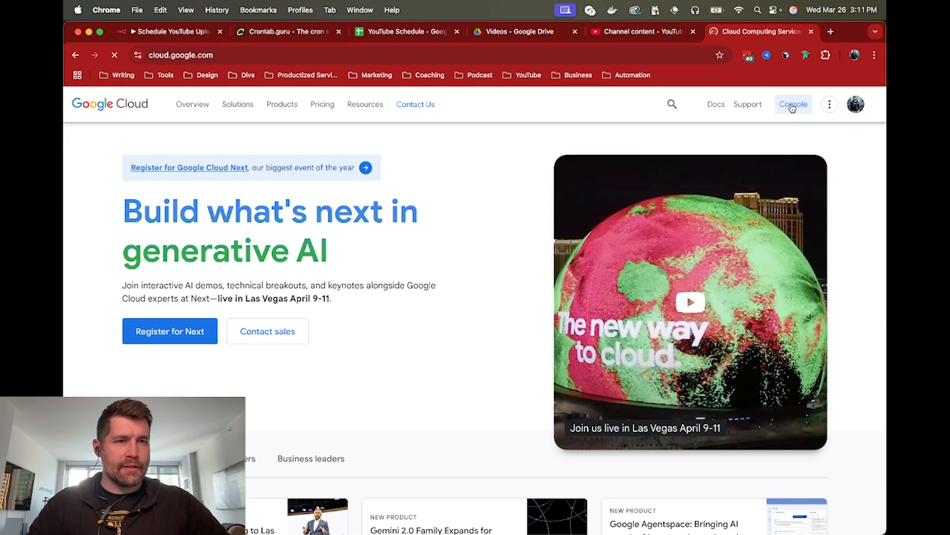
Check the n8n Google Client OAuth ID under APIs & Services Credentials, then return to n8n.
{"action": "left_click", "coordinate": [793, 103]}
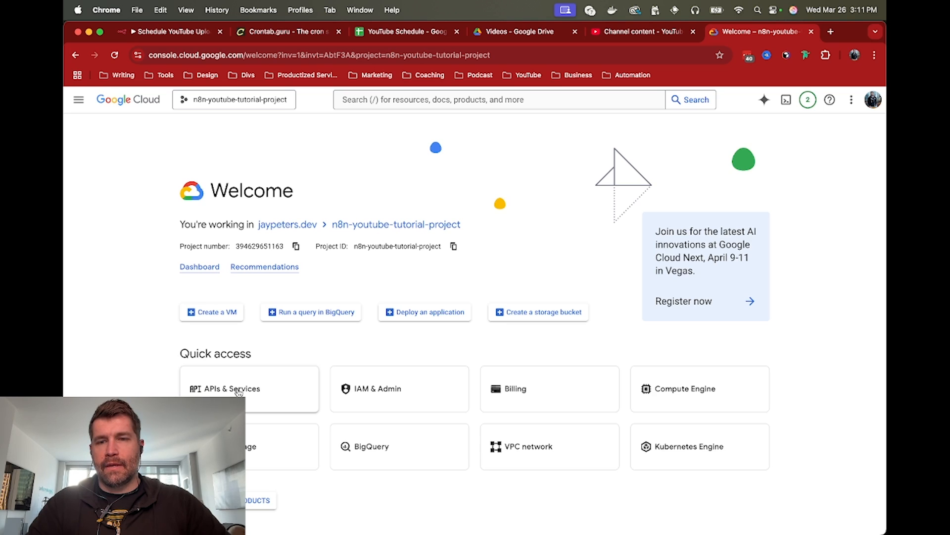
{"action": "left_click", "coordinate": [231, 388]}
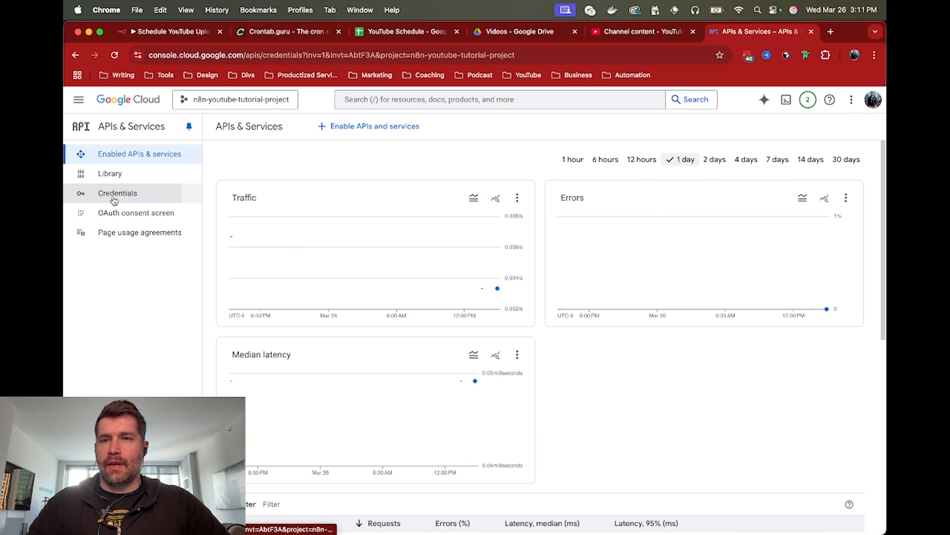
{"action": "left_click", "coordinate": [118, 193]}
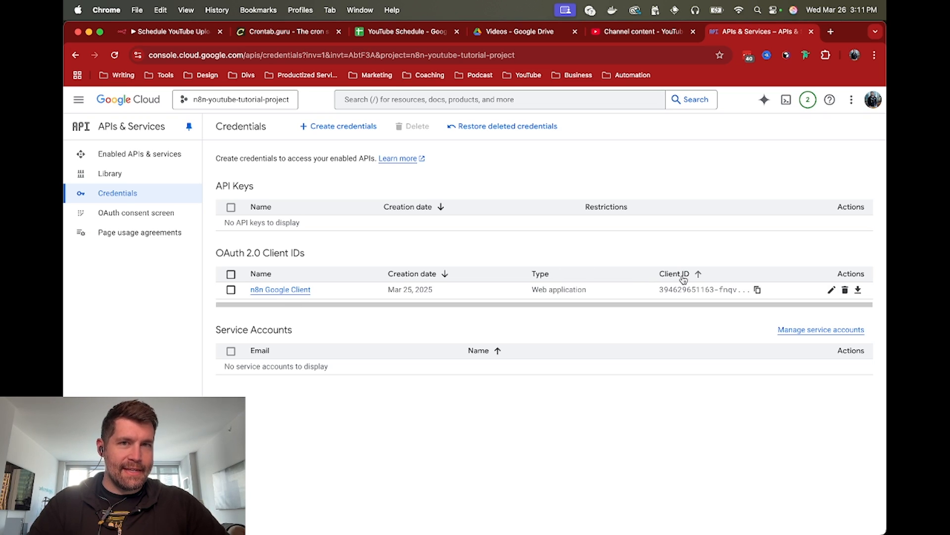
{"action": "left_click", "coordinate": [171, 31]}
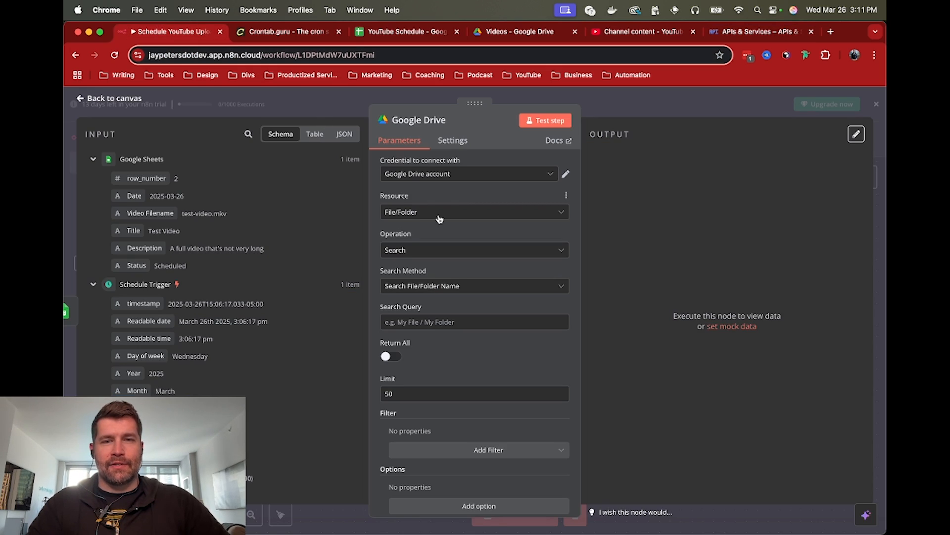
{"action": "mouse_move", "coordinate": [463, 185]}
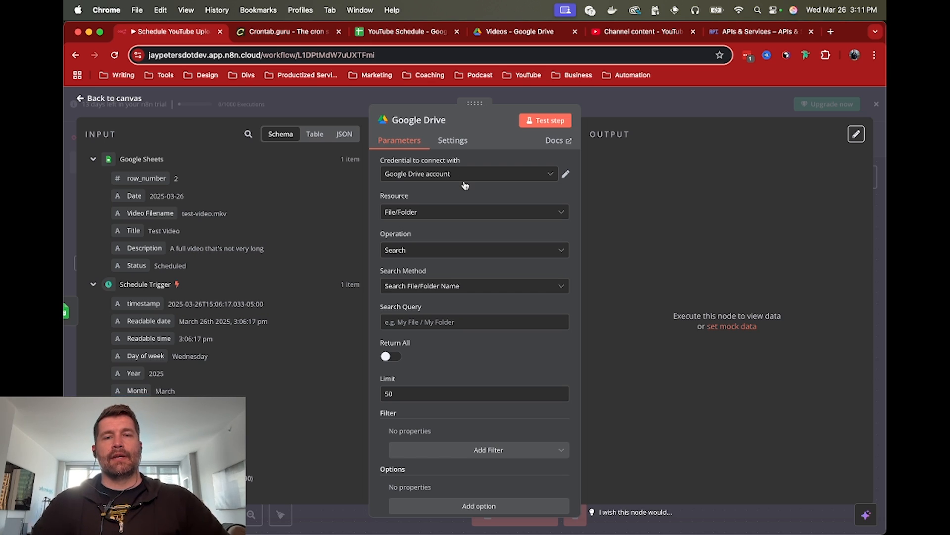
{"action": "mouse_move", "coordinate": [476, 184]}
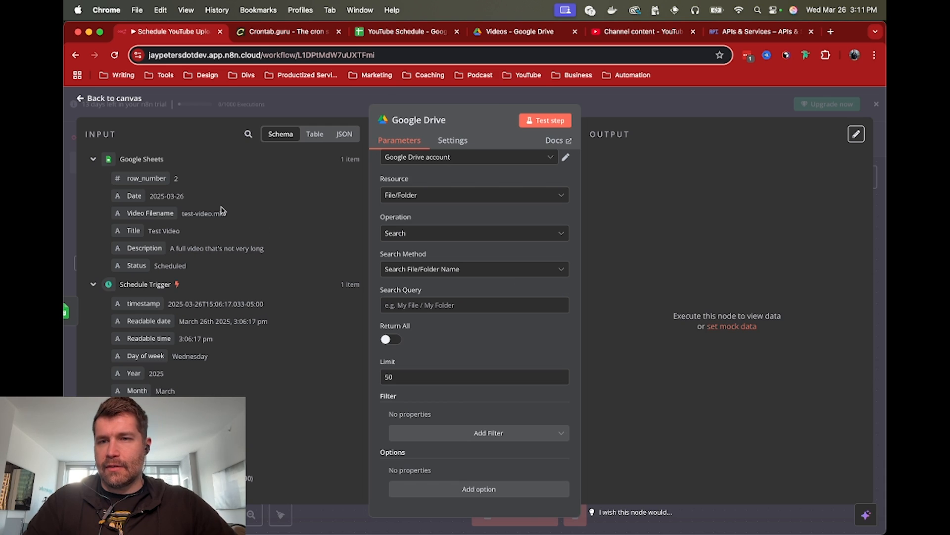
Map the Video Filename field into the Drive Search Query, resolving to test-video.mkv.
{"action": "left_click", "coordinate": [475, 305]}
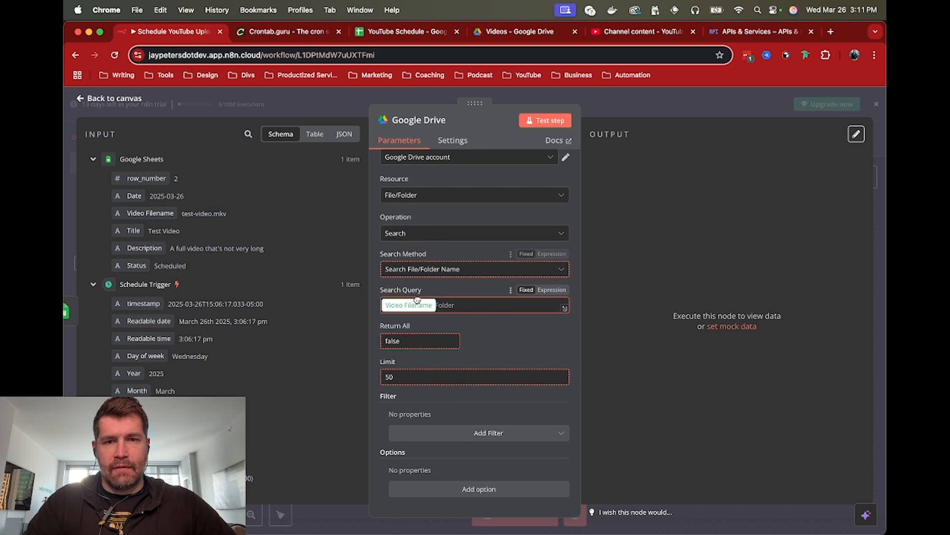
{"action": "left_click", "coordinate": [552, 290]}
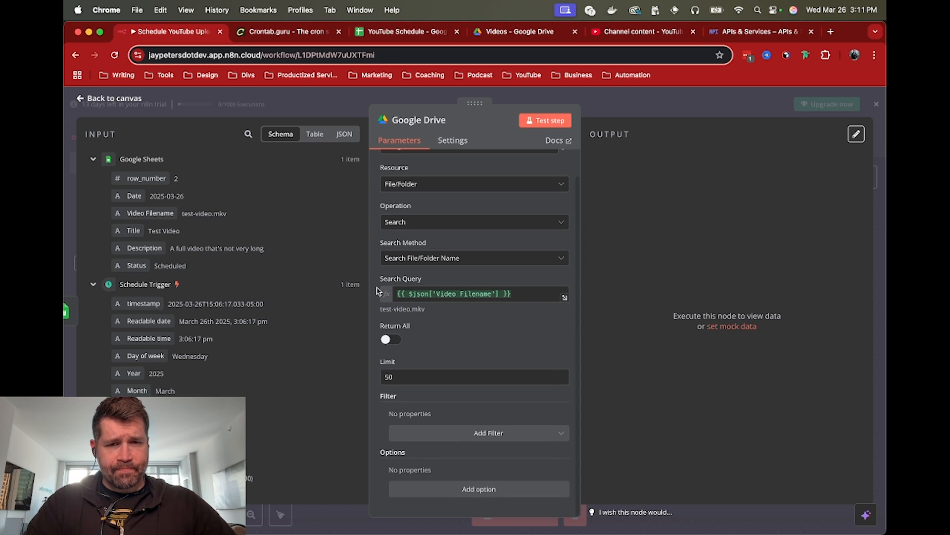
{"action": "mouse_move", "coordinate": [448, 436]}
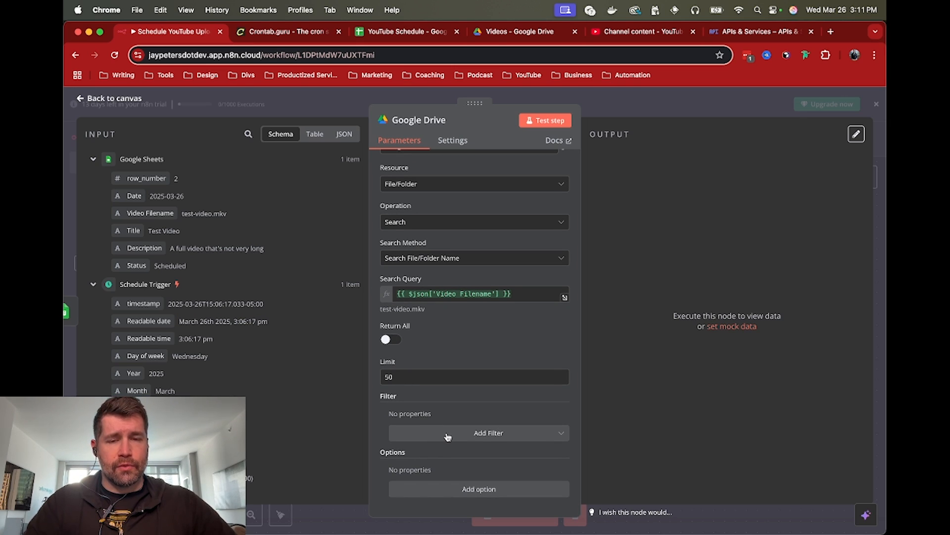
{"action": "left_click", "coordinate": [489, 432]}
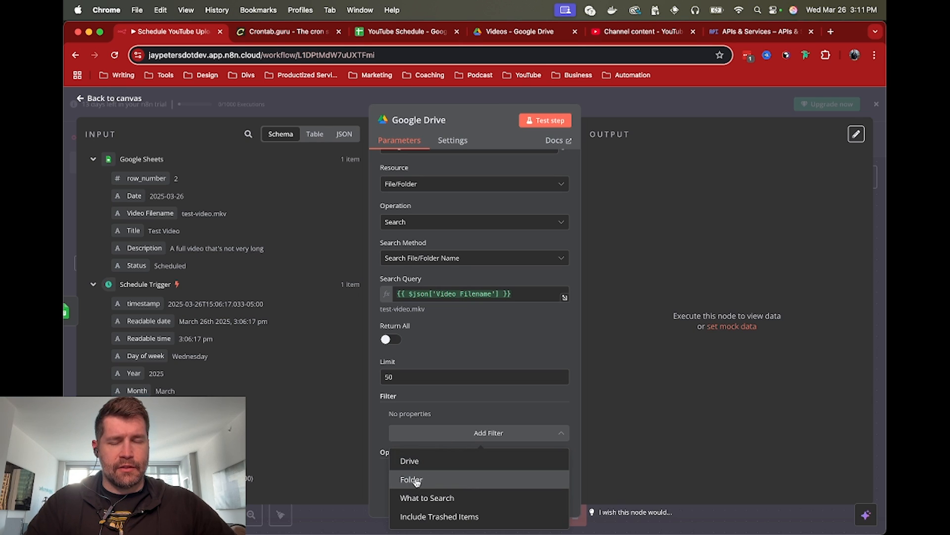
Filter the Drive search to the Videos folder and test it, finding test-video.mkv.
{"action": "left_click", "coordinate": [411, 480]}
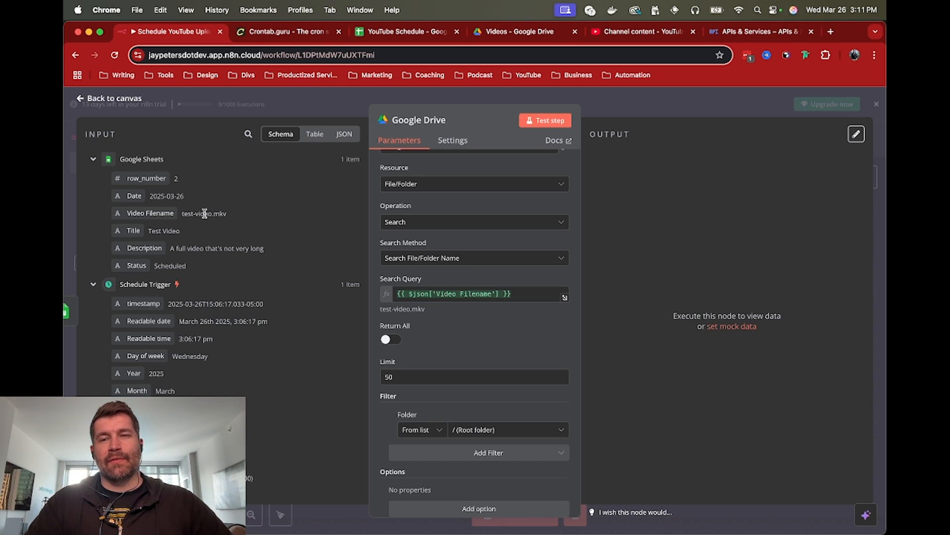
{"action": "mouse_move", "coordinate": [218, 214]}
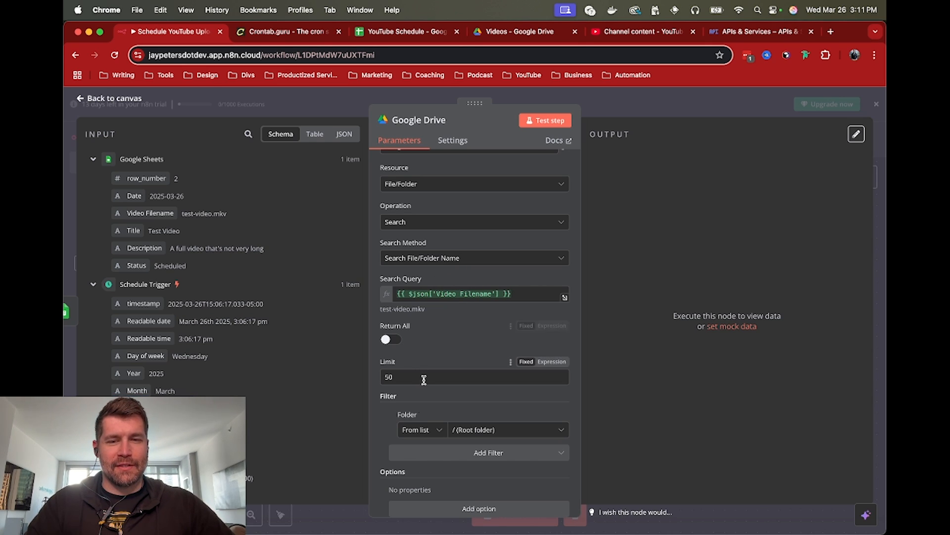
{"action": "left_click", "coordinate": [507, 430]}
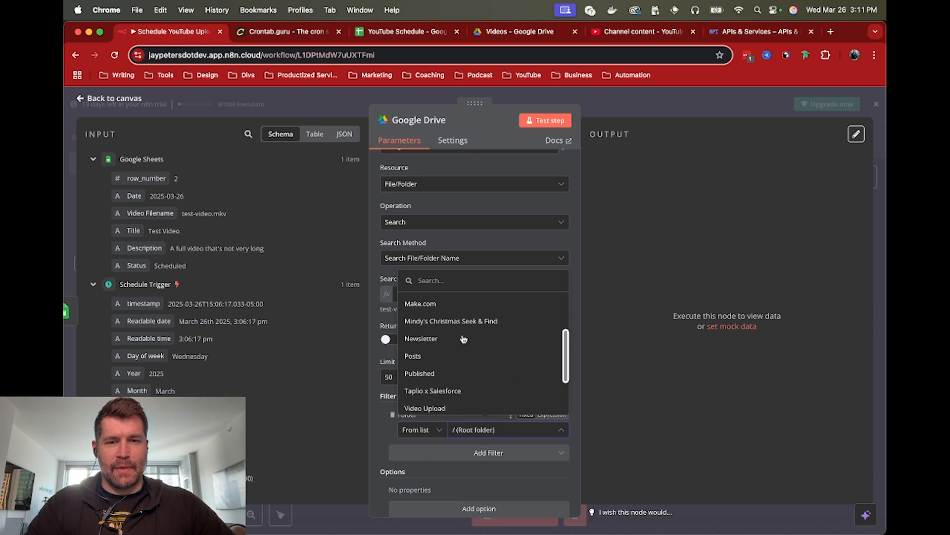
{"action": "scroll", "scroll_direction": "down", "scroll_amount": 3}
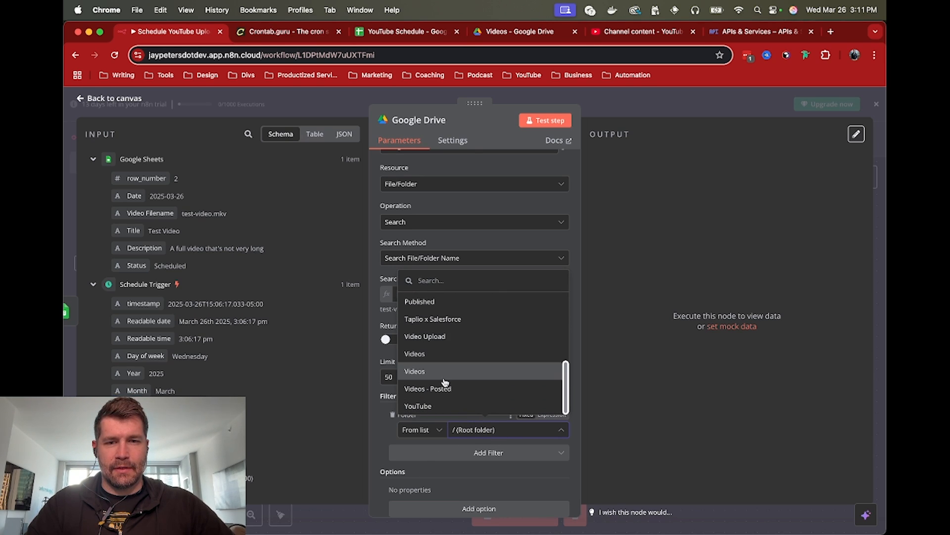
{"action": "left_click", "coordinate": [414, 371]}
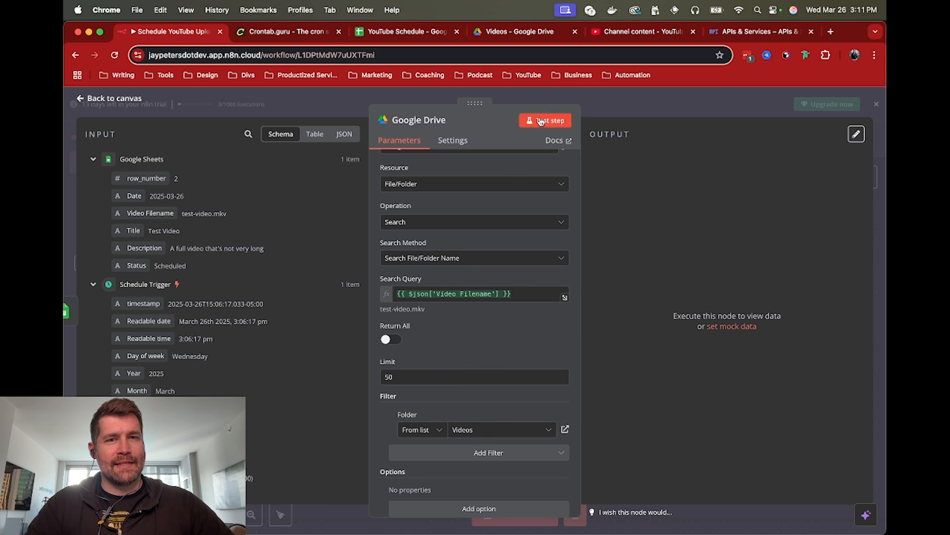
{"action": "left_click", "coordinate": [549, 120]}
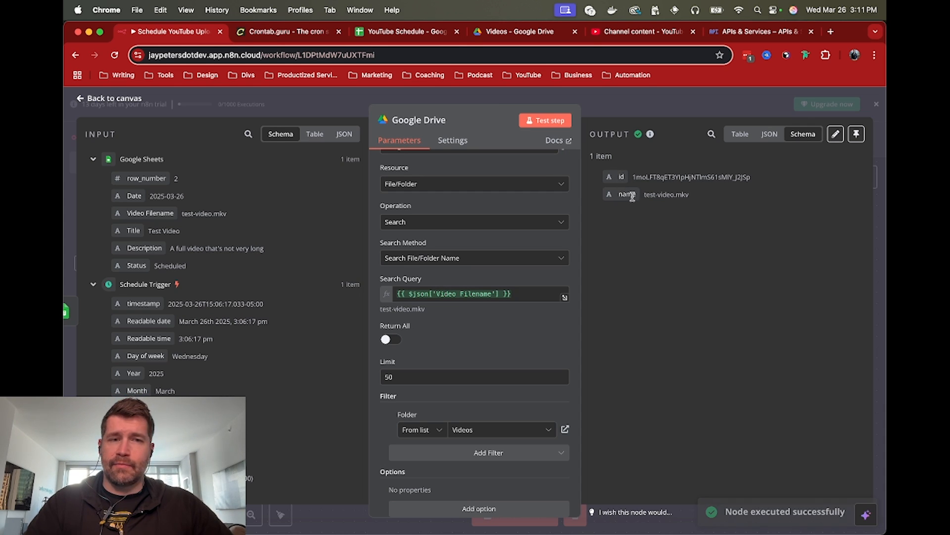
{"action": "left_click", "coordinate": [109, 98]}
{"action": "type", "text": "driv"}
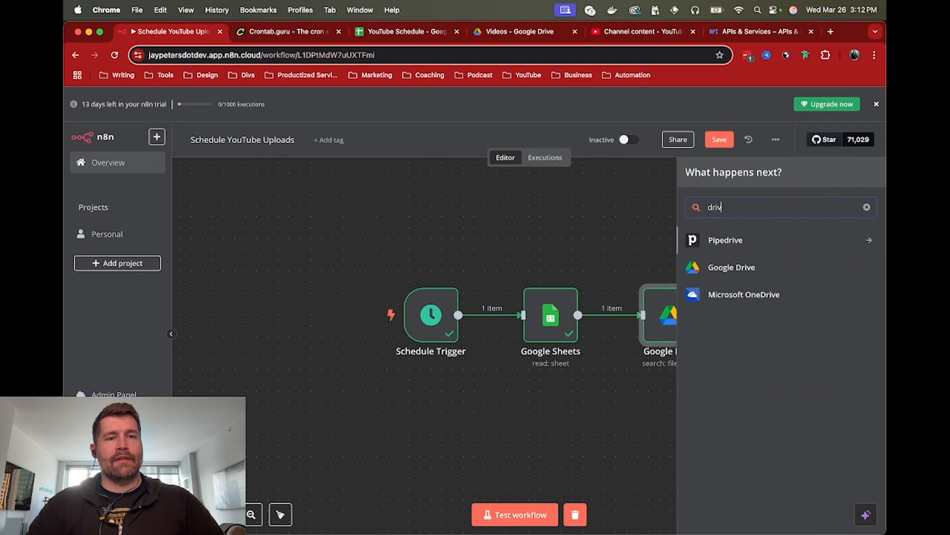
Add a Google Drive Download file step using {{ $json.id }}, returning test-video.mkv binary data.
{"action": "left_click", "coordinate": [731, 268]}
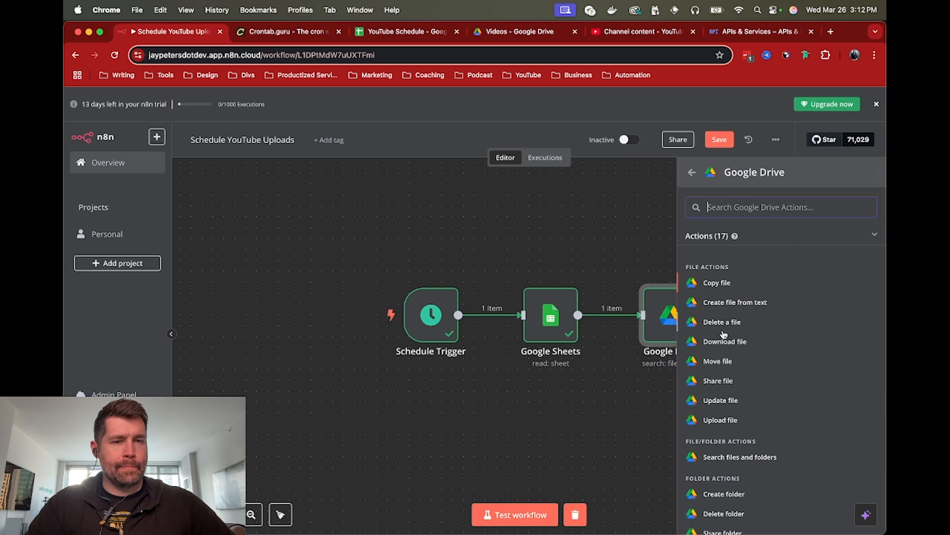
{"action": "left_click", "coordinate": [724, 340]}
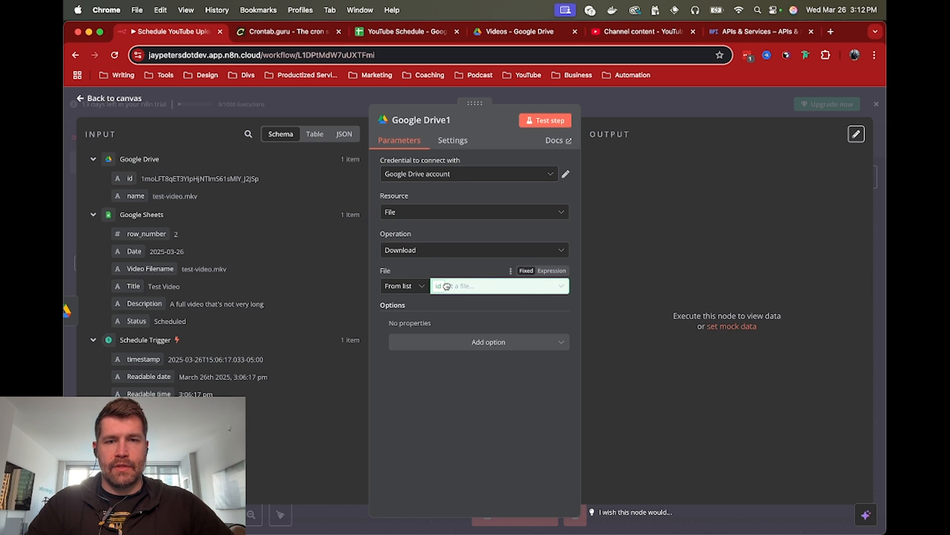
{"action": "left_click", "coordinate": [552, 270]}
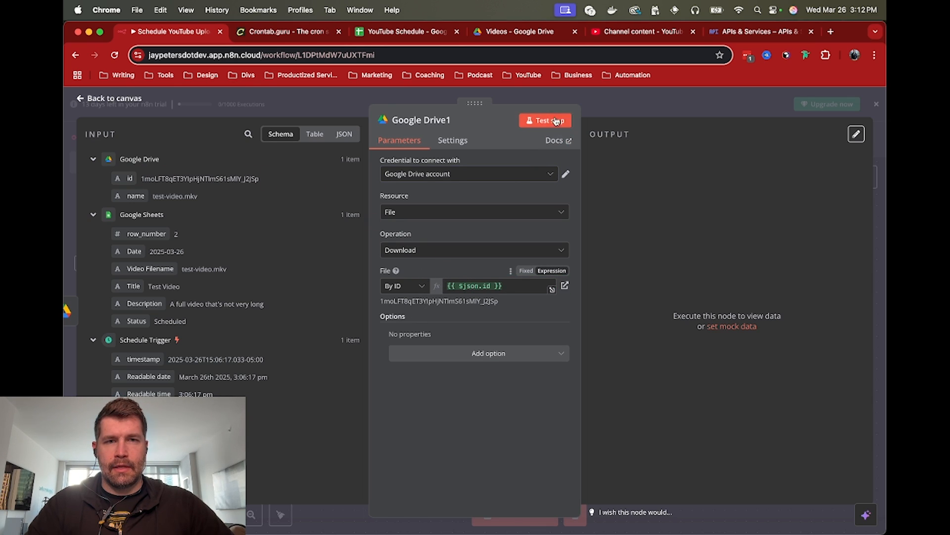
{"action": "left_click", "coordinate": [544, 119]}
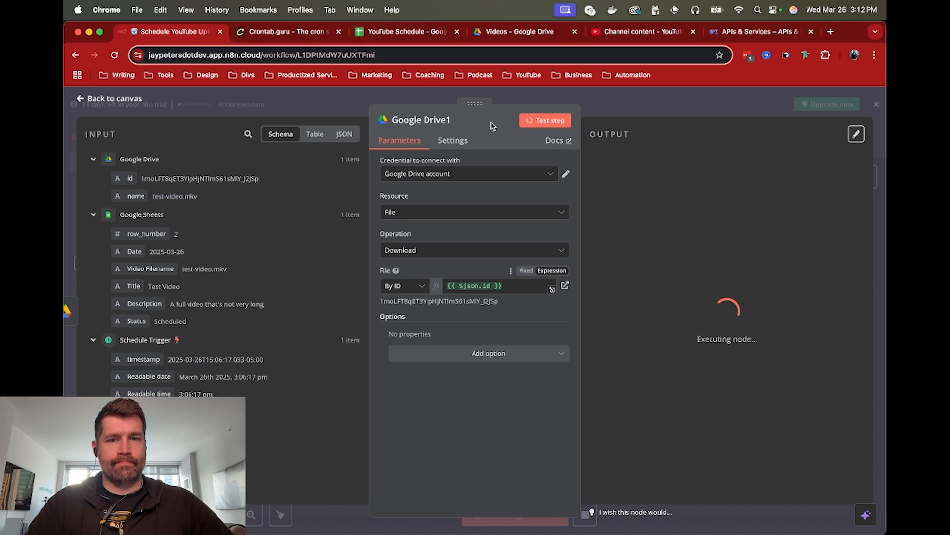
{"action": "left_click", "coordinate": [544, 120]}
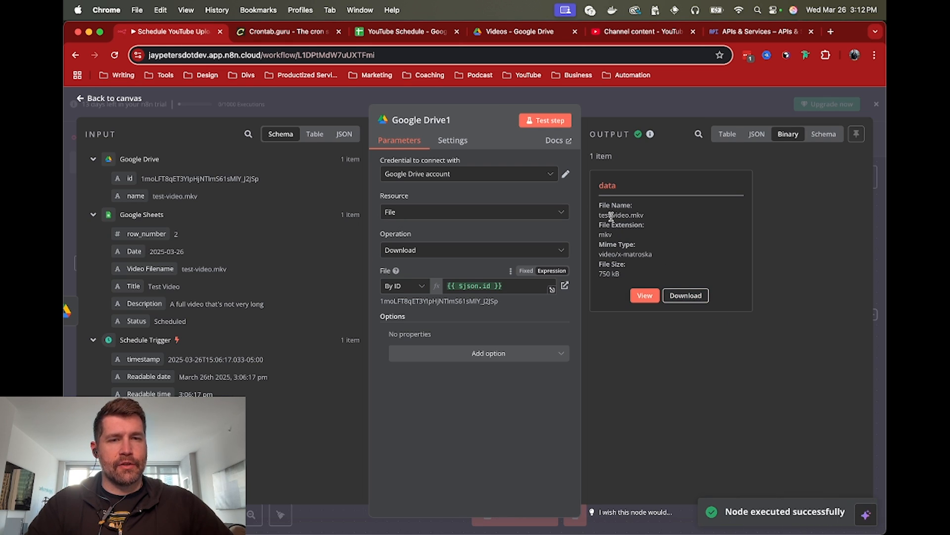
{"action": "mouse_move", "coordinate": [608, 203]}
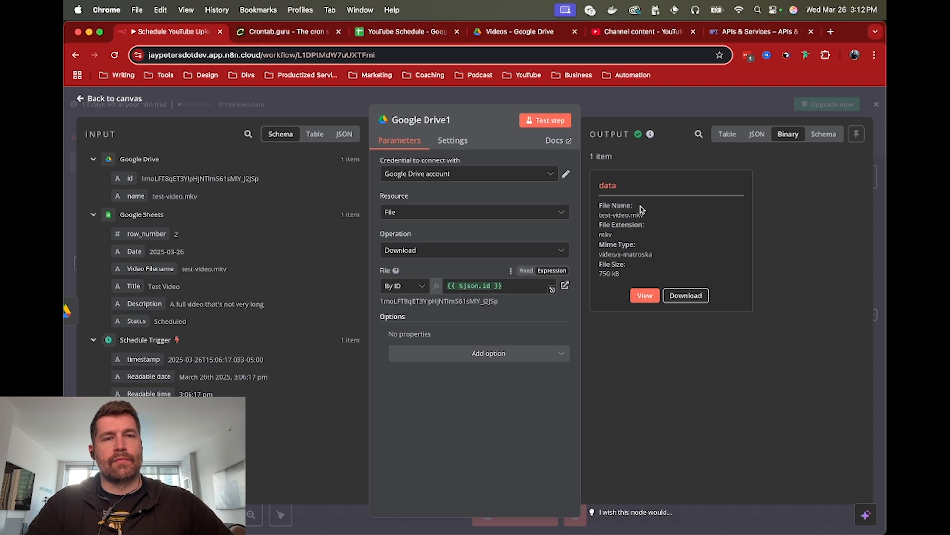
{"action": "left_click", "coordinate": [108, 98]}
{"action": "type", "text": "you"}
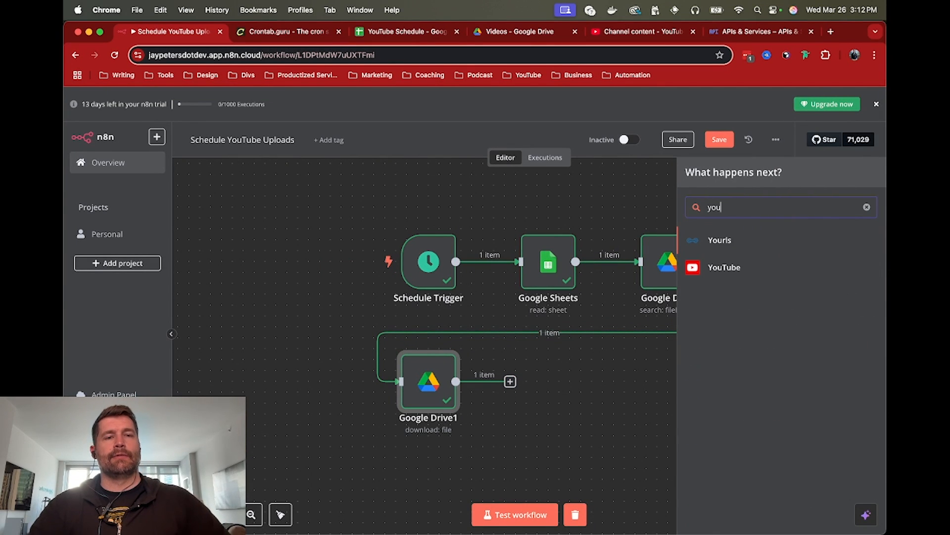
Add a YouTube 'Upload a video' step connected with the 'YouTube account' credential.
{"action": "left_click", "coordinate": [724, 268]}
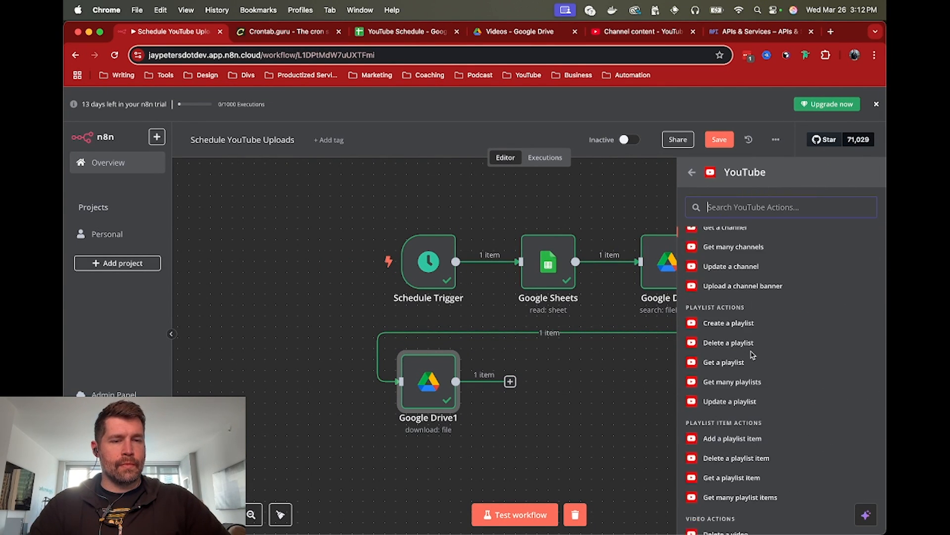
{"action": "scroll", "scroll_direction": "down", "scroll_amount": 3}
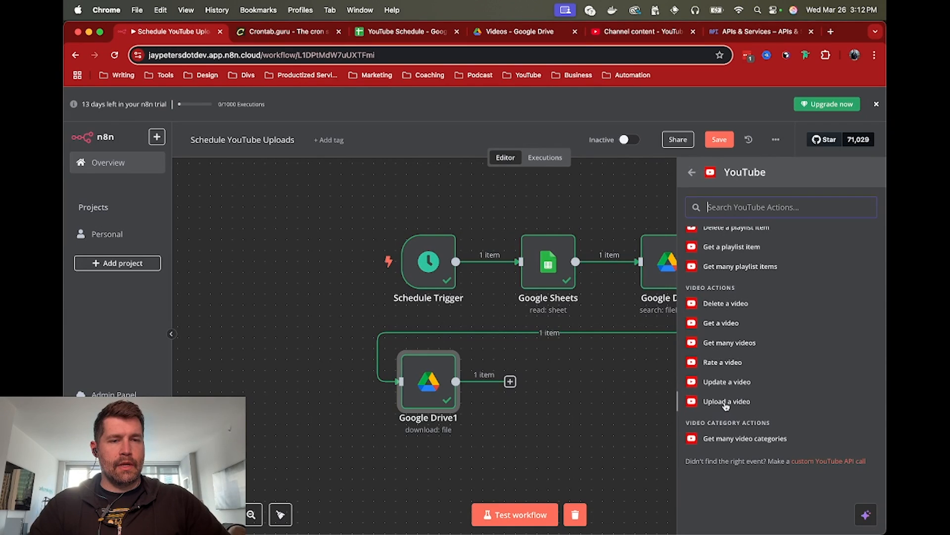
{"action": "left_click", "coordinate": [725, 400]}
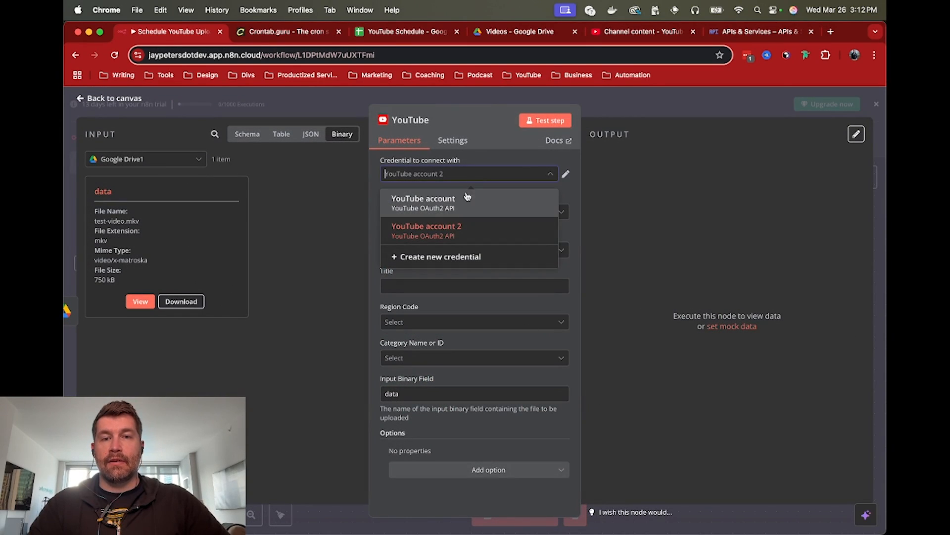
{"action": "left_click", "coordinate": [423, 198]}
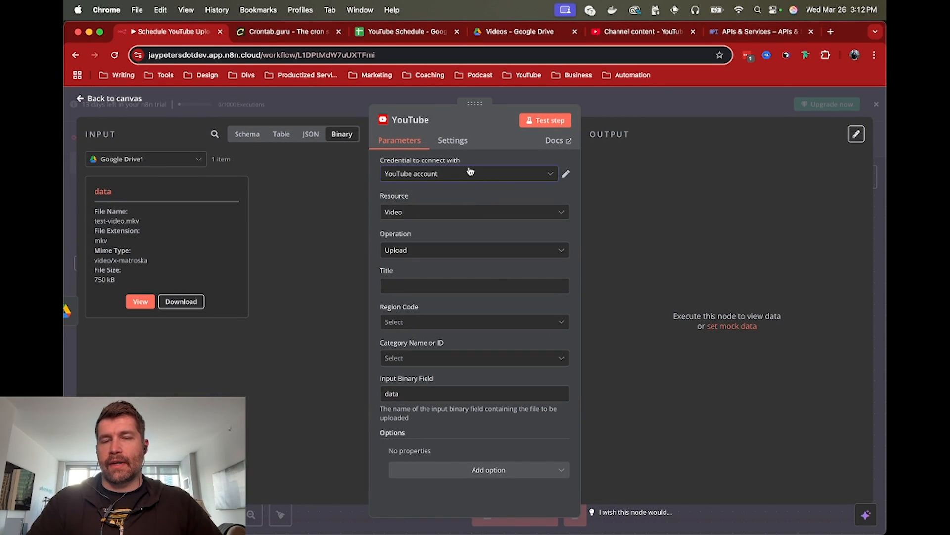
{"action": "mouse_move", "coordinate": [445, 176]}
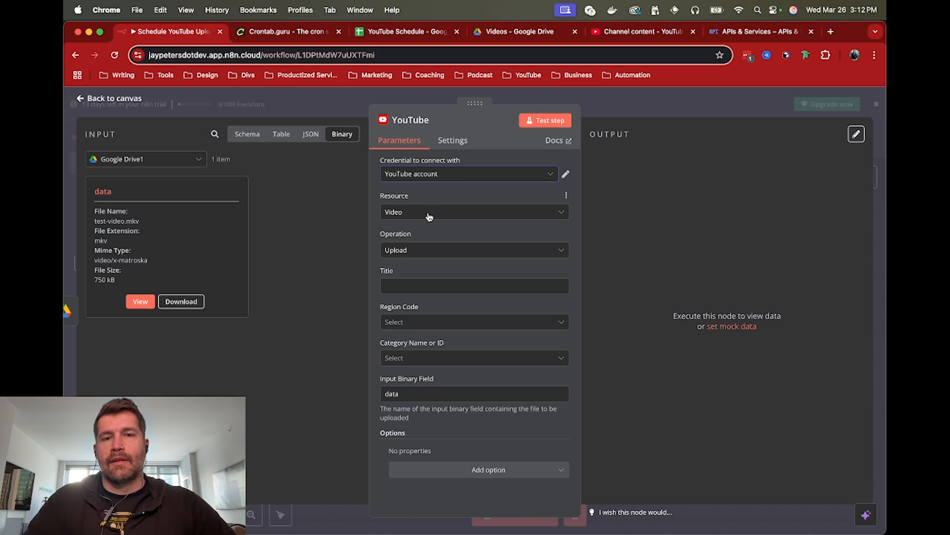
{"action": "mouse_move", "coordinate": [413, 235]}
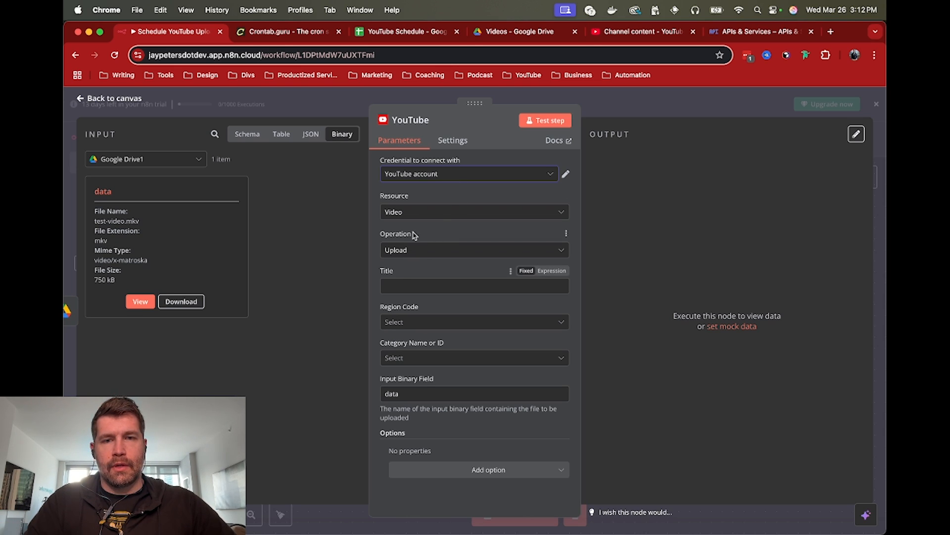
{"action": "mouse_move", "coordinate": [345, 162]}
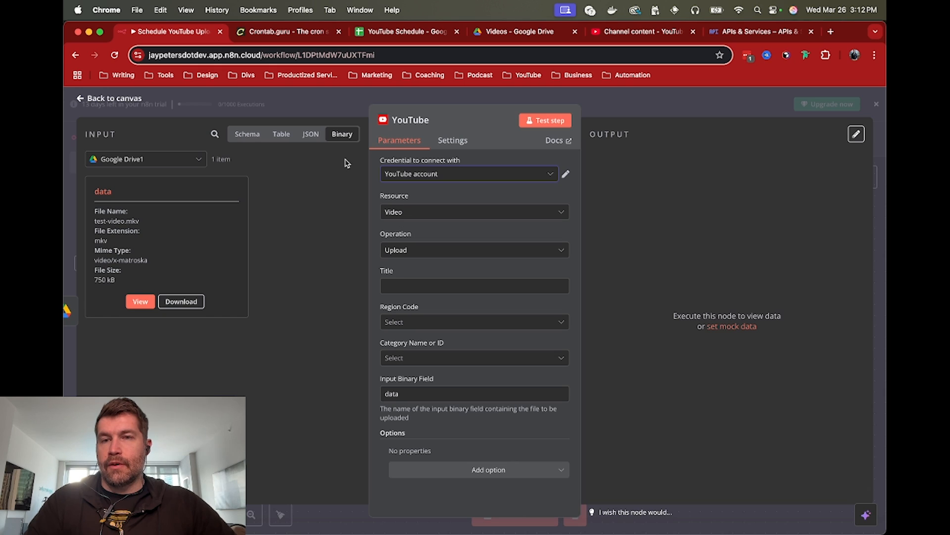
{"action": "mouse_move", "coordinate": [172, 164]}
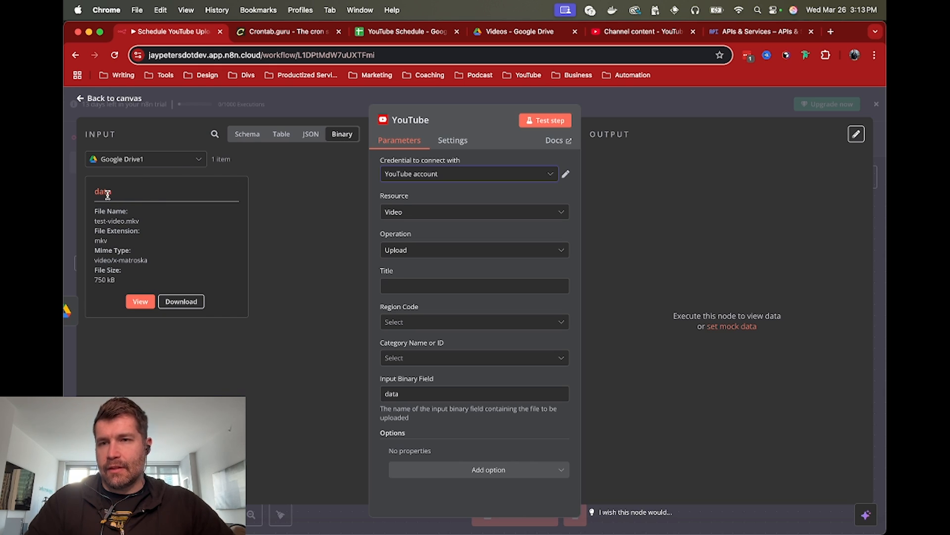
{"action": "mouse_move", "coordinate": [308, 243]}
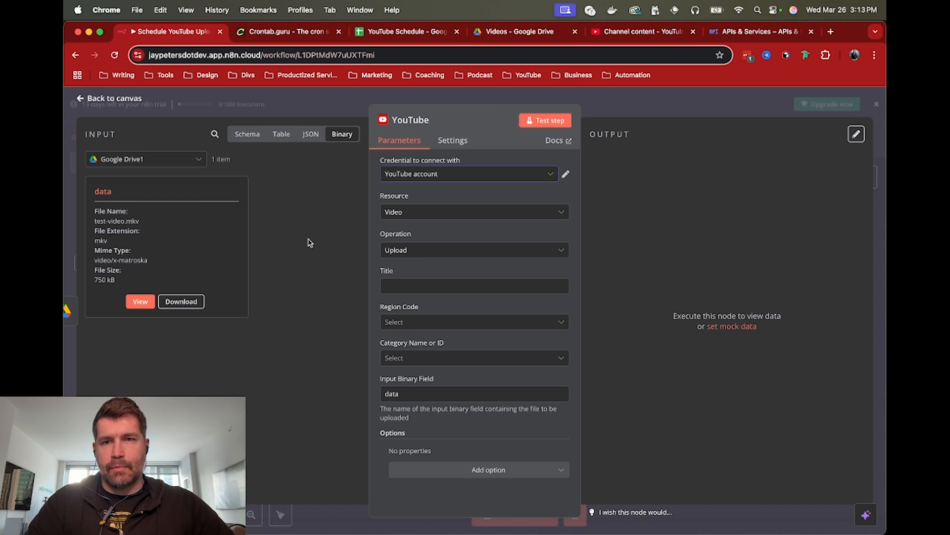
Set the YouTube upload region to United States and category to Science & Technology.
{"action": "left_click", "coordinate": [246, 134]}
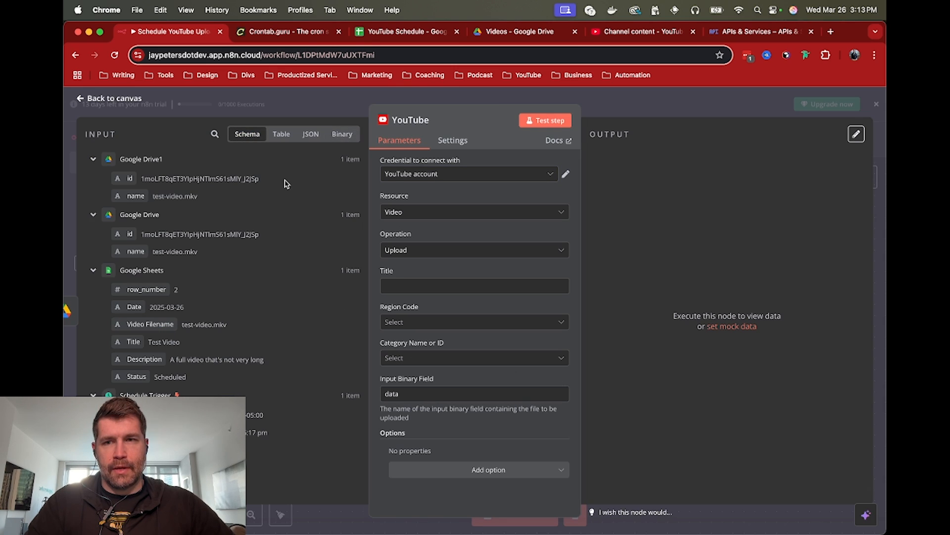
{"action": "mouse_move", "coordinate": [200, 282]}
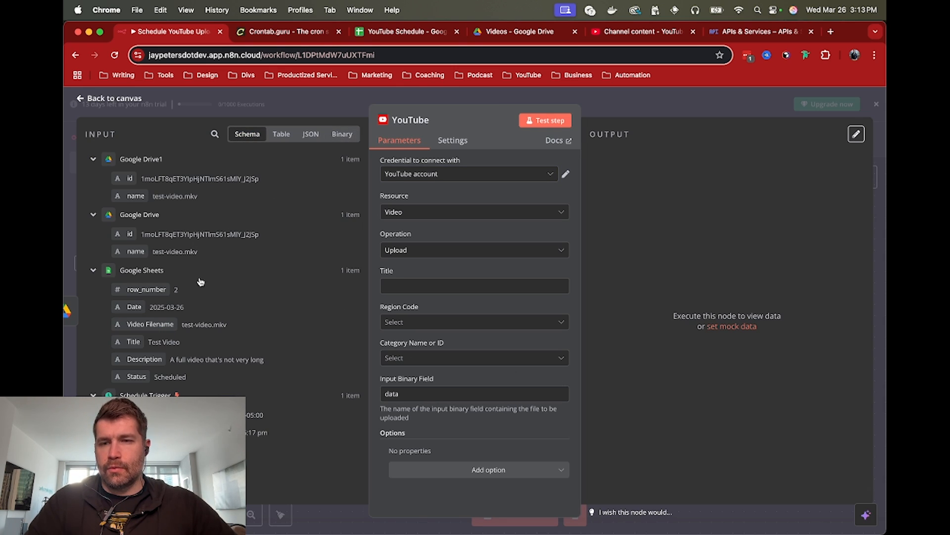
{"action": "mouse_move", "coordinate": [134, 344]}
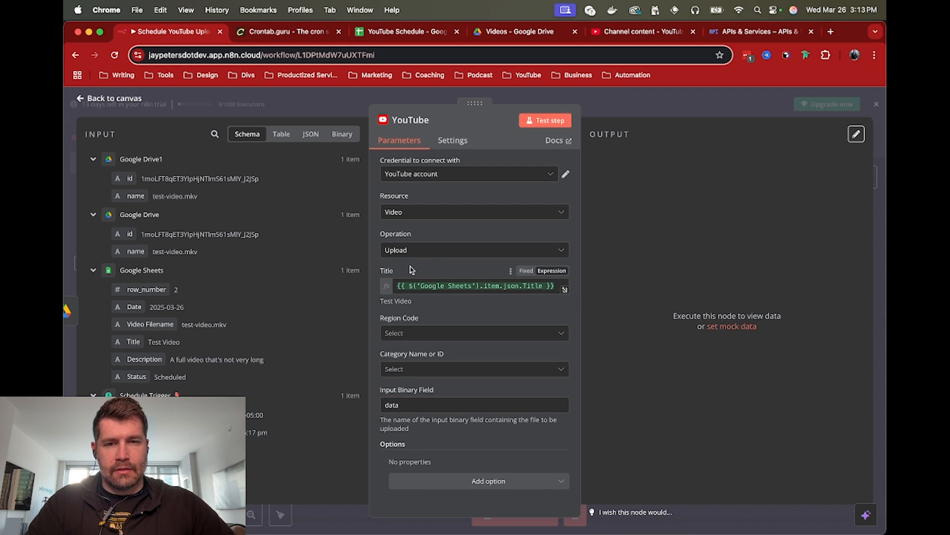
{"action": "left_click", "coordinate": [474, 333]}
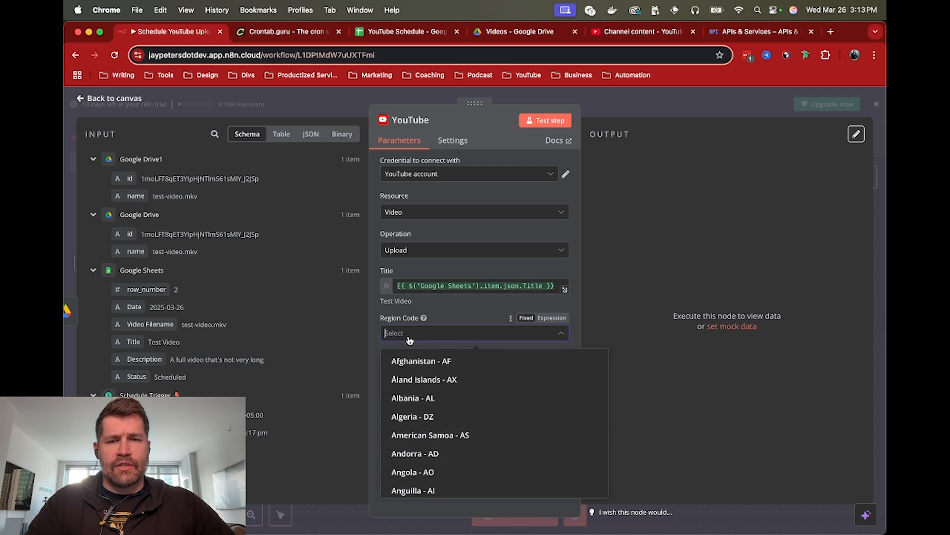
{"action": "mouse_move", "coordinate": [477, 361]}
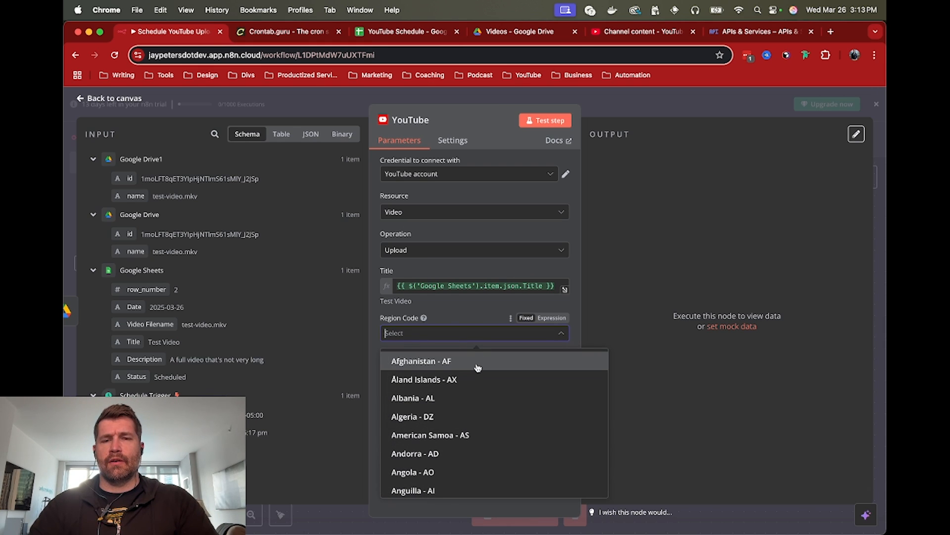
{"action": "type", "text": "US"}
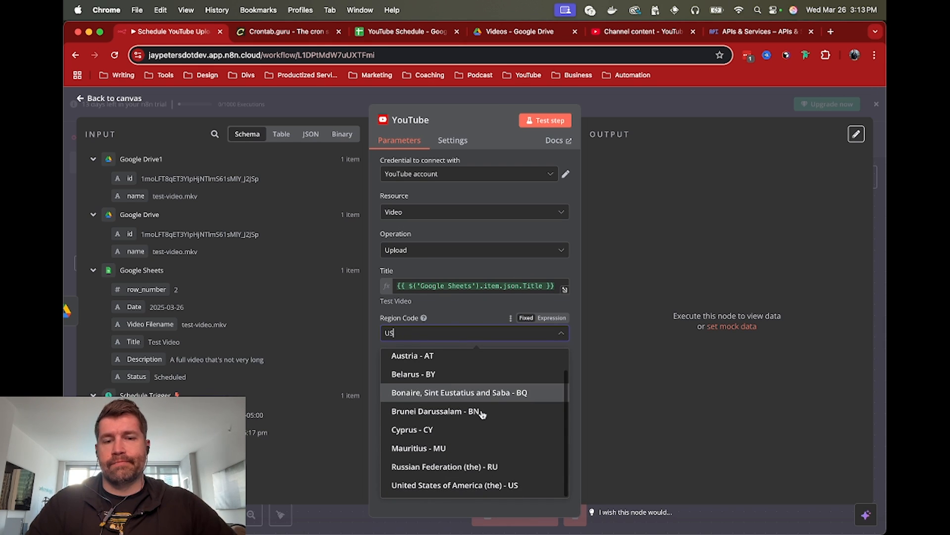
{"action": "left_click", "coordinate": [454, 484]}
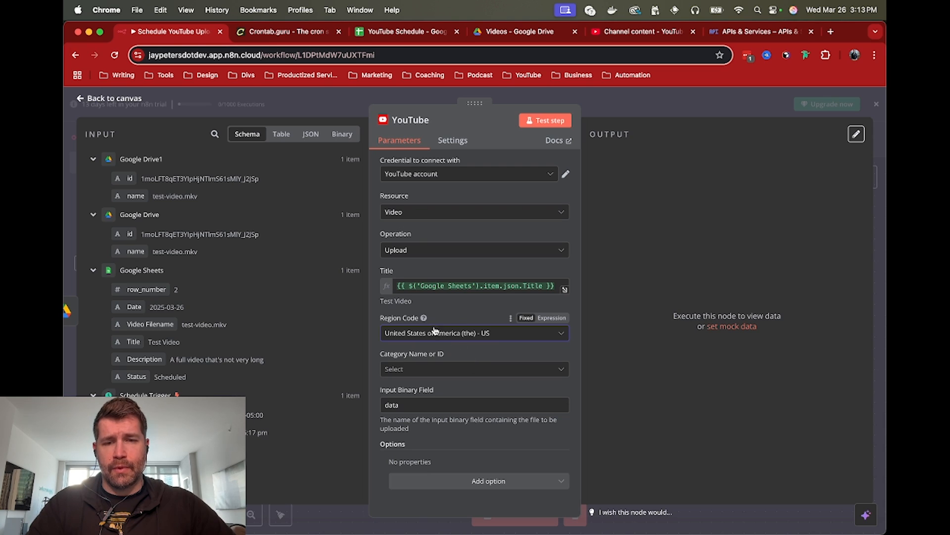
{"action": "mouse_move", "coordinate": [434, 369]}
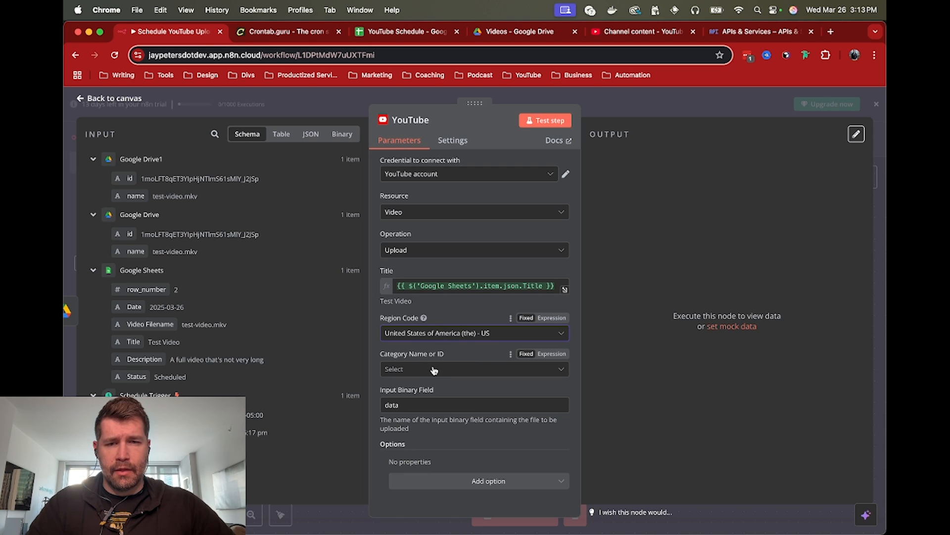
{"action": "type", "text": "Sc"}
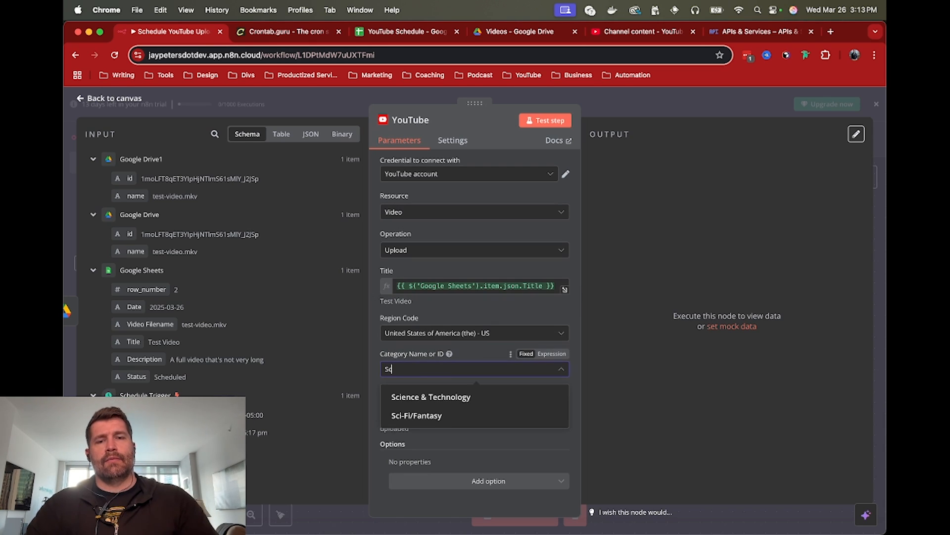
{"action": "left_click", "coordinate": [430, 397]}
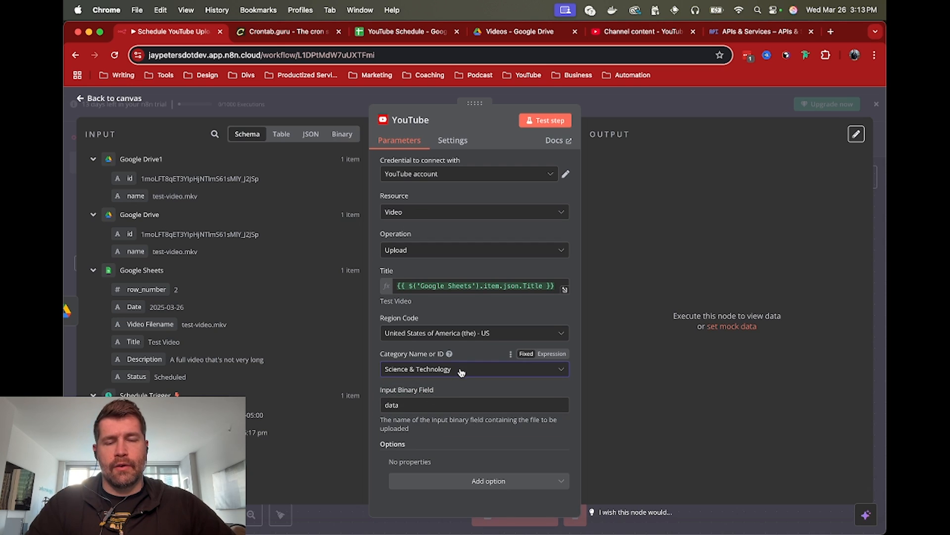
{"action": "mouse_move", "coordinate": [447, 370]}
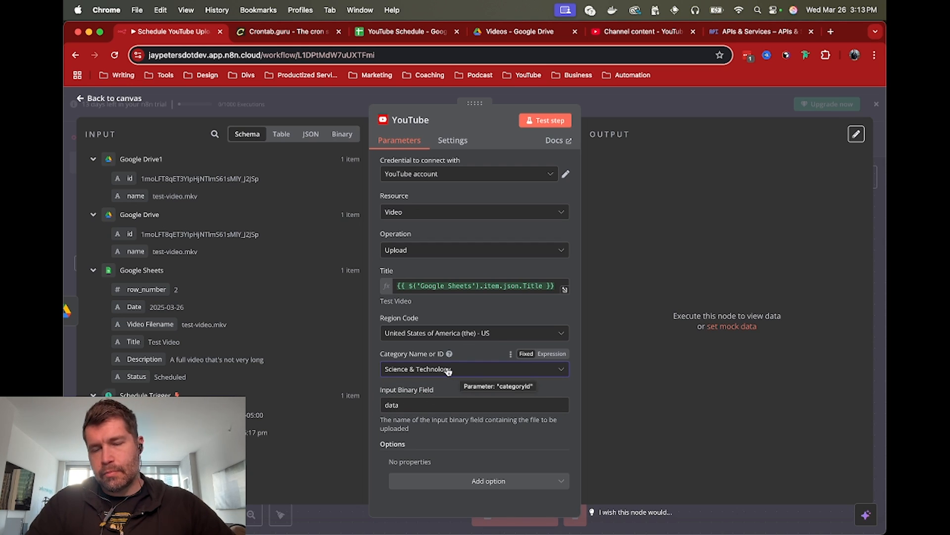
{"action": "mouse_move", "coordinate": [405, 398]}
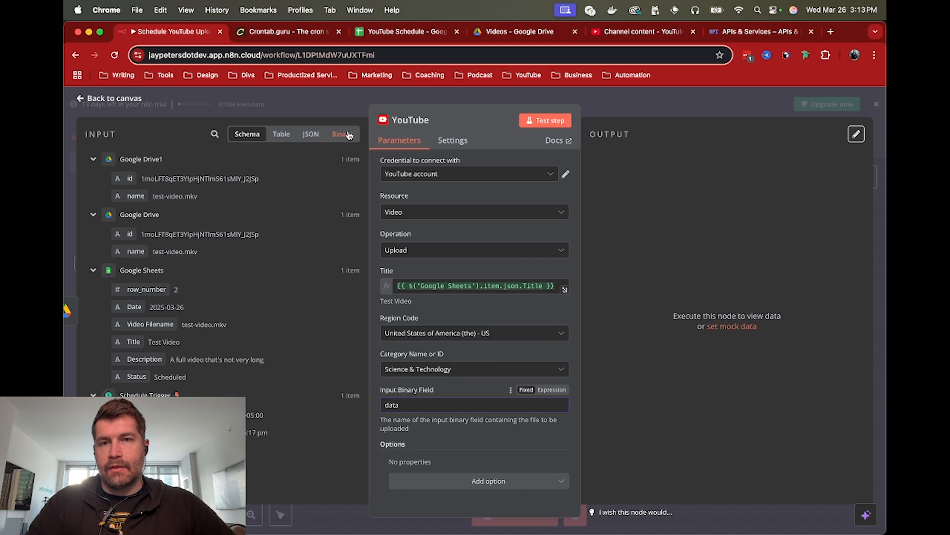
{"action": "left_click", "coordinate": [341, 134]}
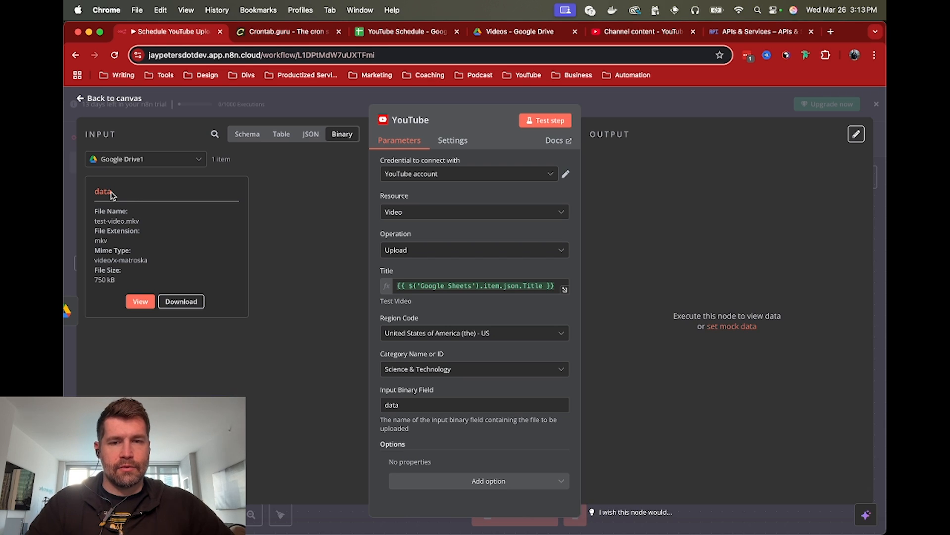
{"action": "left_click", "coordinate": [246, 135]}
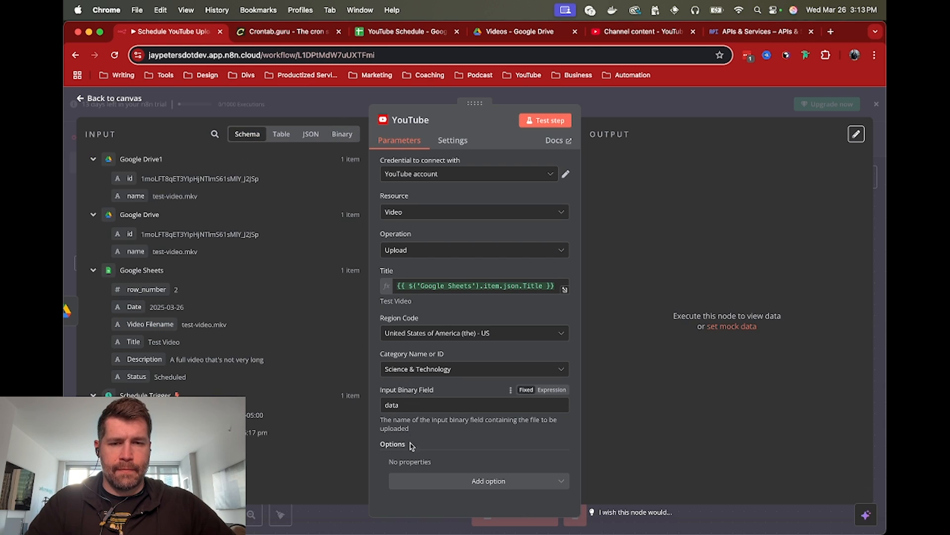
{"action": "mouse_move", "coordinate": [441, 487]}
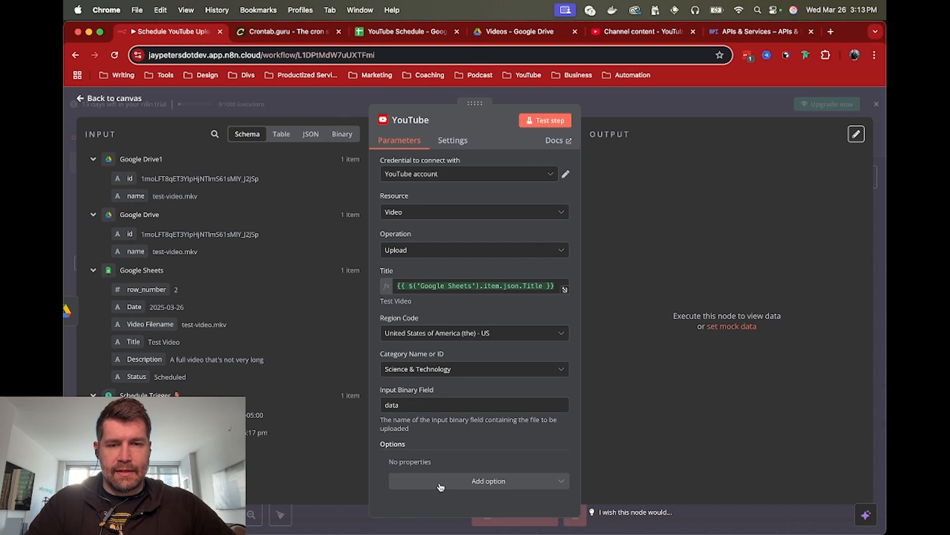
Add the sheet's Description and an Unlisted privacy status to the YouTube upload.
{"action": "left_click", "coordinate": [488, 481]}
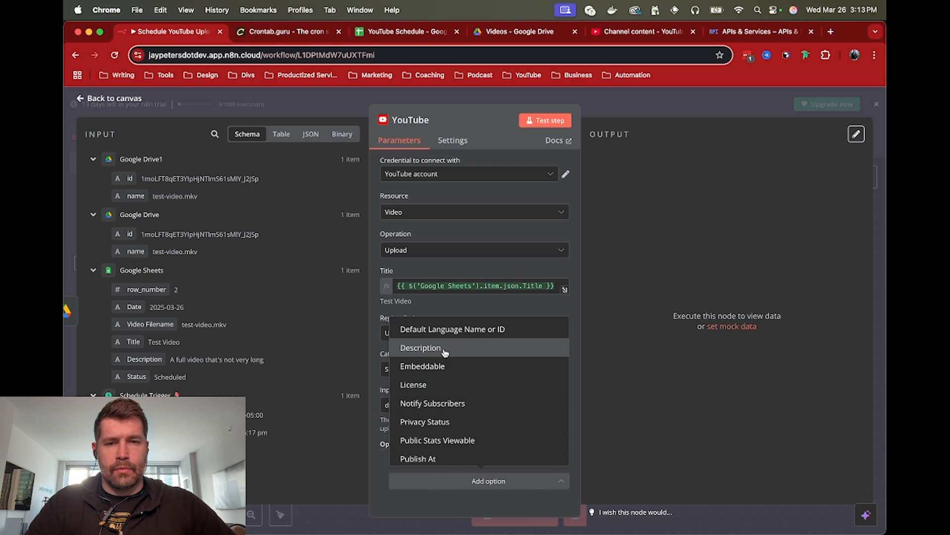
{"action": "left_click", "coordinate": [421, 347]}
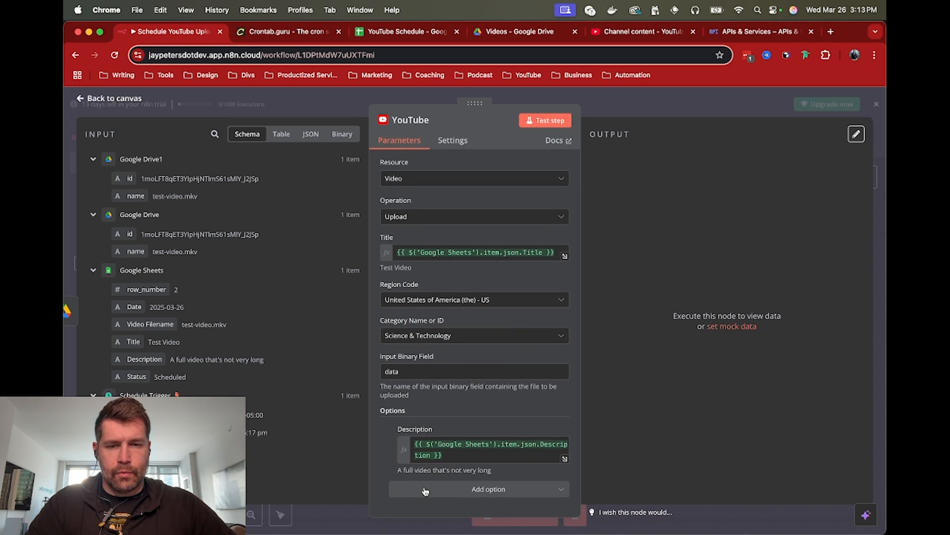
{"action": "left_click", "coordinate": [488, 489]}
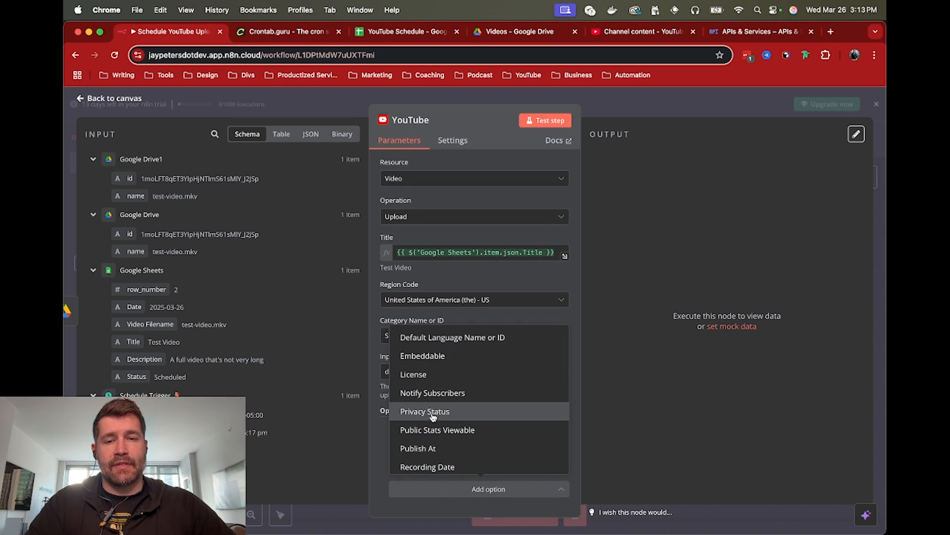
{"action": "left_click", "coordinate": [424, 411]}
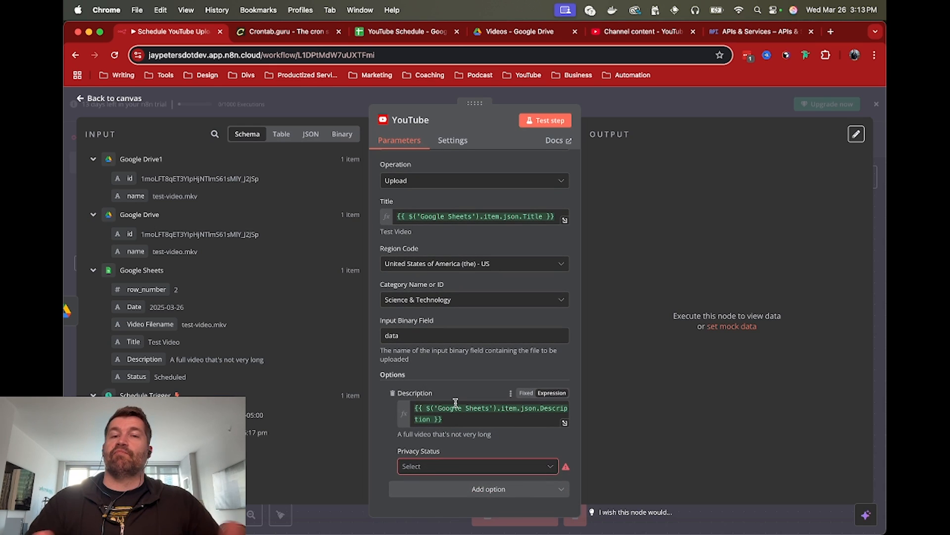
{"action": "mouse_move", "coordinate": [441, 445]}
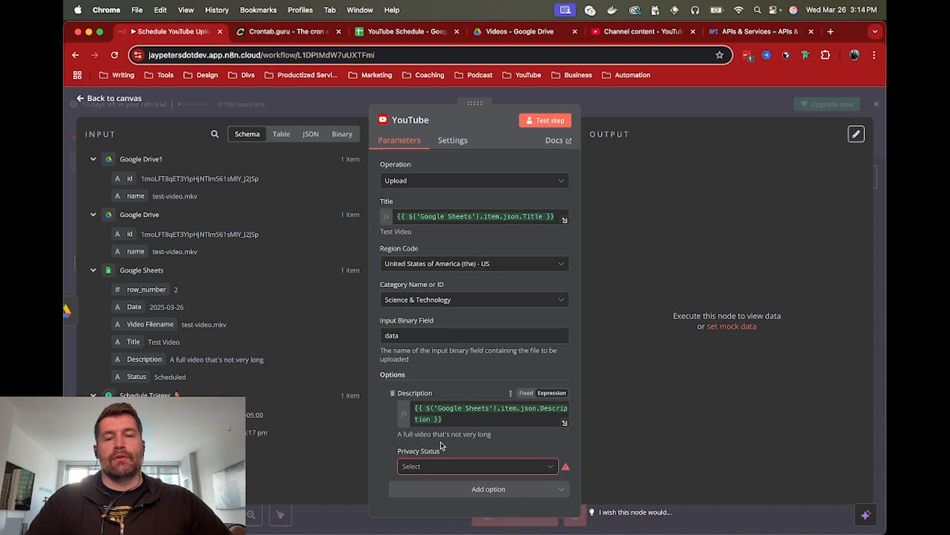
{"action": "left_click", "coordinate": [476, 466]}
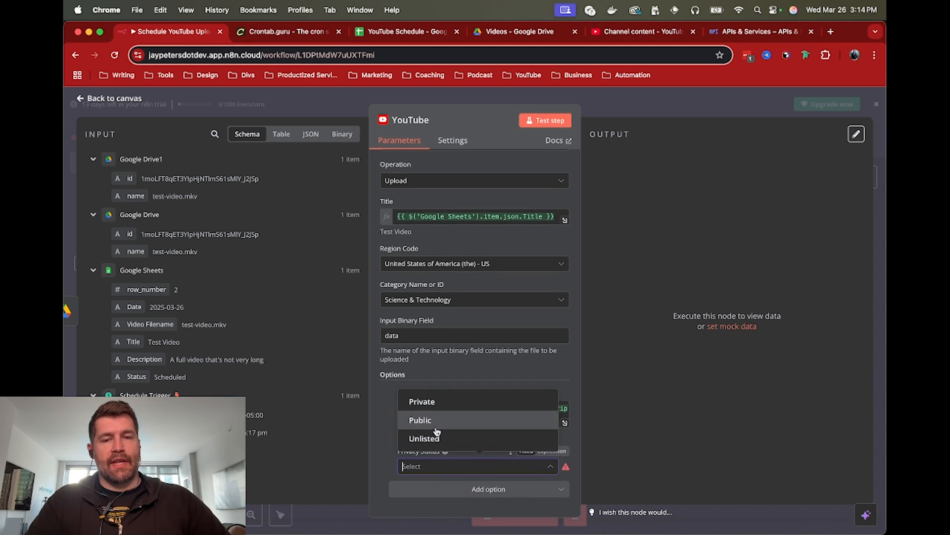
{"action": "left_click", "coordinate": [438, 438]}
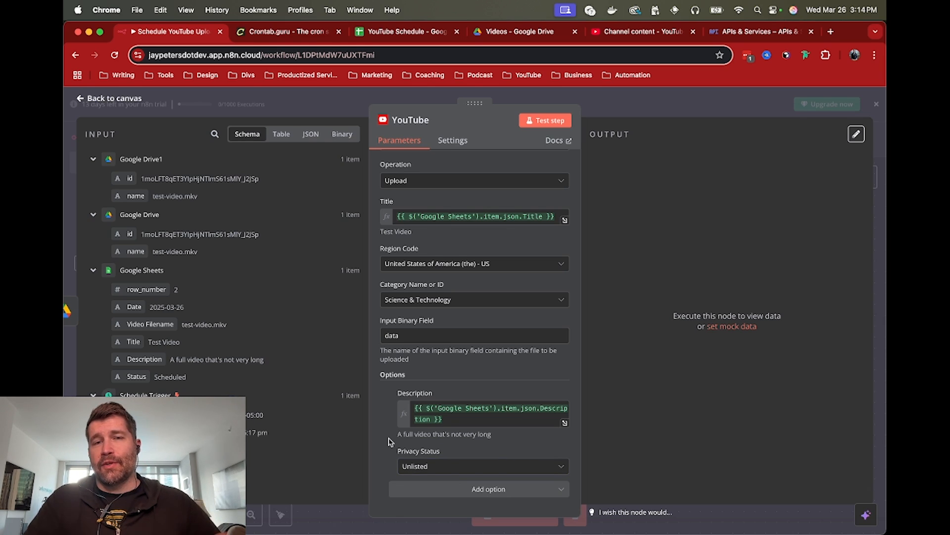
{"action": "mouse_move", "coordinate": [422, 471]}
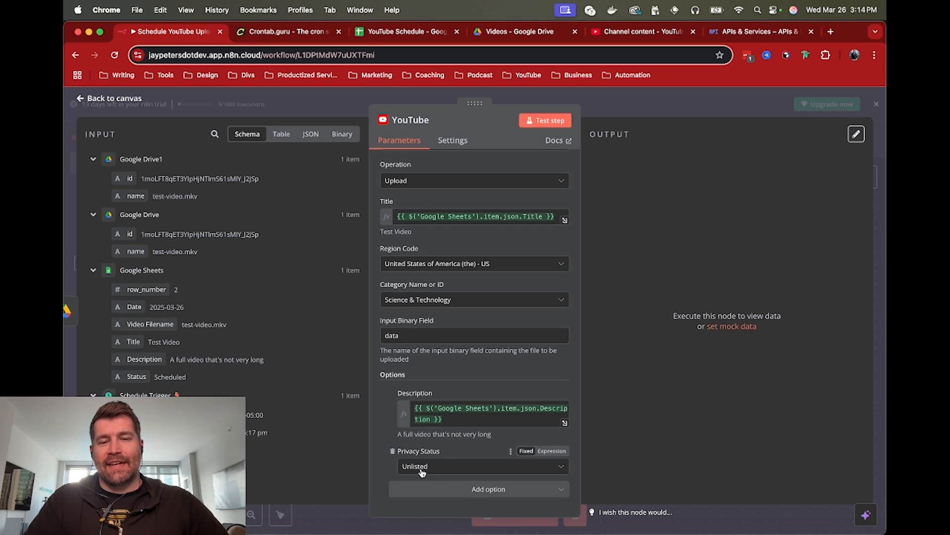
{"action": "mouse_move", "coordinate": [423, 470]}
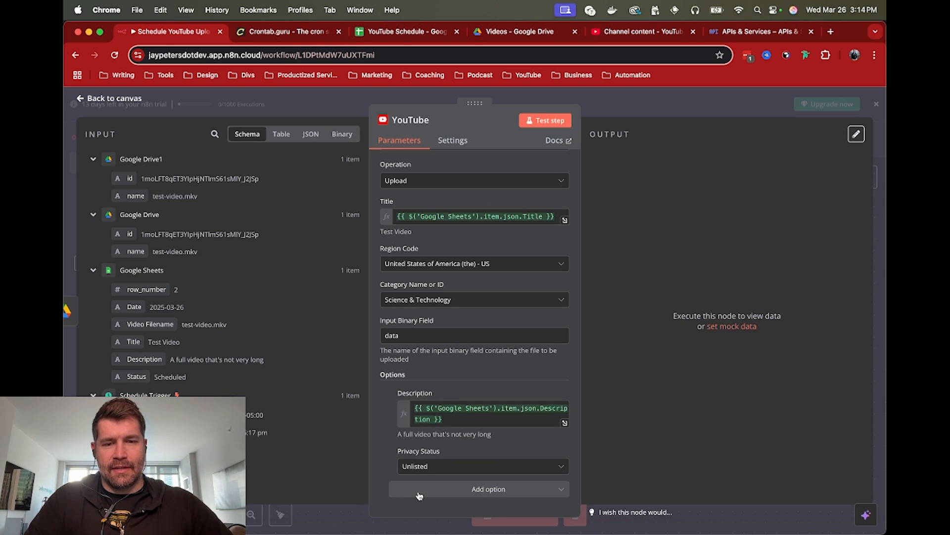
Review the remaining upload options and test-run the YouTube upload step.
{"action": "left_click", "coordinate": [488, 489]}
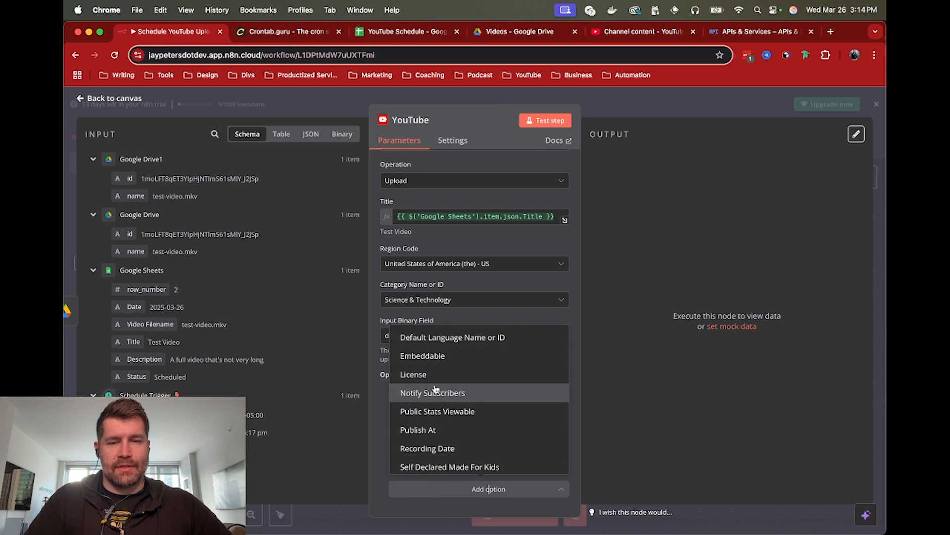
{"action": "scroll", "scroll_direction": "down", "scroll_amount": 3}
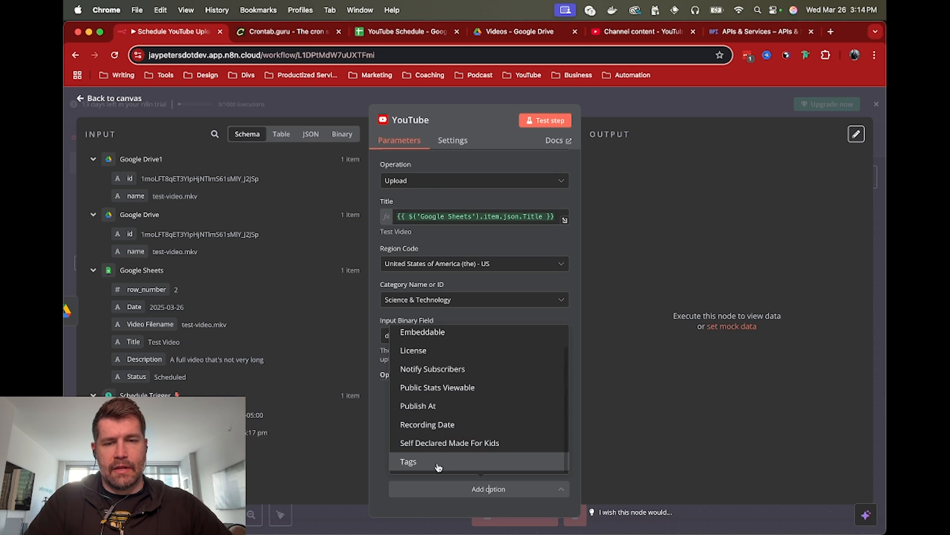
{"action": "mouse_move", "coordinate": [427, 424]}
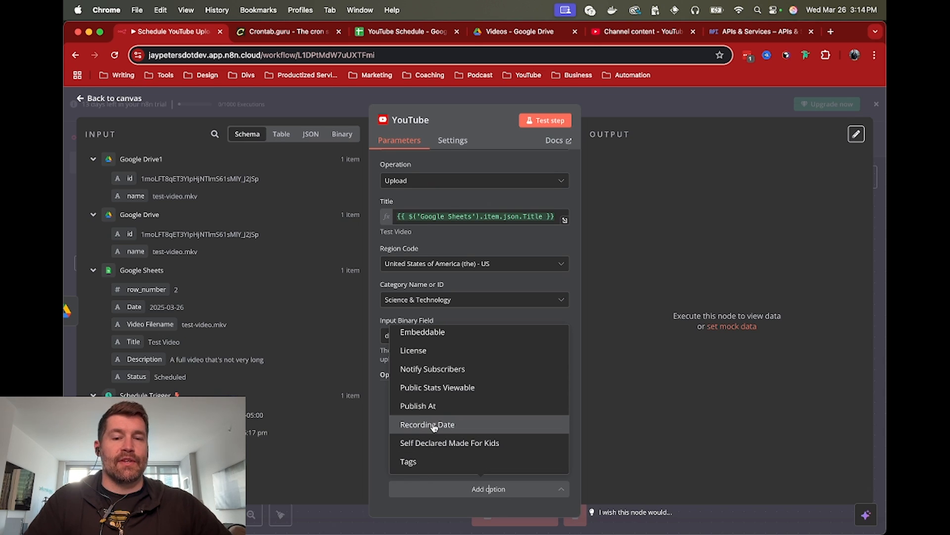
{"action": "mouse_move", "coordinate": [431, 410]}
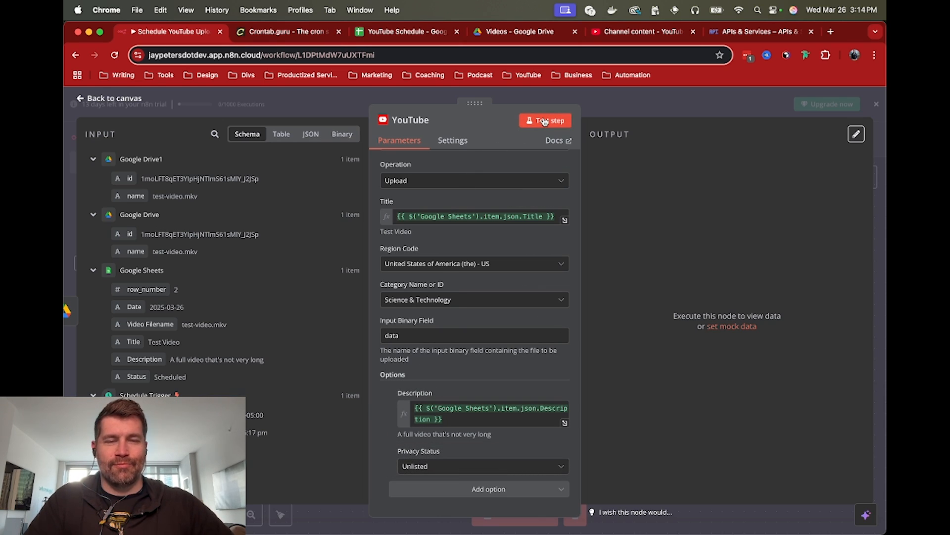
{"action": "left_click", "coordinate": [544, 119]}
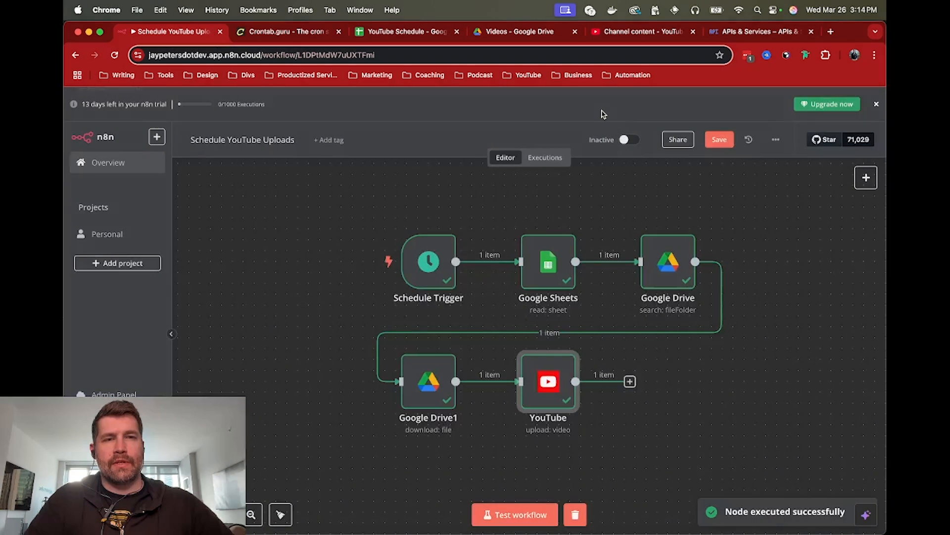
Switch to YouTube Studio channel content showing the new unlisted Test Video.
{"action": "left_click", "coordinate": [518, 31]}
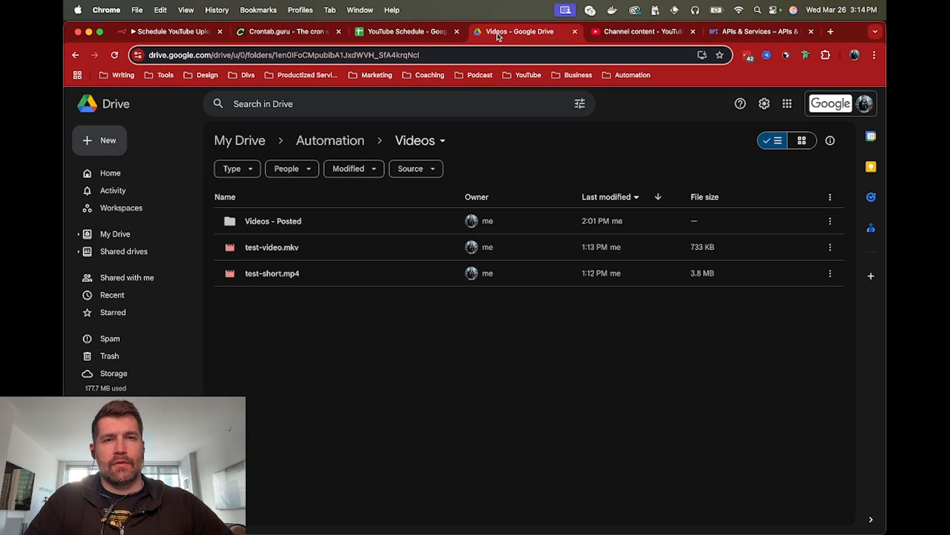
{"action": "mouse_move", "coordinate": [281, 257]}
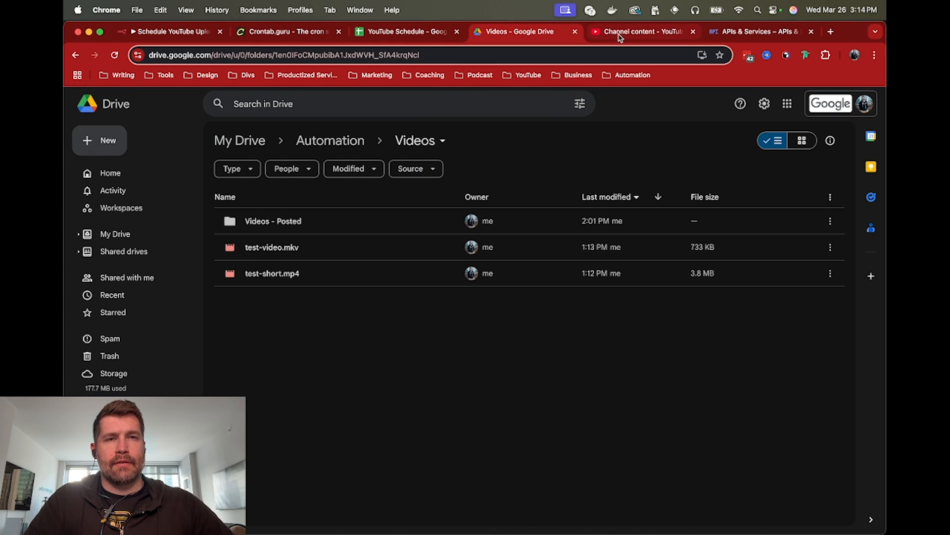
{"action": "left_click", "coordinate": [640, 32]}
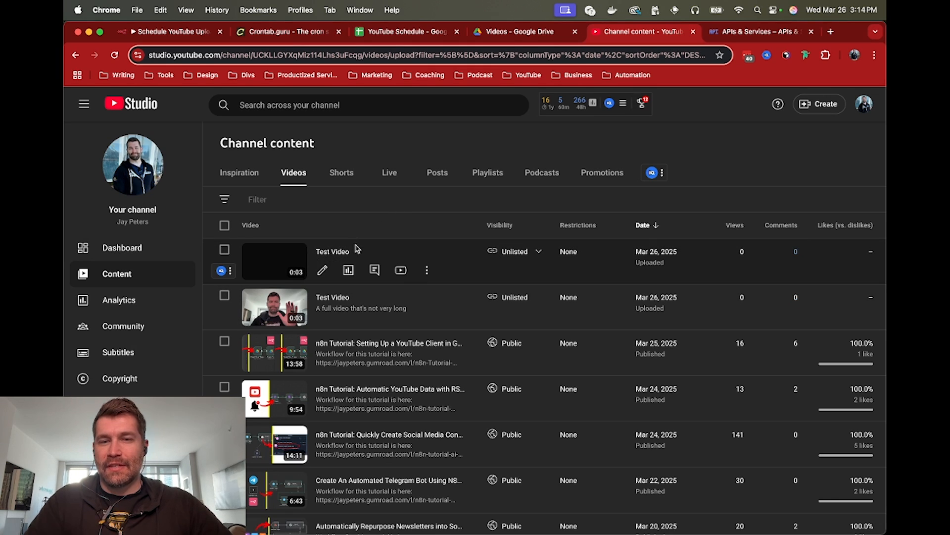
{"action": "mouse_move", "coordinate": [394, 224]}
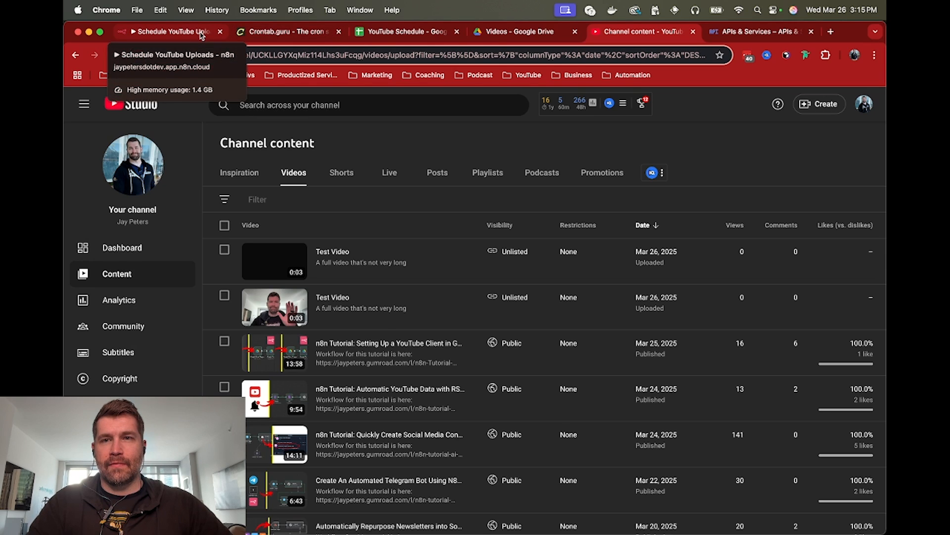
Add a Google Sheets update step on Sheet1 matching rows by row_number.
{"action": "left_click", "coordinate": [170, 31]}
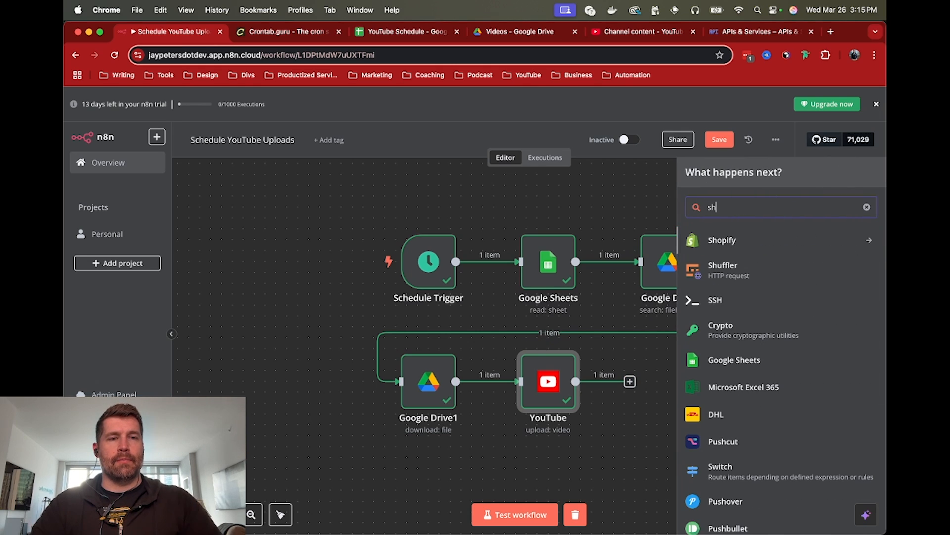
{"action": "left_click", "coordinate": [734, 360]}
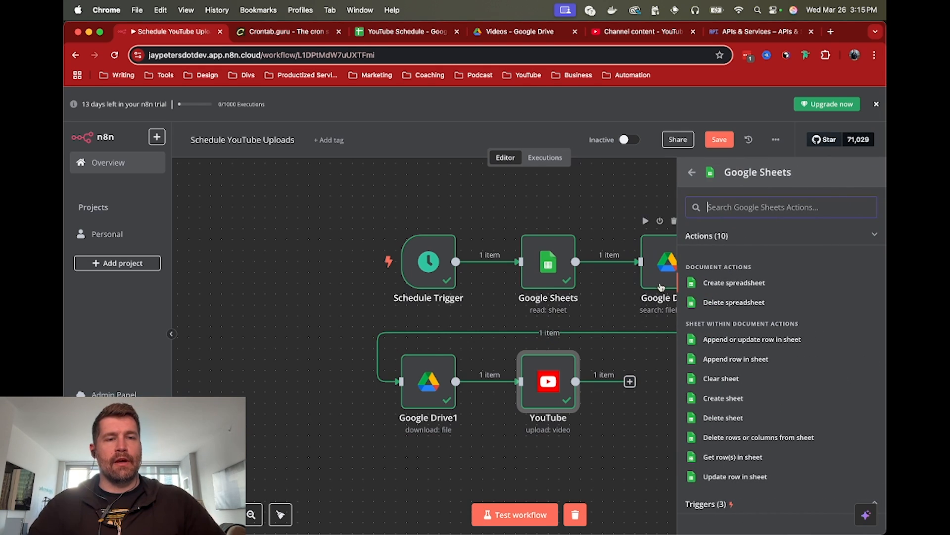
{"action": "left_click", "coordinate": [734, 476]}
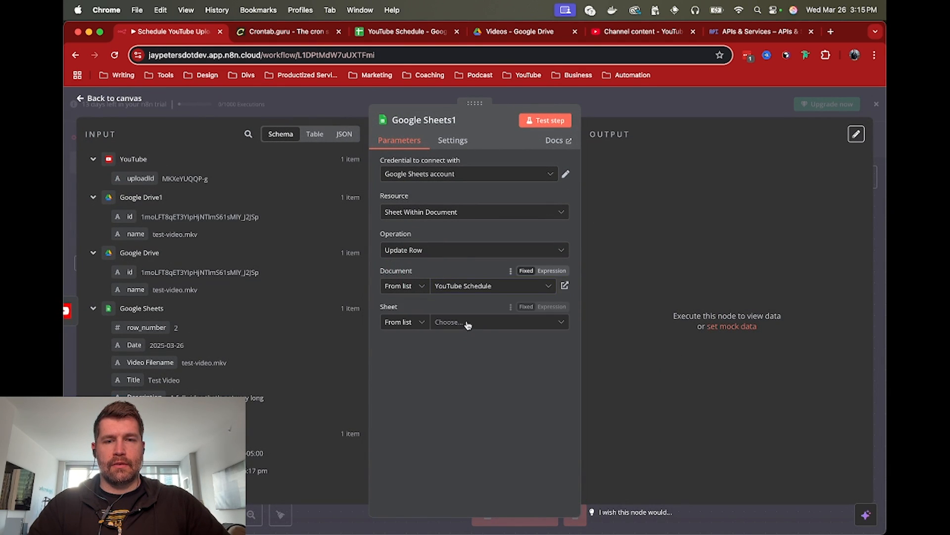
{"action": "left_click", "coordinate": [497, 322]}
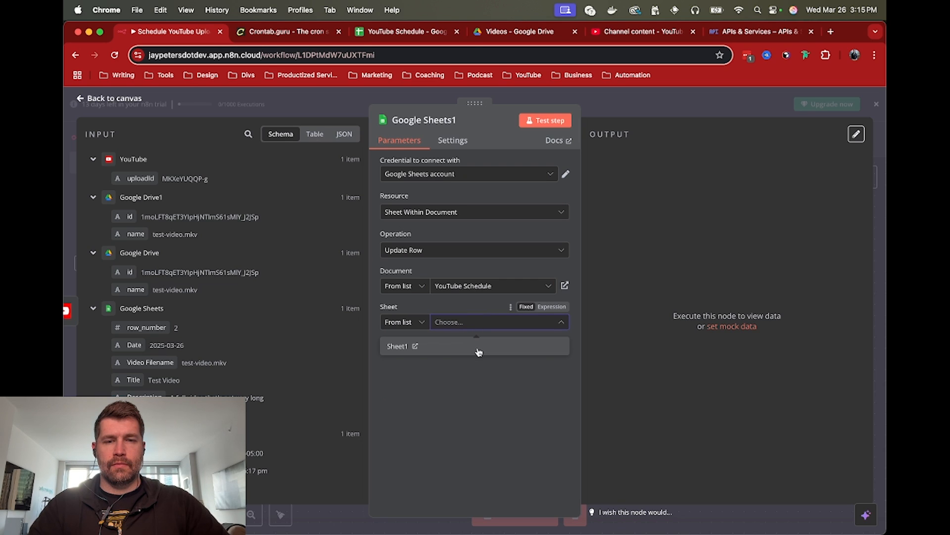
{"action": "left_click", "coordinate": [478, 346]}
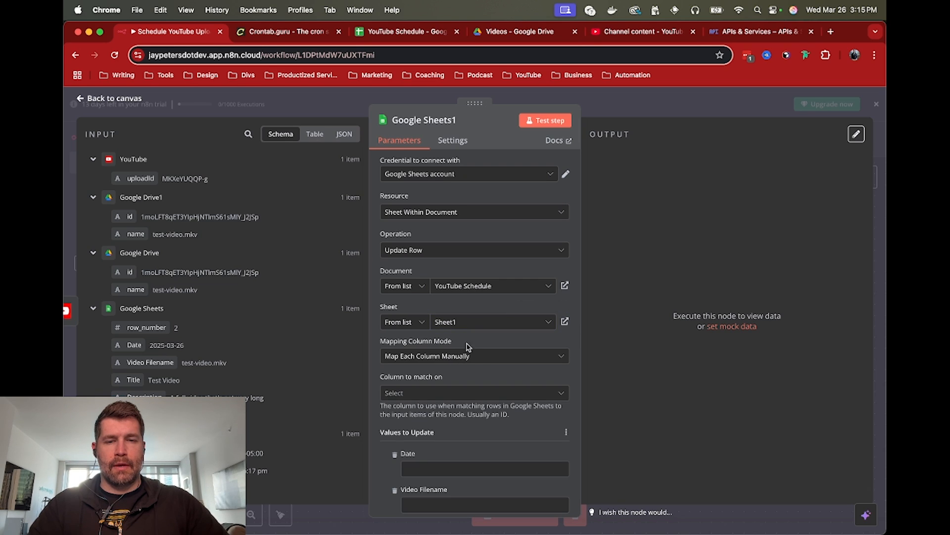
{"action": "scroll", "scroll_direction": "down", "scroll_amount": 3}
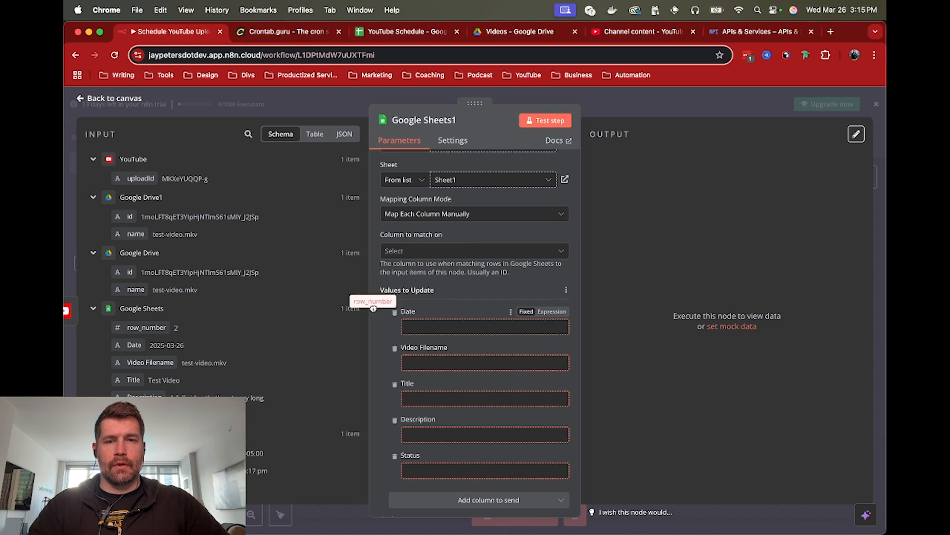
{"action": "left_click", "coordinate": [473, 250]}
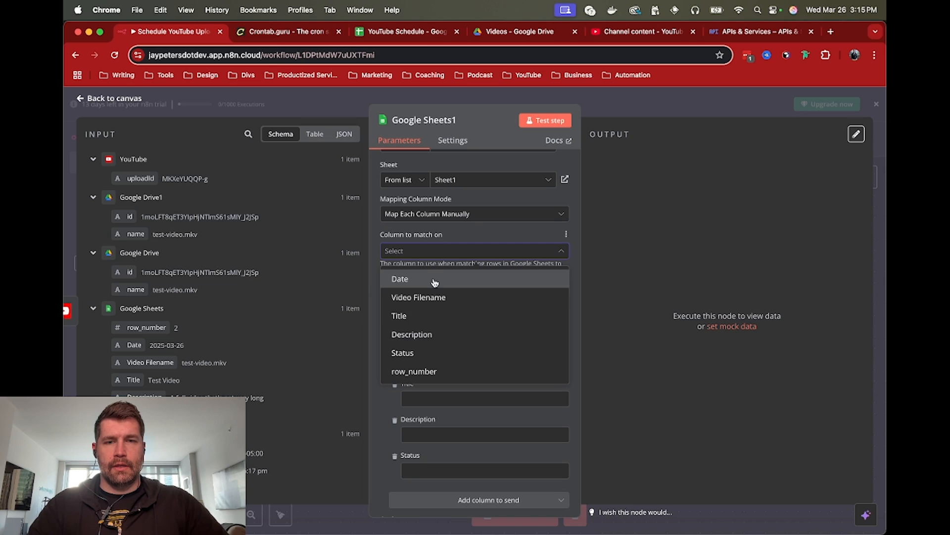
{"action": "left_click", "coordinate": [414, 370]}
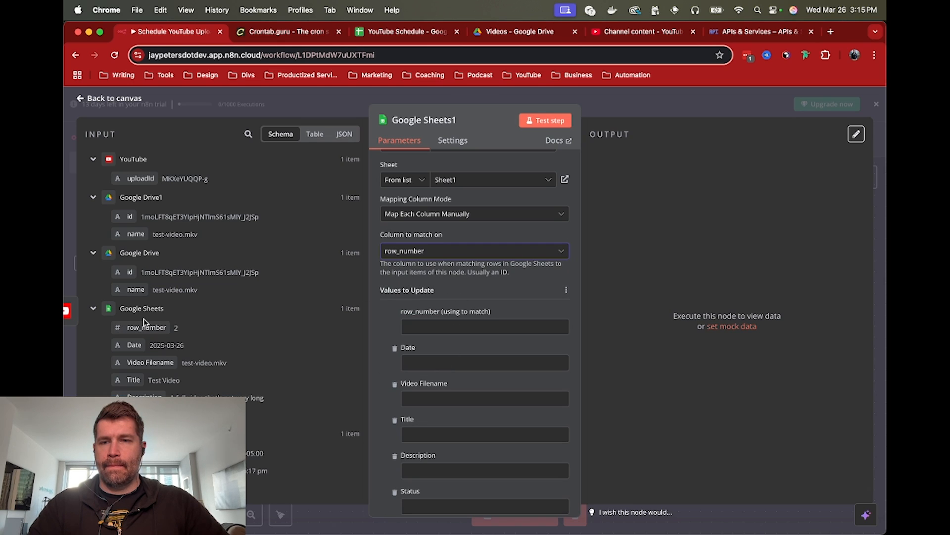
Map the incoming row_number, test the update, and confirm Test Video shows Uploaded.
{"action": "left_click", "coordinate": [485, 327]}
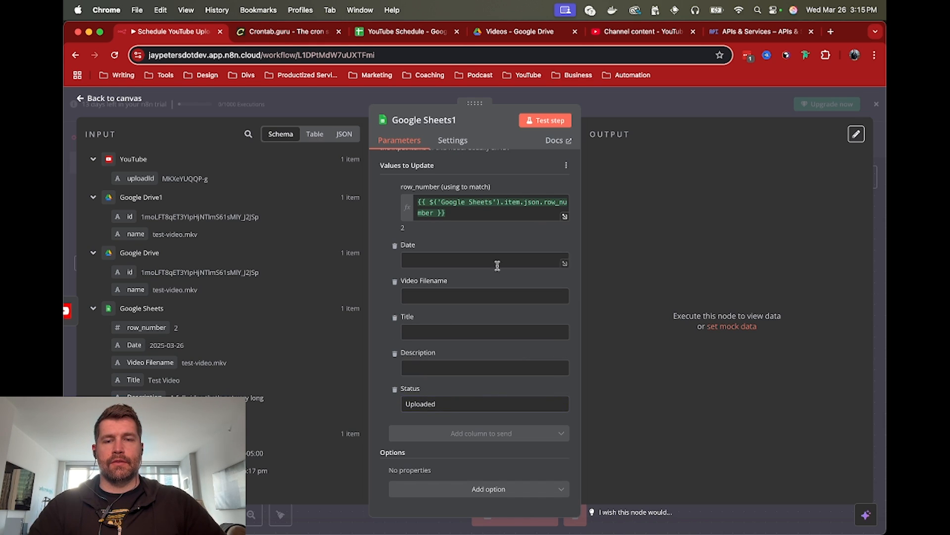
{"action": "left_click", "coordinate": [545, 120]}
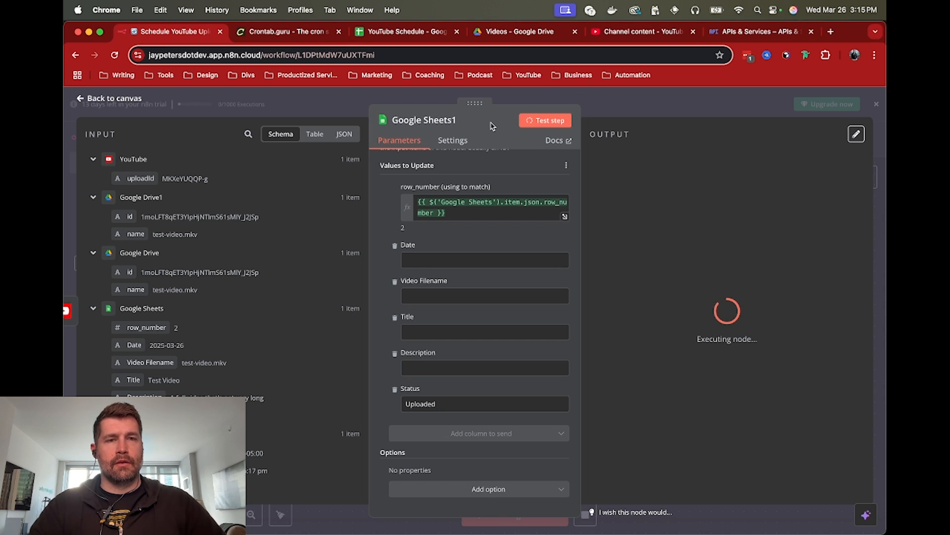
{"action": "left_click", "coordinate": [543, 120]}
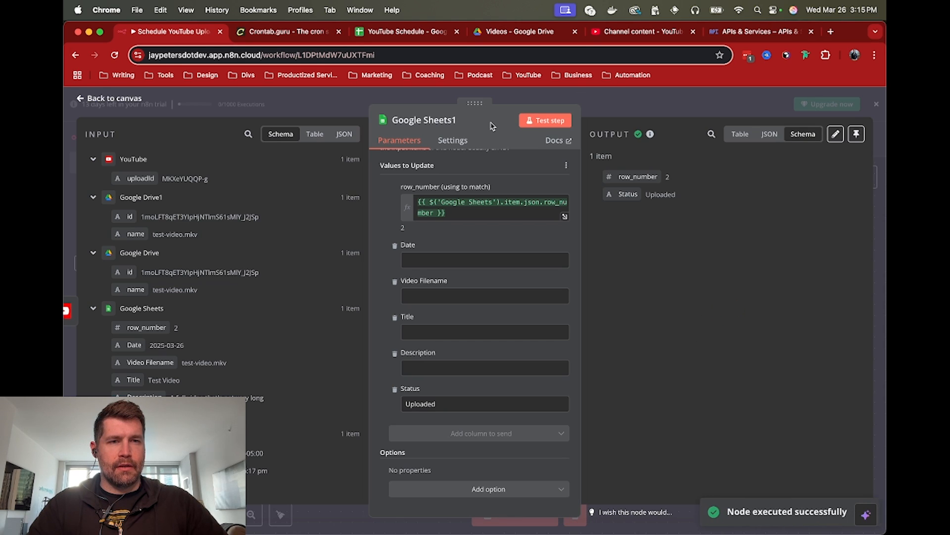
{"action": "left_click", "coordinate": [406, 32]}
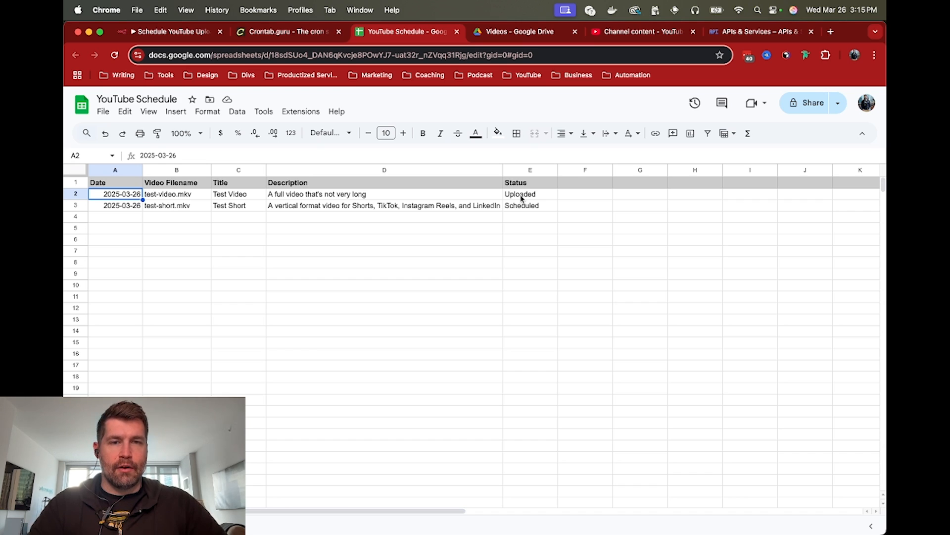
{"action": "mouse_move", "coordinate": [130, 207]}
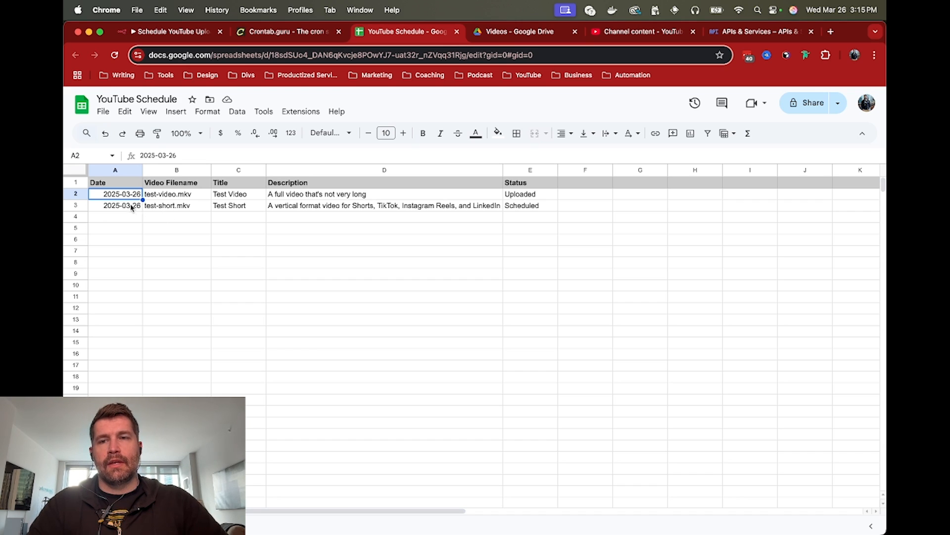
{"action": "left_click", "coordinate": [529, 205]}
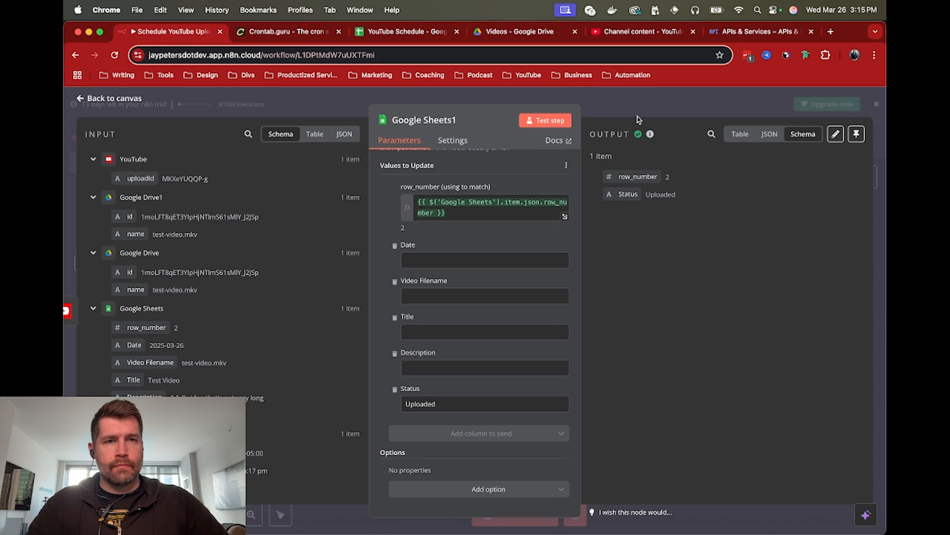
Add a Google Drive search files and folders step querying 'Videos - Posted'.
{"action": "left_click", "coordinate": [108, 98]}
{"action": "type", "text": "driv"}
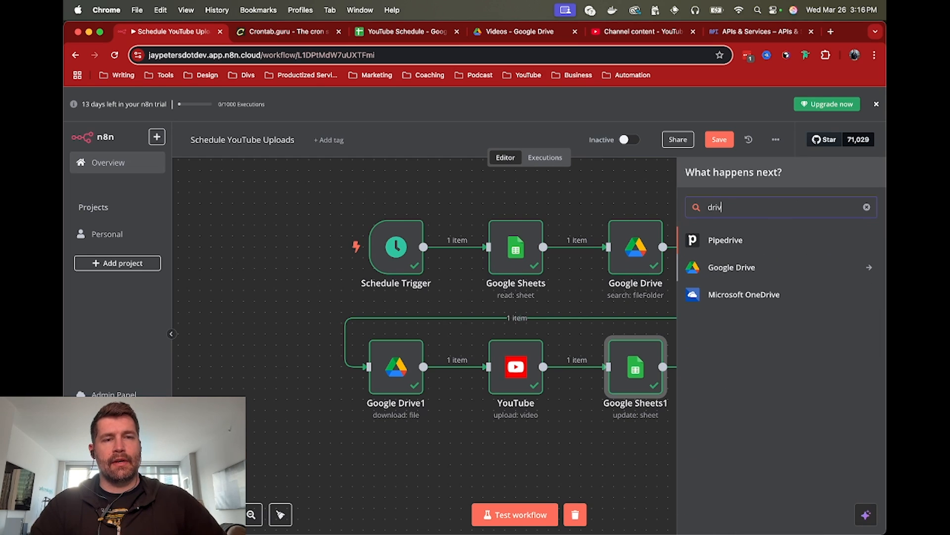
{"action": "left_click", "coordinate": [731, 268]}
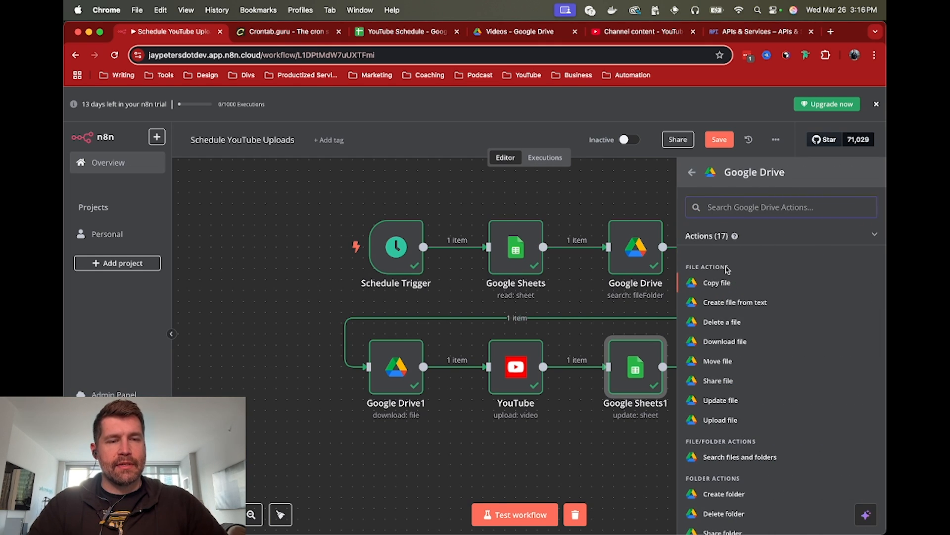
{"action": "mouse_move", "coordinate": [721, 362]}
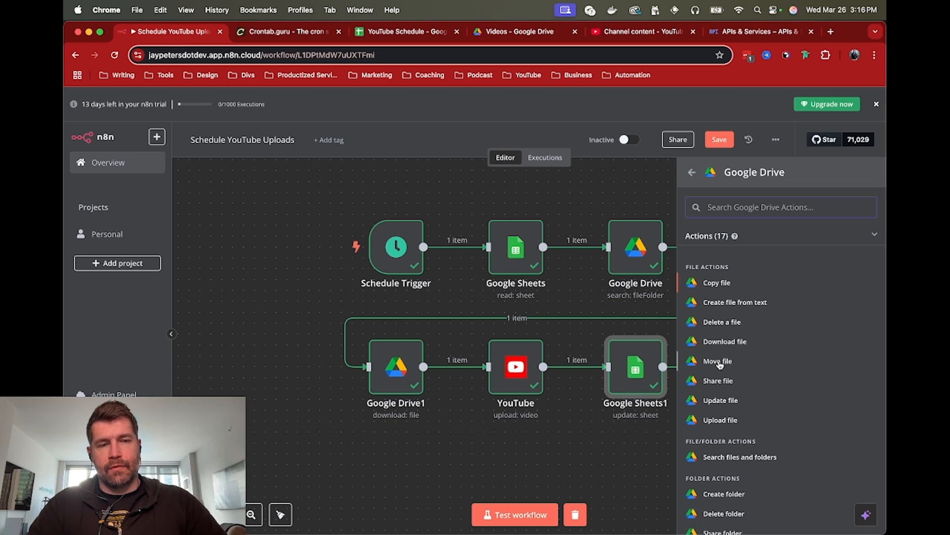
{"action": "left_click", "coordinate": [739, 457]}
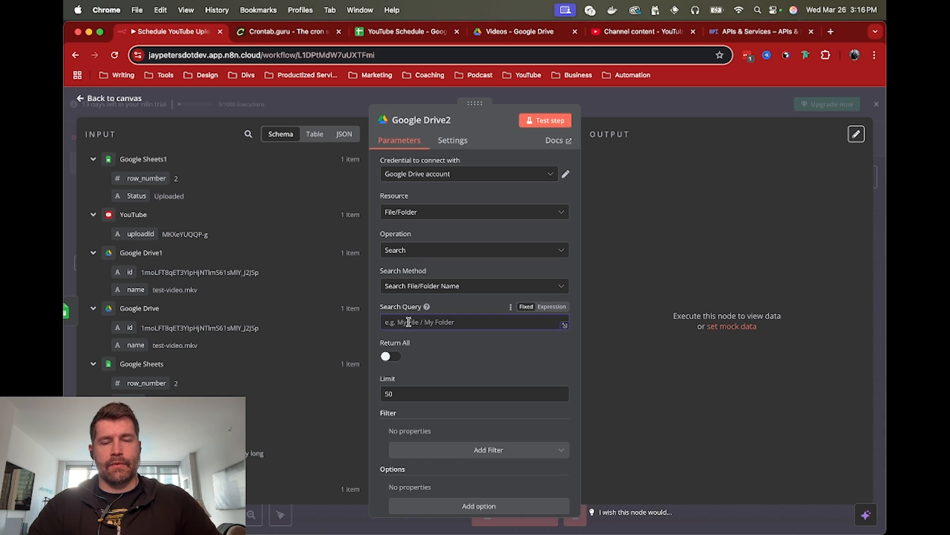
{"action": "type", "text": "Videos"}
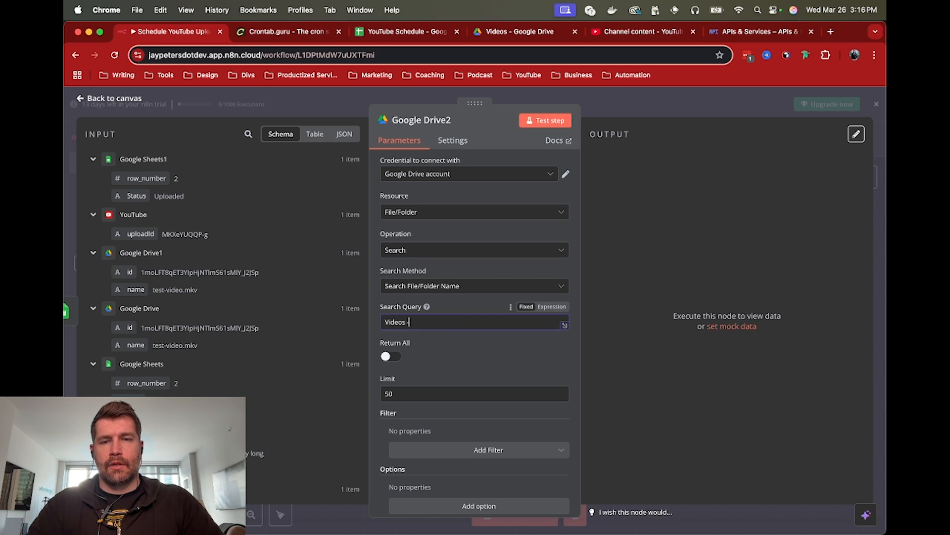
{"action": "type", "text": "- Posted"}
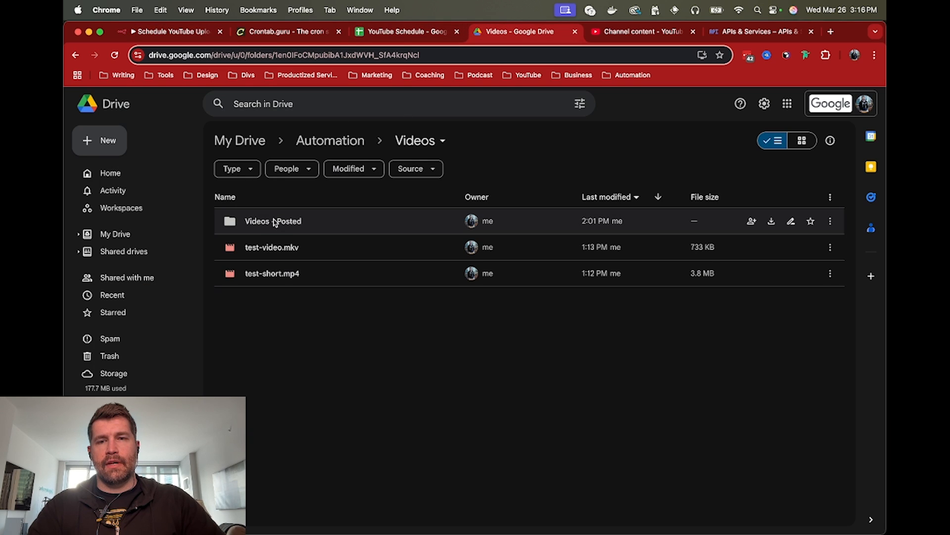
{"action": "mouse_move", "coordinate": [246, 184]}
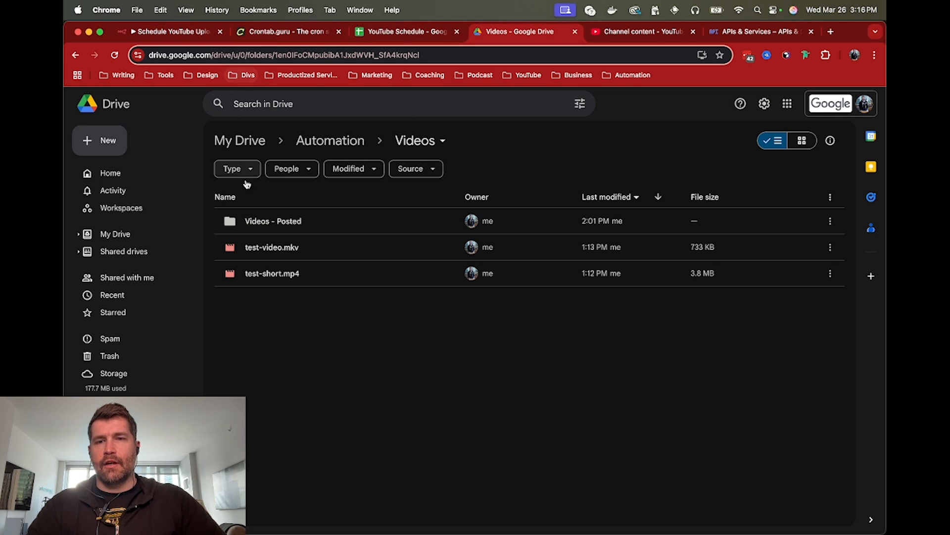
{"action": "mouse_move", "coordinate": [271, 247]}
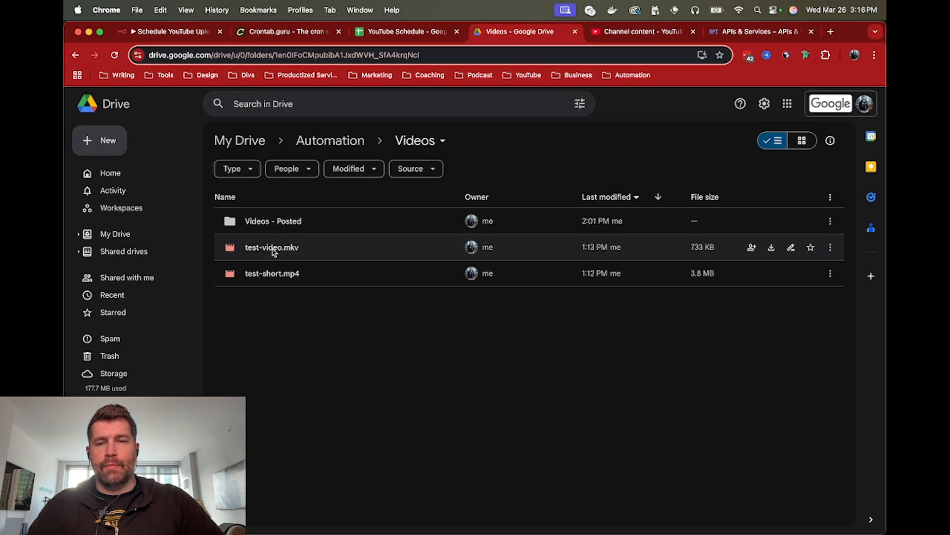
{"action": "mouse_move", "coordinate": [178, 37]}
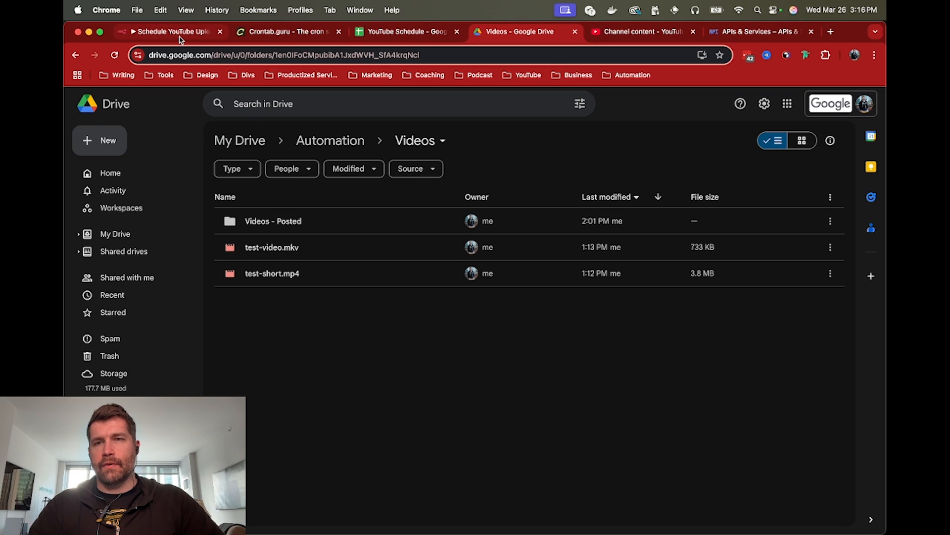
{"action": "left_click", "coordinate": [170, 30]}
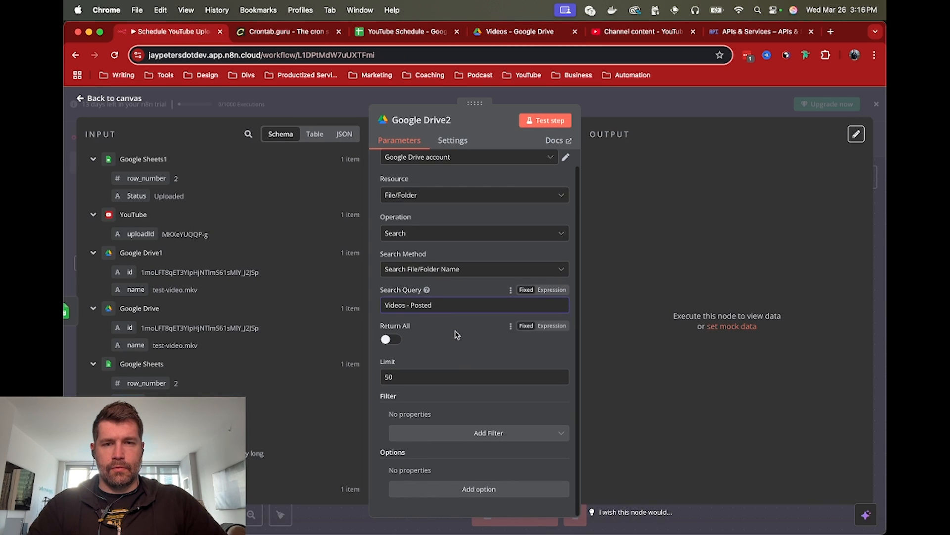
Test the Google Drive2 search to confirm it returns the Videos - Posted folder ID, then return to canvas.
{"action": "left_click", "coordinate": [474, 305]}
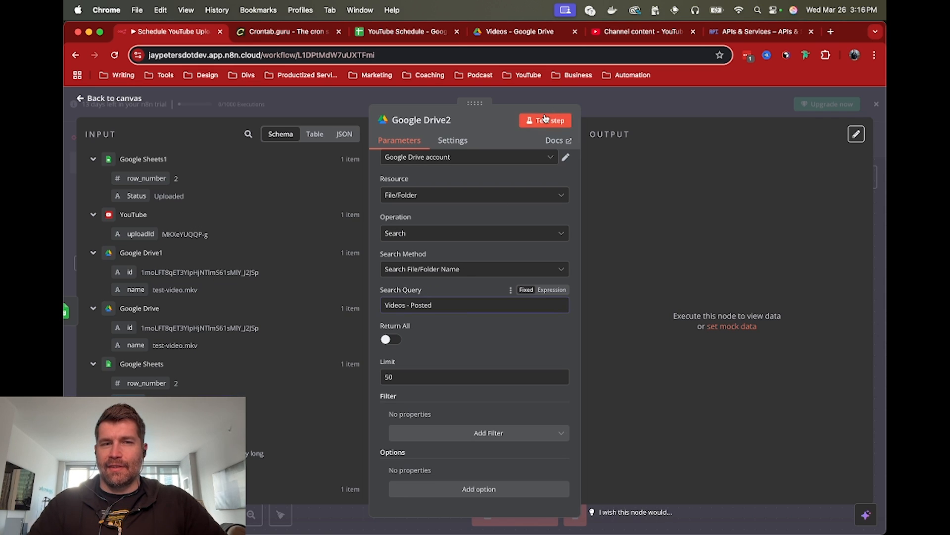
{"action": "left_click", "coordinate": [545, 120]}
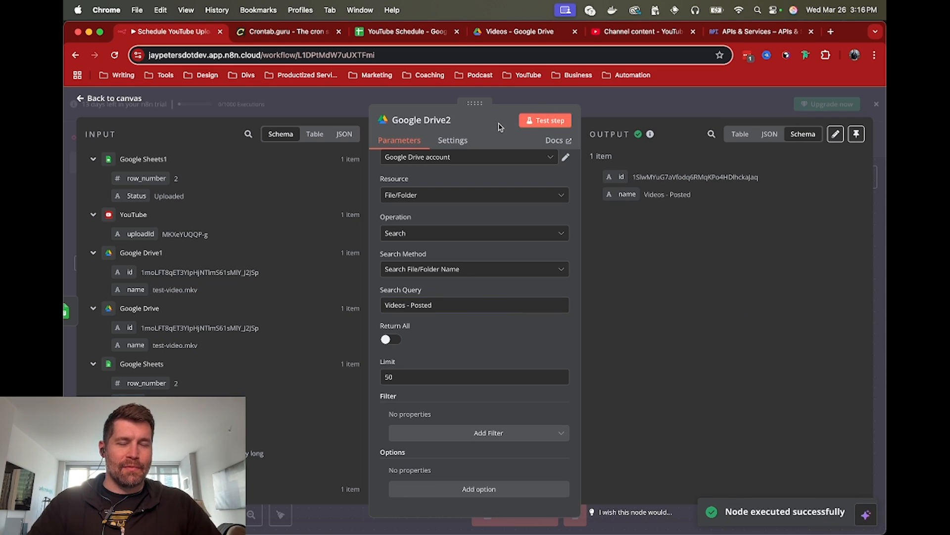
{"action": "mouse_move", "coordinate": [457, 218]}
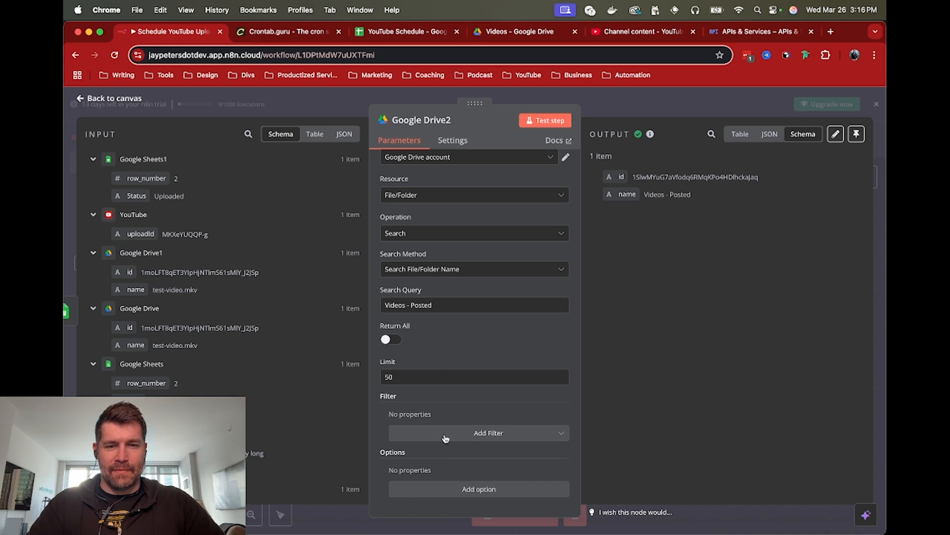
{"action": "left_click", "coordinate": [478, 432]}
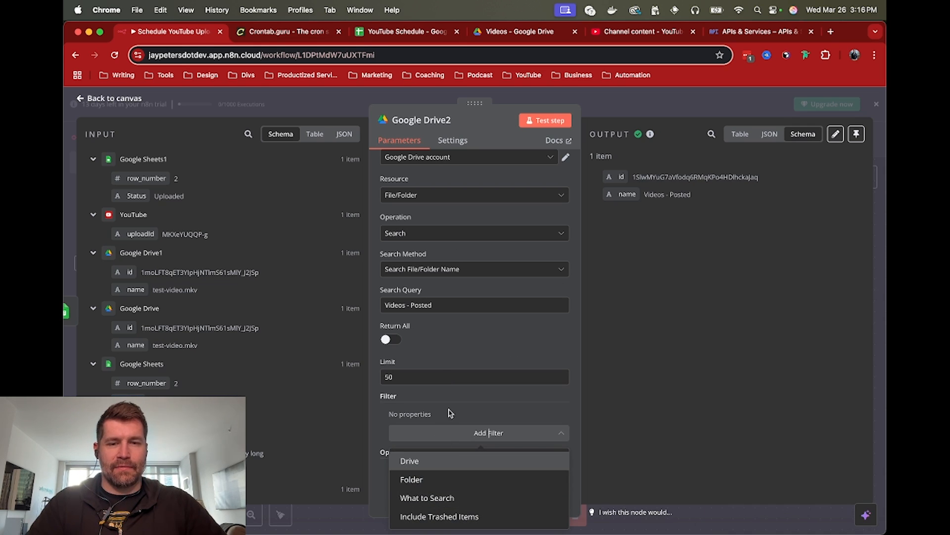
{"action": "left_click", "coordinate": [451, 406]}
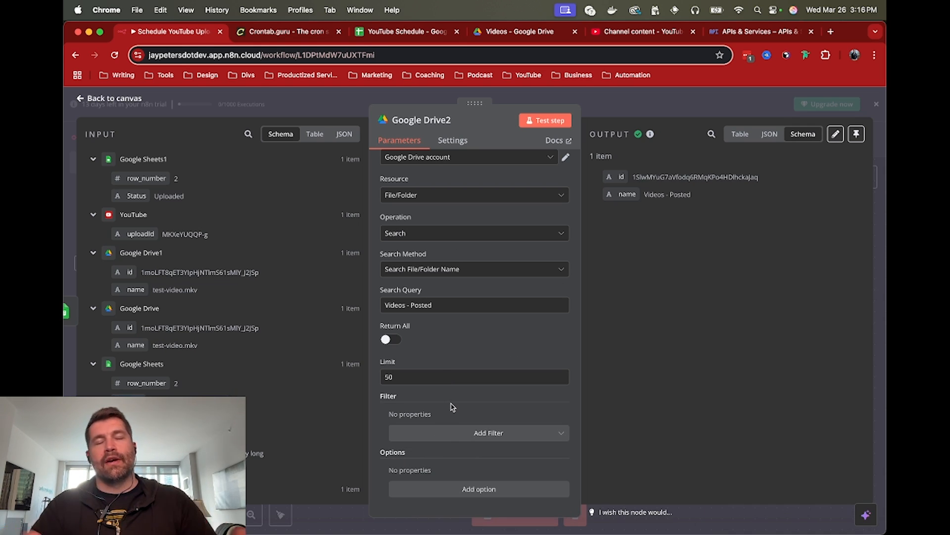
{"action": "mouse_move", "coordinate": [650, 134]}
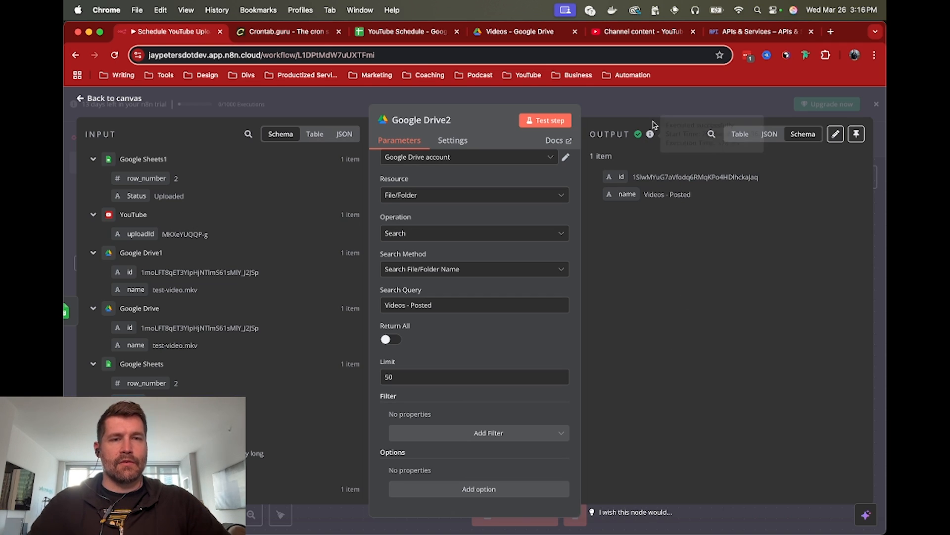
{"action": "mouse_move", "coordinate": [659, 176]}
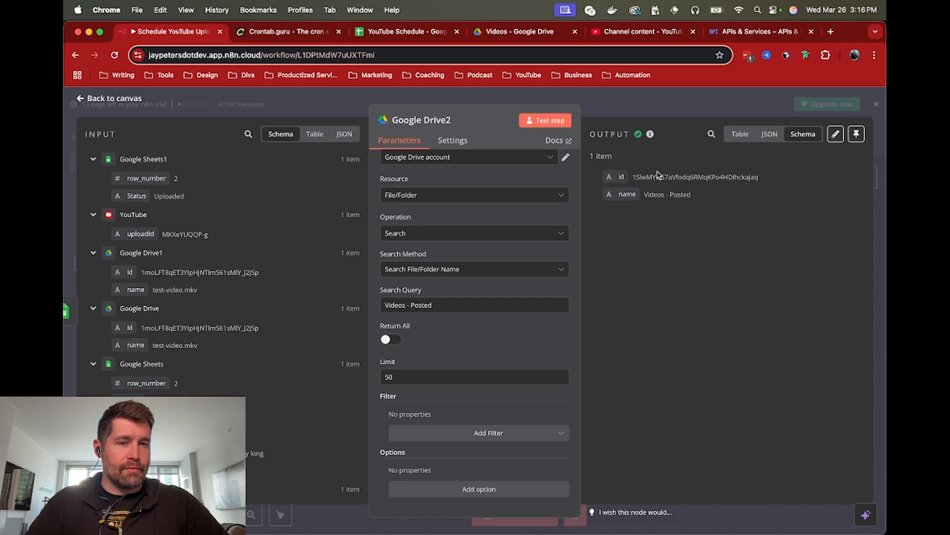
{"action": "left_click", "coordinate": [109, 98]}
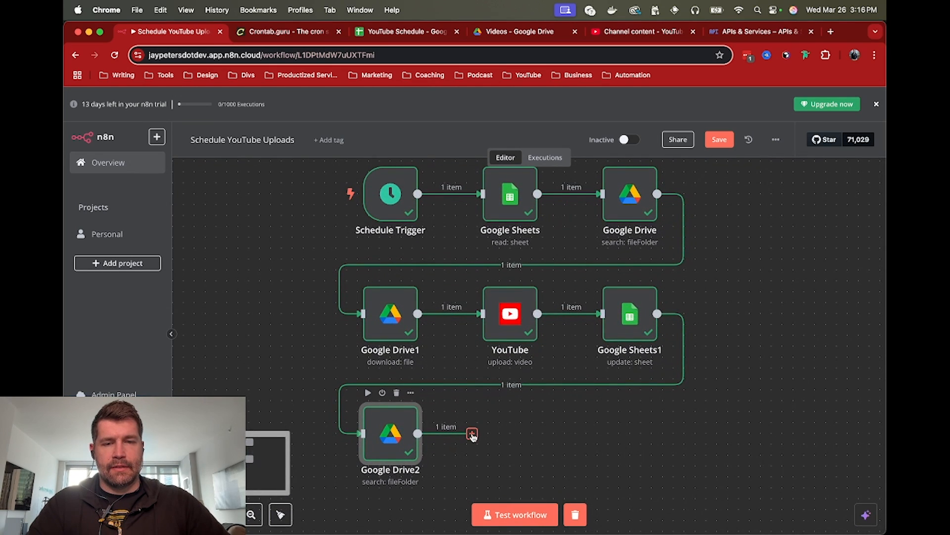
Add a Google Drive 'Move file' step after Google Drive2 using the other Drive account.
{"action": "left_click", "coordinate": [472, 432]}
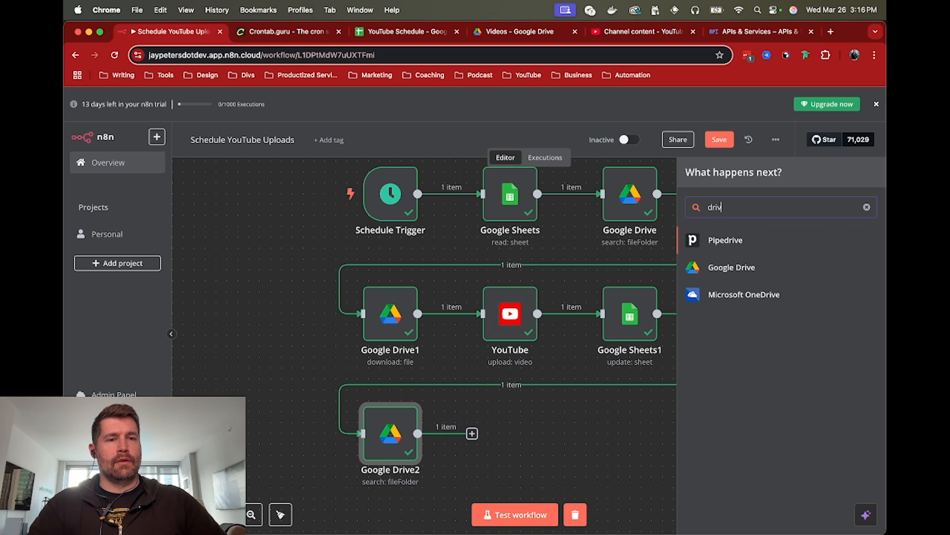
{"action": "left_click", "coordinate": [731, 267]}
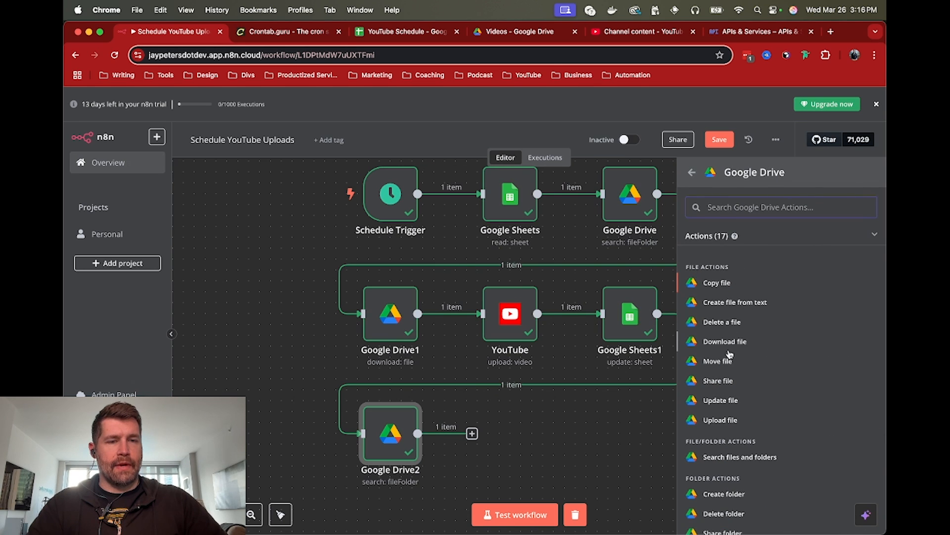
{"action": "left_click", "coordinate": [718, 361]}
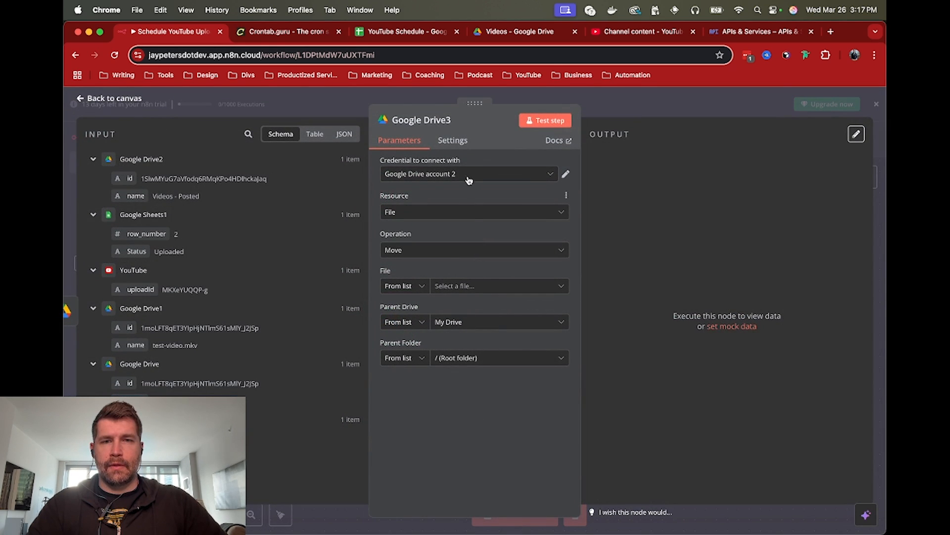
{"action": "left_click", "coordinate": [468, 173]}
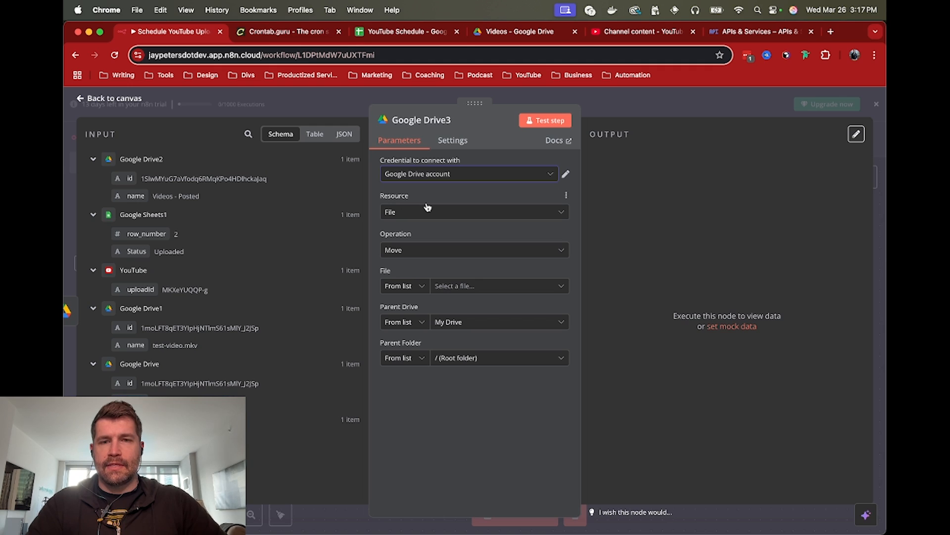
{"action": "mouse_move", "coordinate": [391, 280]}
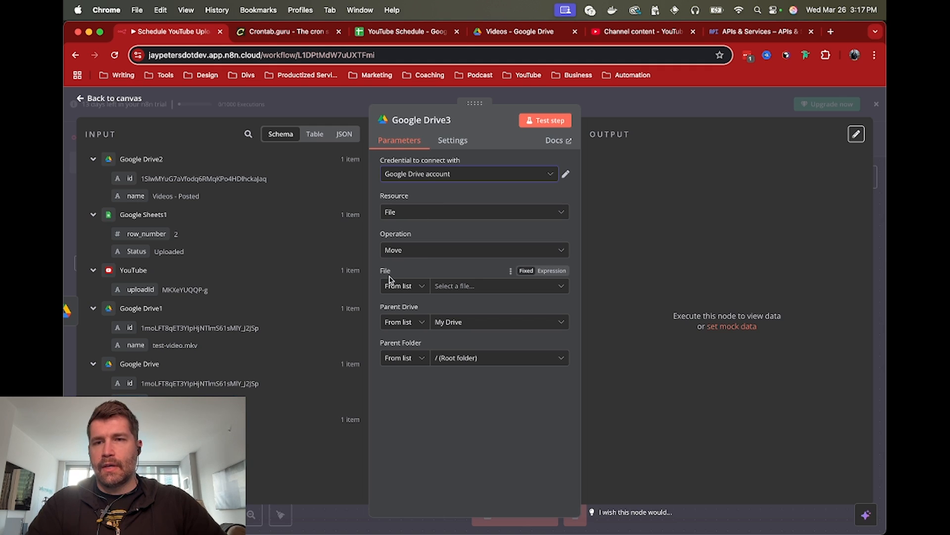
{"action": "mouse_move", "coordinate": [138, 345]}
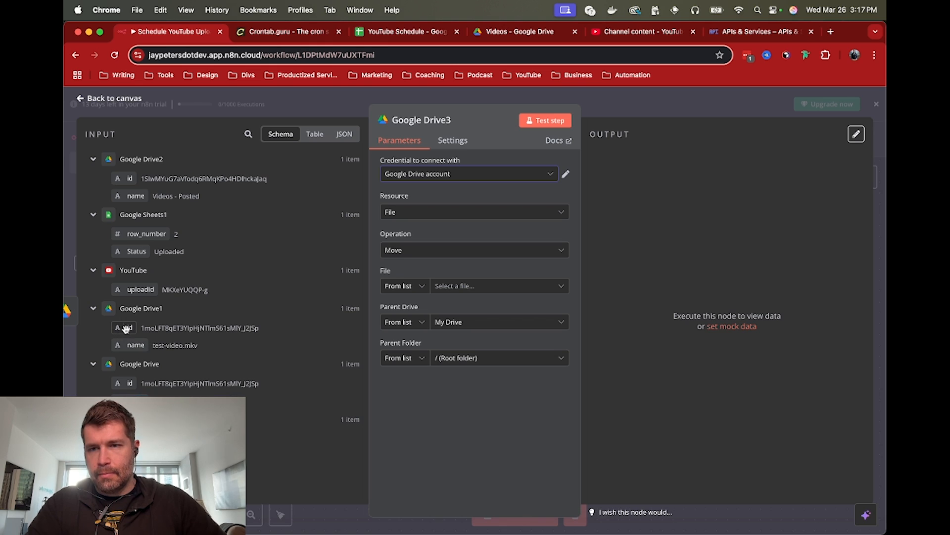
Map Google Drive1's id to File and Google Drive2's id to Parent Folder, then test the move.
{"action": "left_click", "coordinate": [497, 285]}
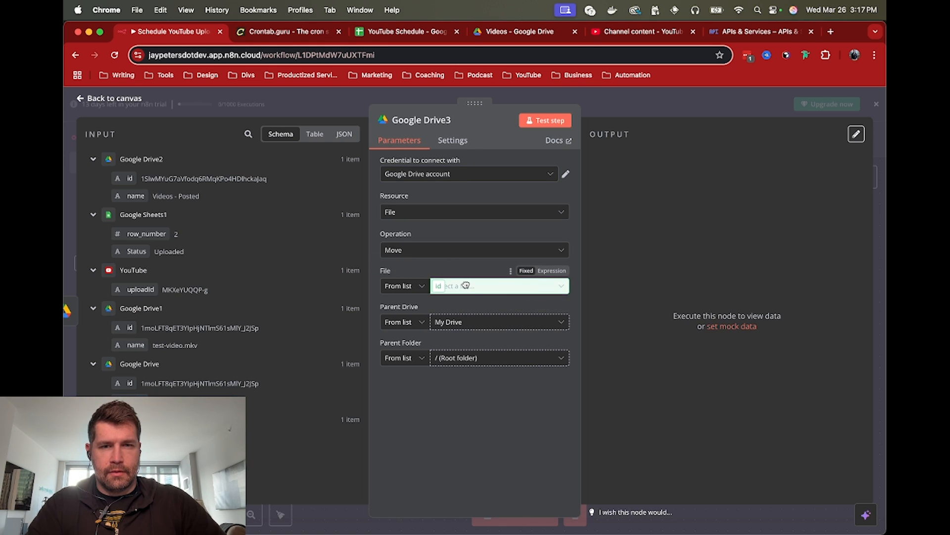
{"action": "left_click", "coordinate": [551, 270]}
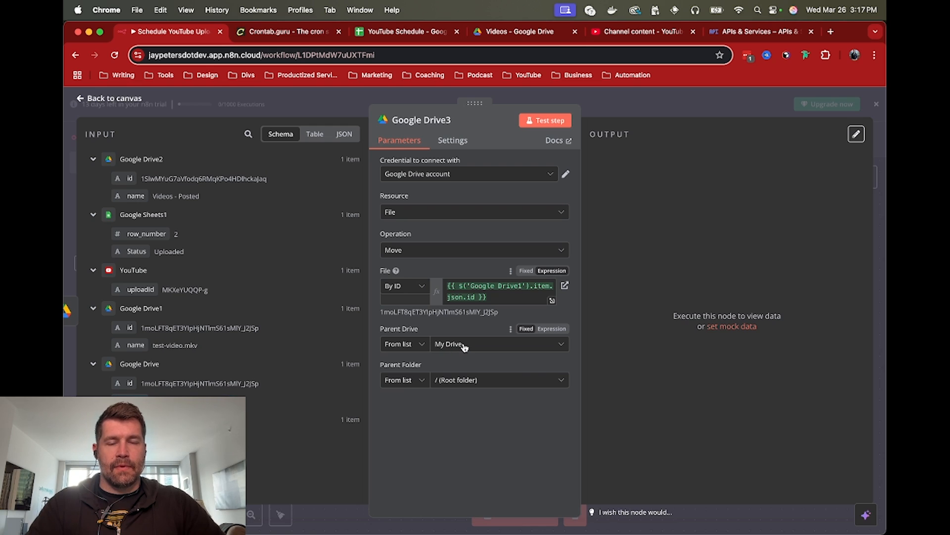
{"action": "mouse_move", "coordinate": [463, 343]}
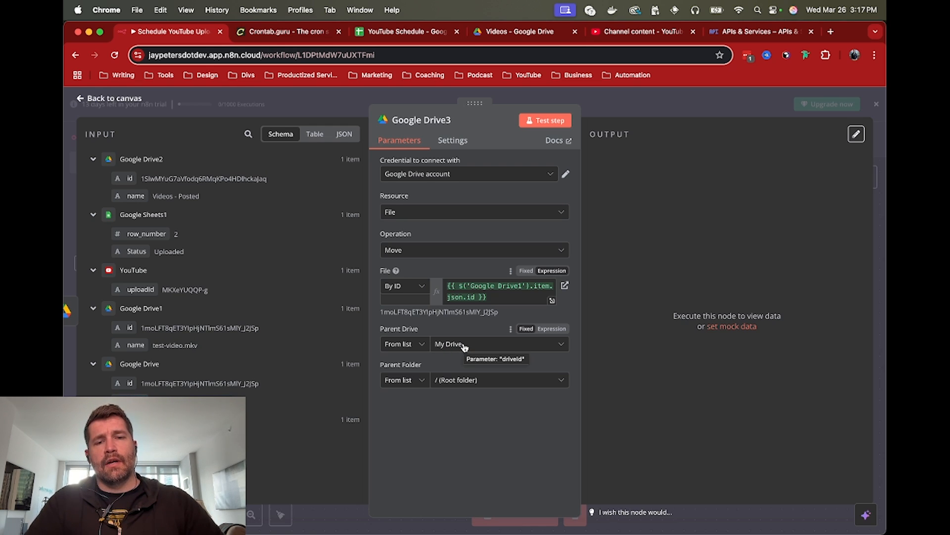
{"action": "mouse_move", "coordinate": [452, 344]}
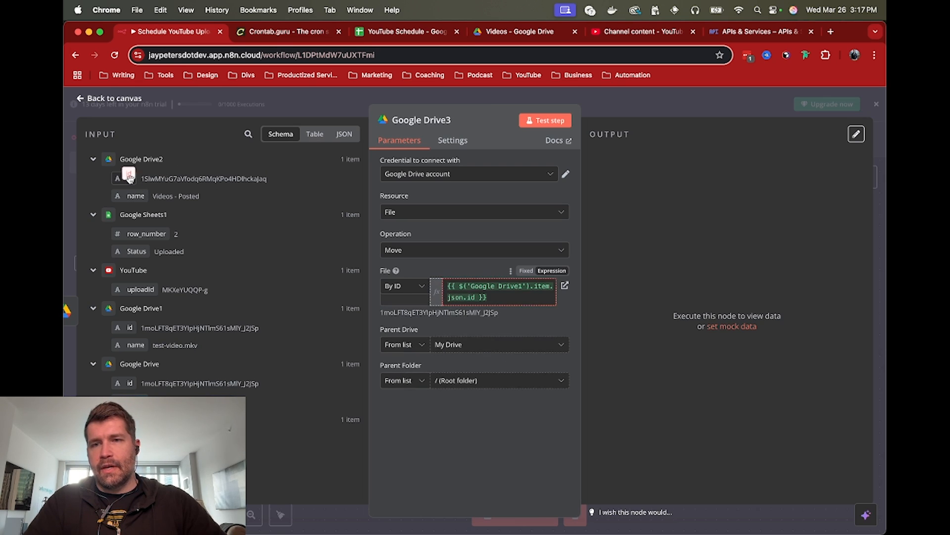
{"action": "left_click", "coordinate": [552, 364]}
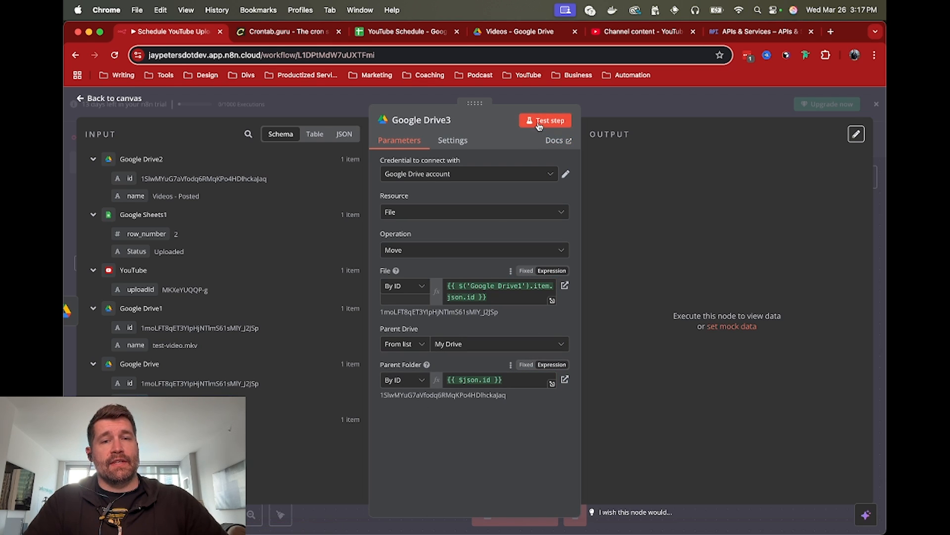
{"action": "left_click", "coordinate": [545, 120]}
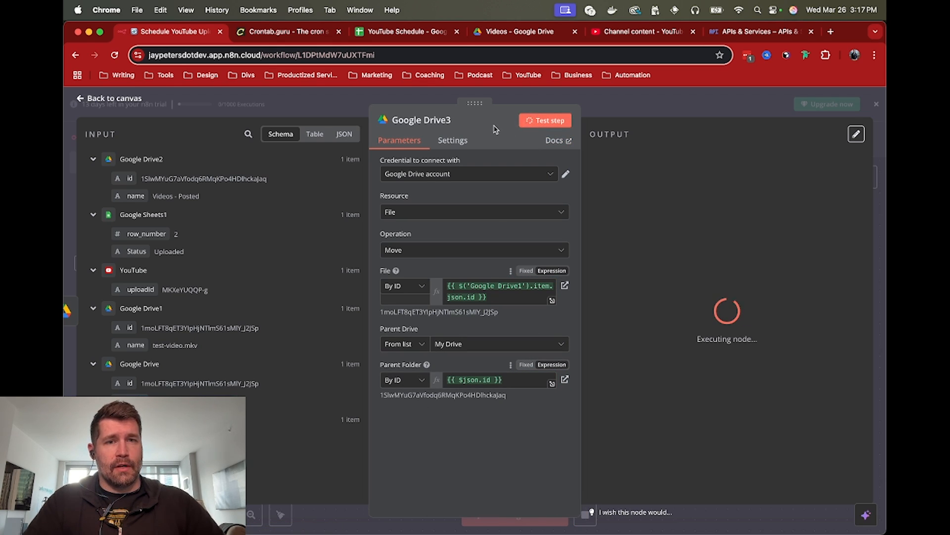
{"action": "left_click", "coordinate": [544, 120]}
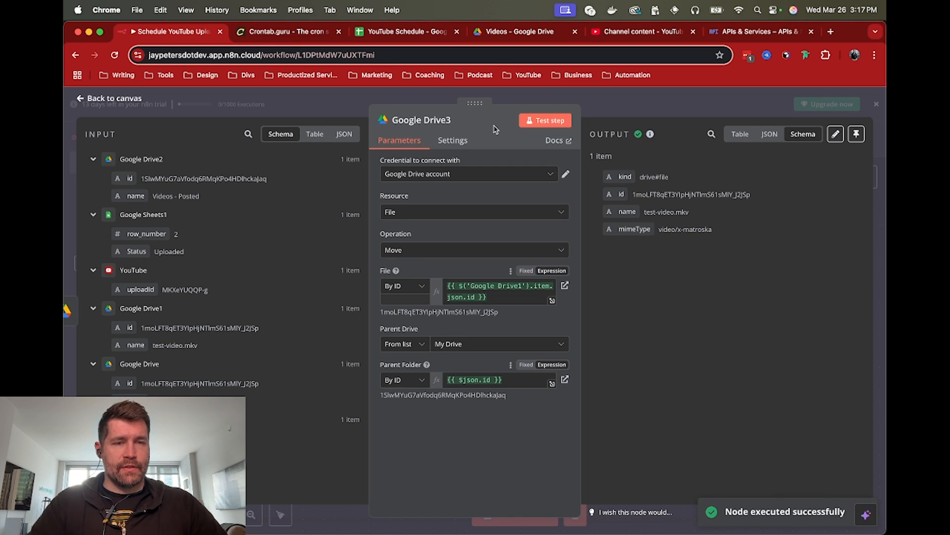
{"action": "left_click", "coordinate": [518, 32]}
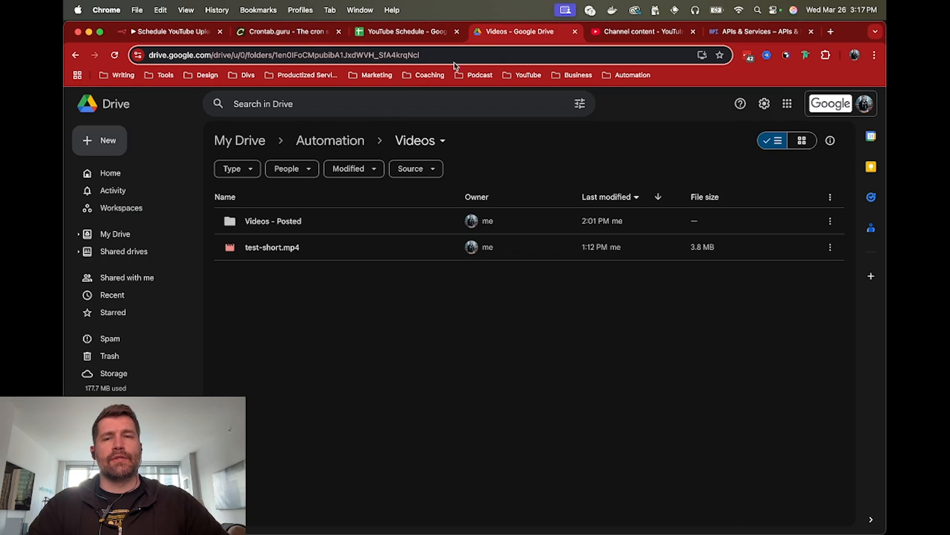
{"action": "mouse_move", "coordinate": [319, 205]}
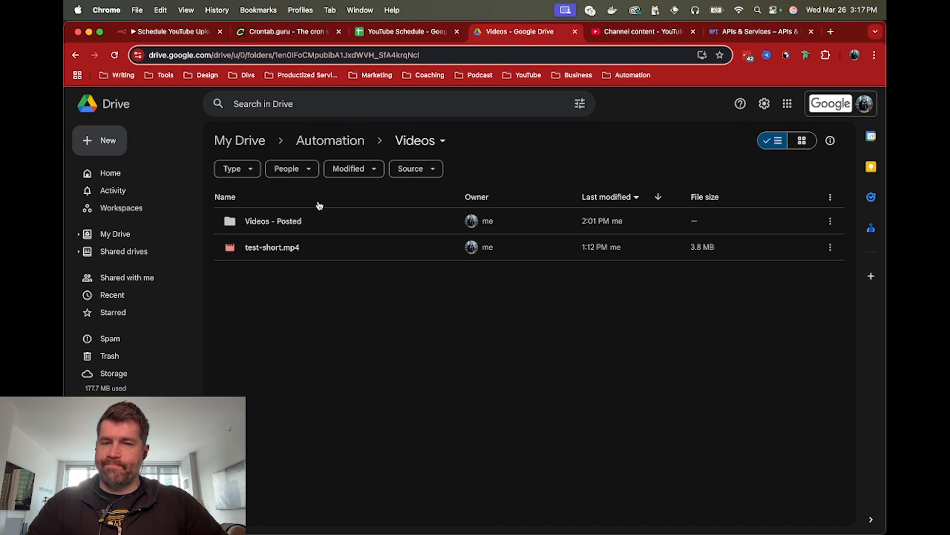
Open the Videos - Posted folder in Drive to confirm test-video.mkv arrived.
{"action": "double_click", "coordinate": [272, 221]}
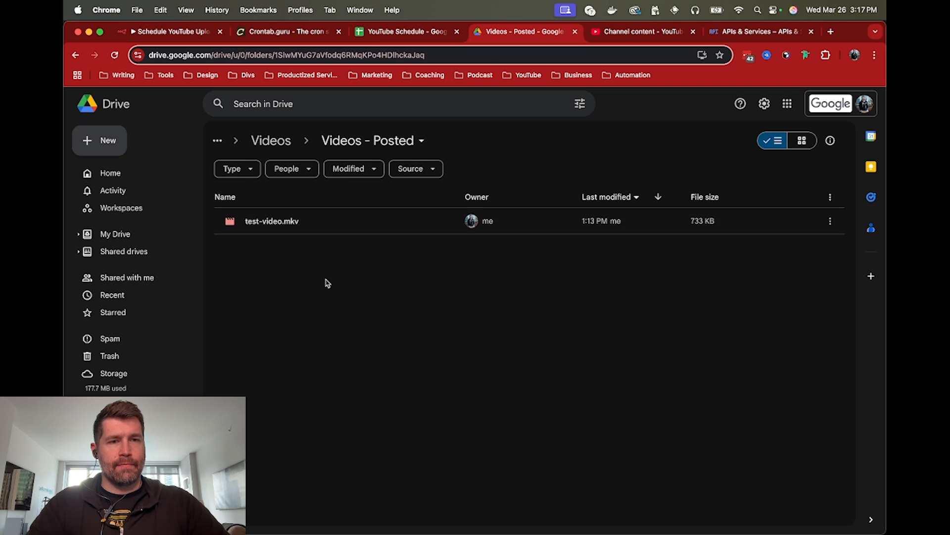
{"action": "left_click", "coordinate": [169, 32]}
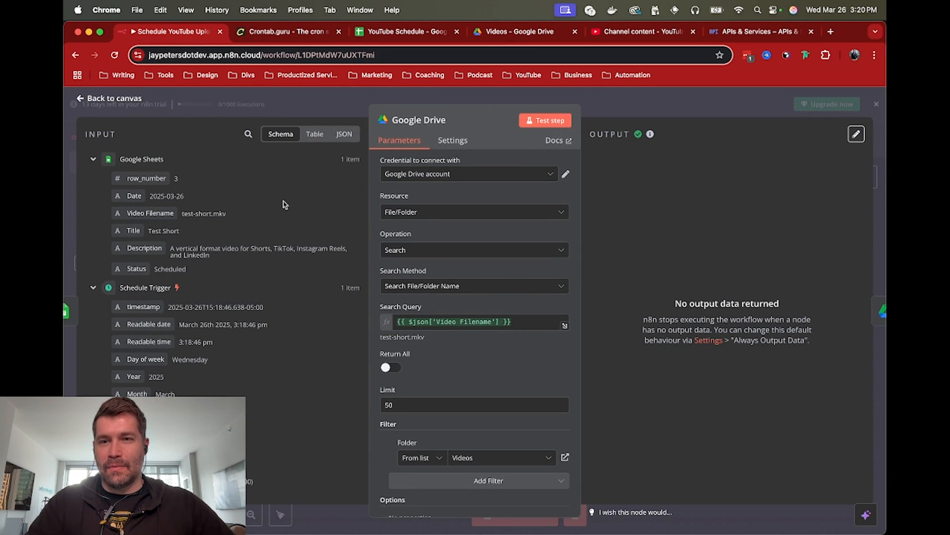
{"action": "mouse_move", "coordinate": [702, 105]}
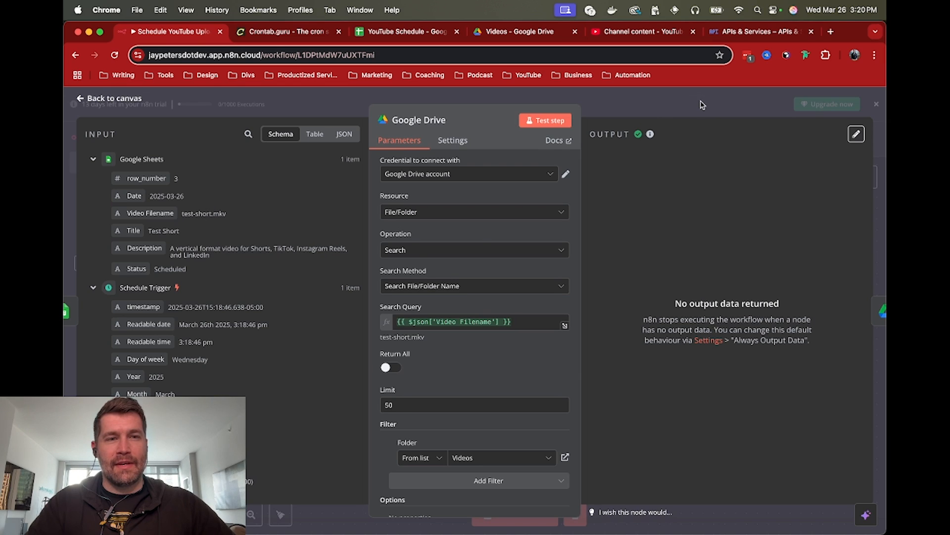
Run the entire Schedule YouTube Uploads workflow from the canvas.
{"action": "left_click", "coordinate": [109, 98]}
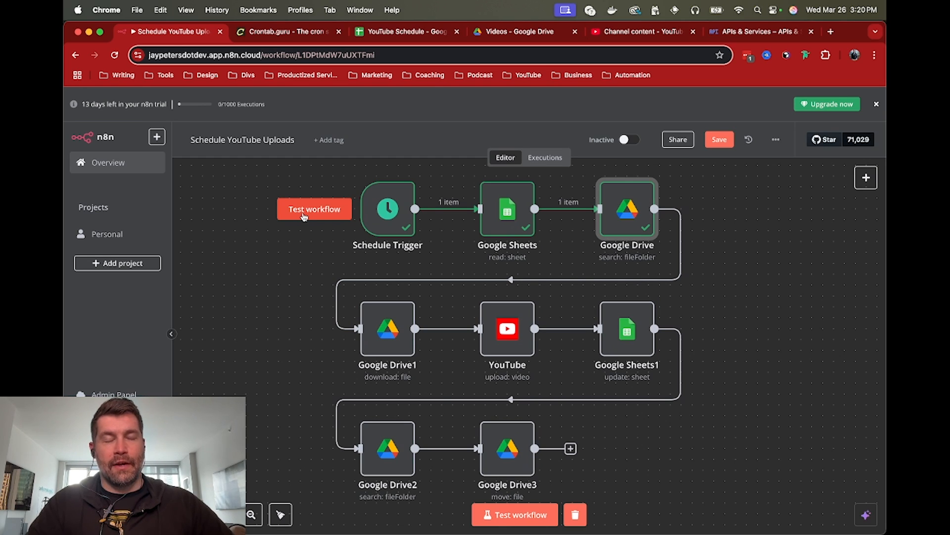
{"action": "left_click", "coordinate": [314, 209]}
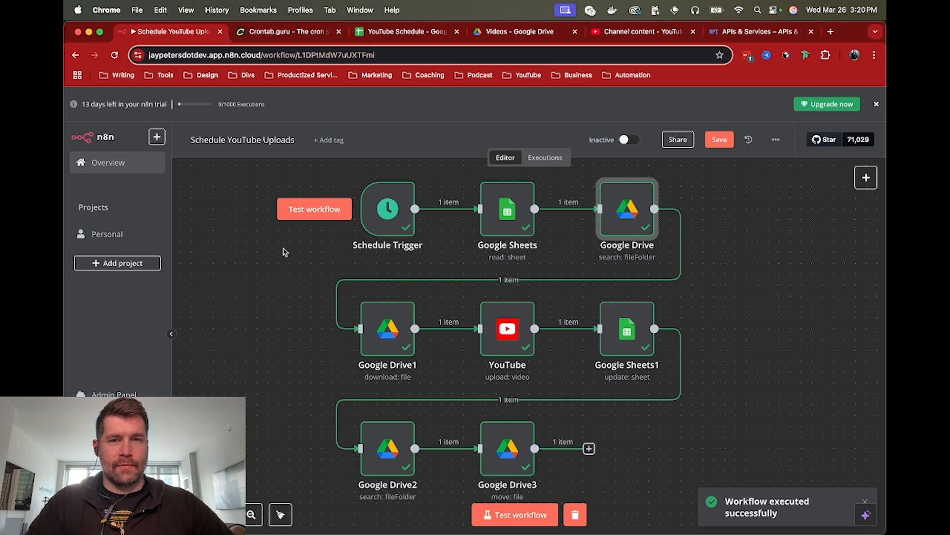
{"action": "mouse_move", "coordinate": [518, 30]}
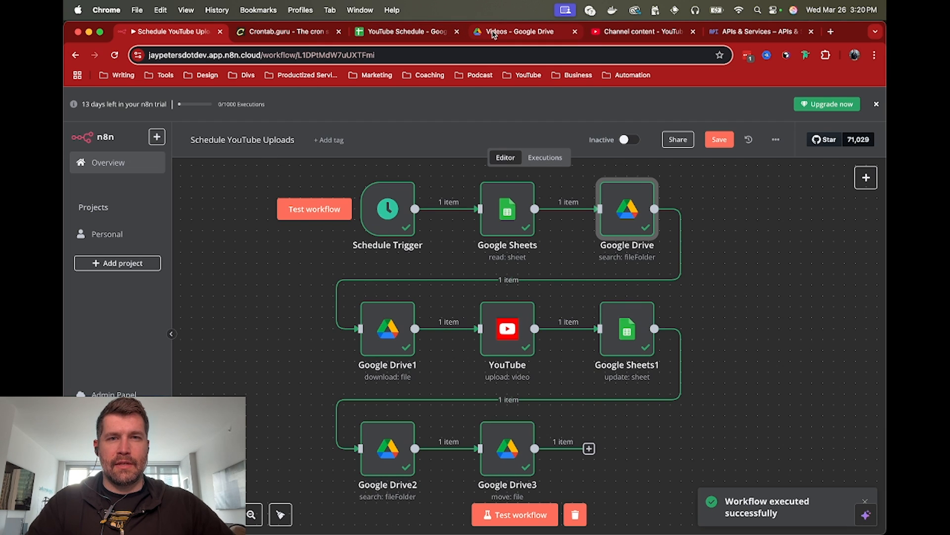
Check the YouTube Schedule sheet shows both rows Uploaded, then look at the Drive Videos folder.
{"action": "left_click", "coordinate": [403, 31]}
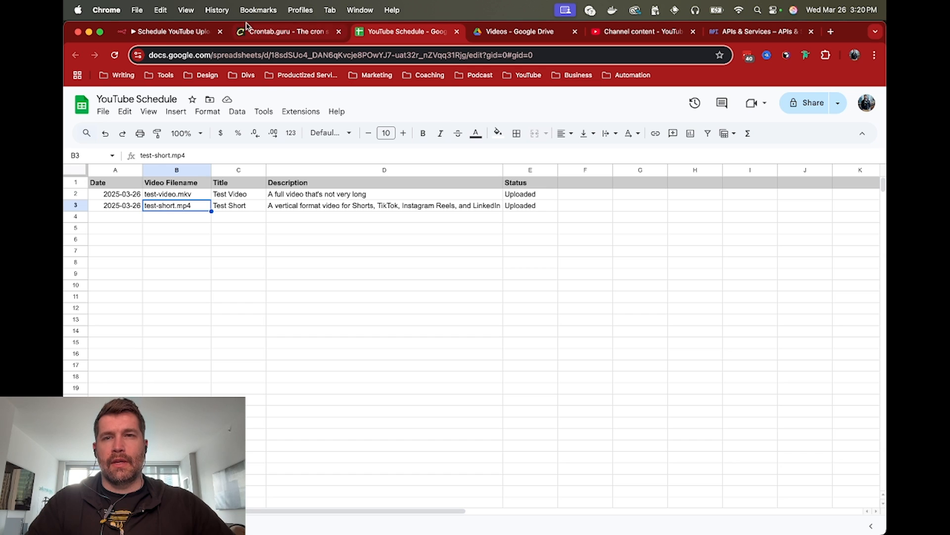
{"action": "left_click", "coordinate": [523, 31]}
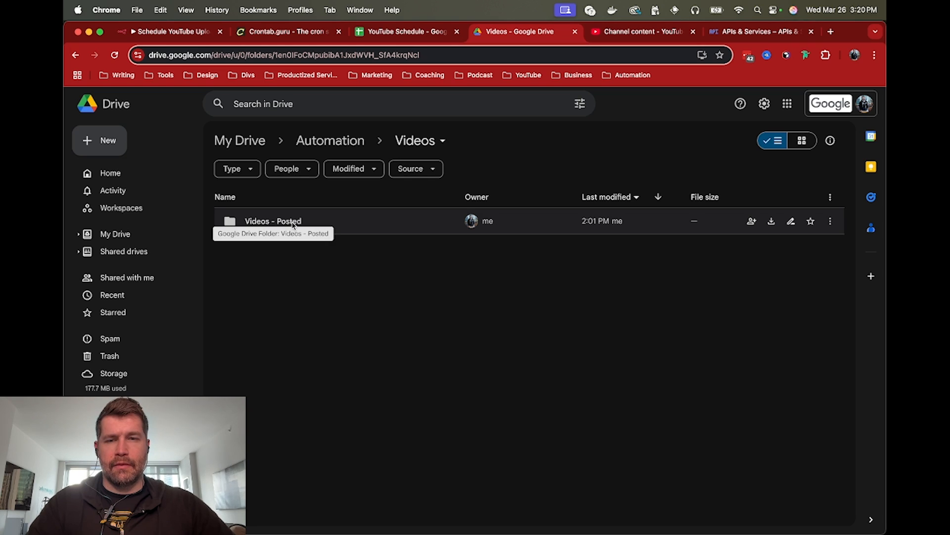
Confirm Videos - Posted holds test-video.mkv and test-short.mp4, and YouTube Studio lists Test Short.
{"action": "double_click", "coordinate": [272, 221]}
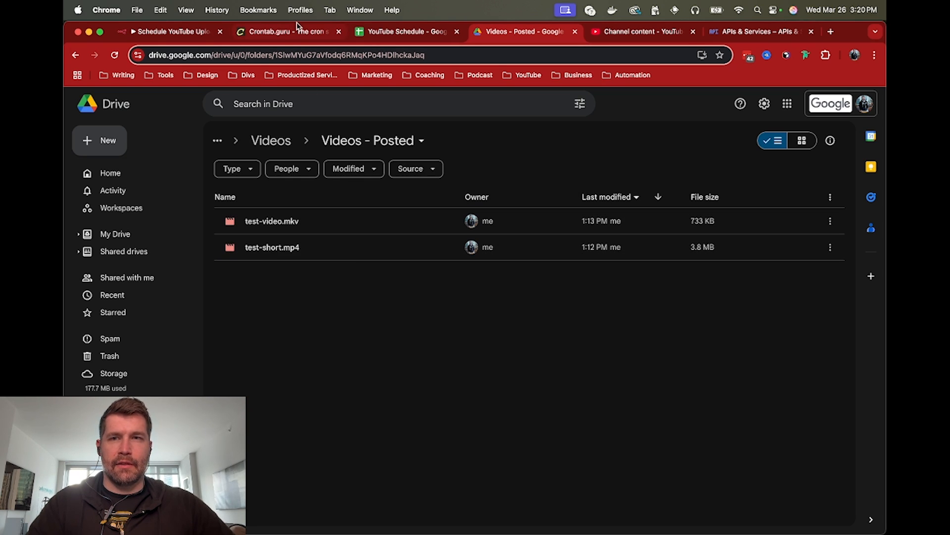
{"action": "left_click", "coordinate": [169, 31]}
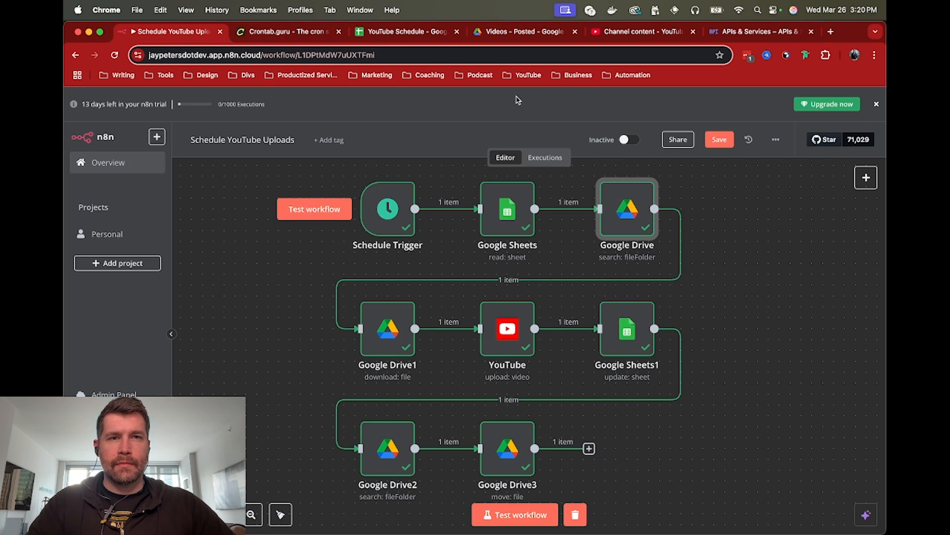
{"action": "left_click", "coordinate": [641, 31]}
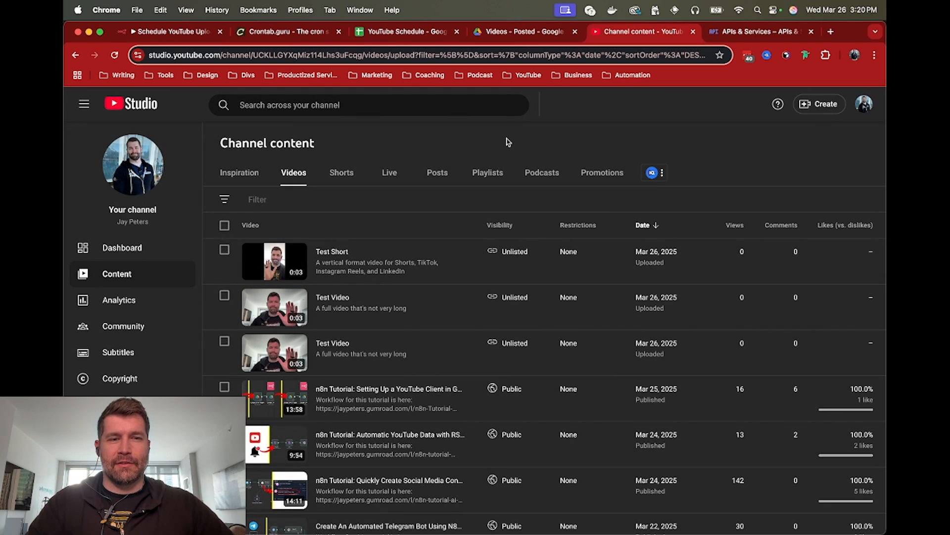
{"action": "left_click", "coordinate": [170, 32]}
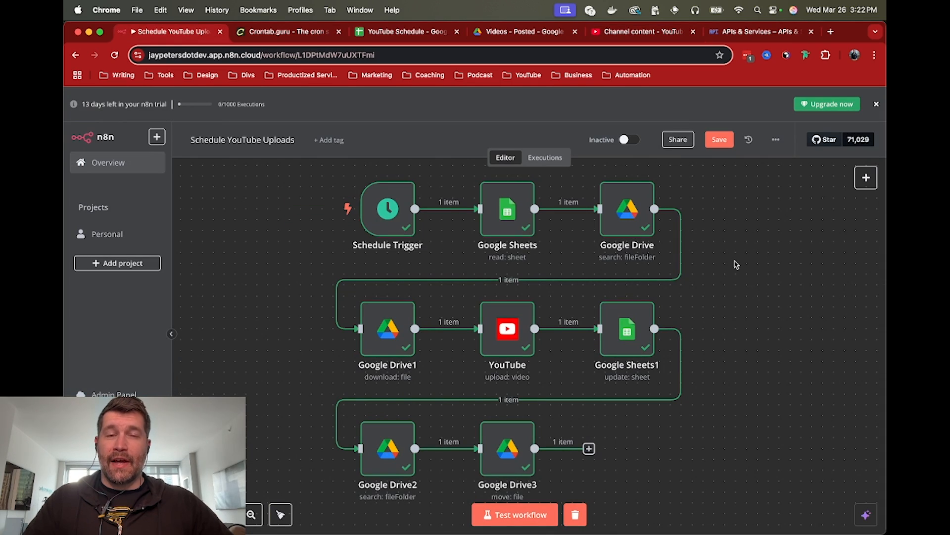